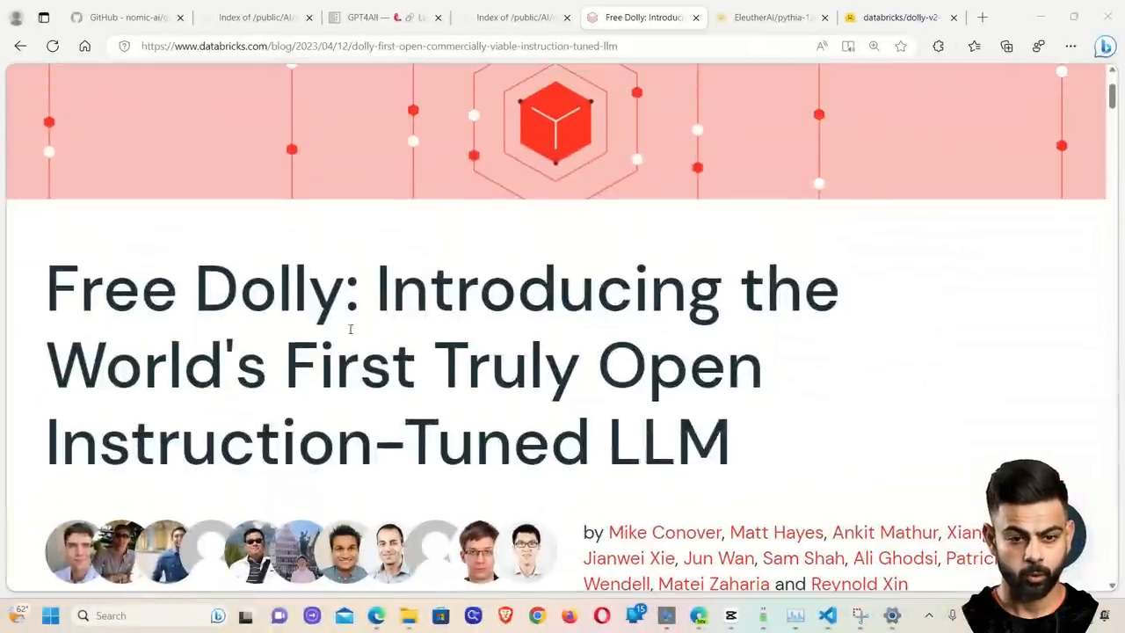
- Scroll below the Dolly 2.0 headline and highlight the 'EleutherAI pythia' link text
scroll("down", 3)
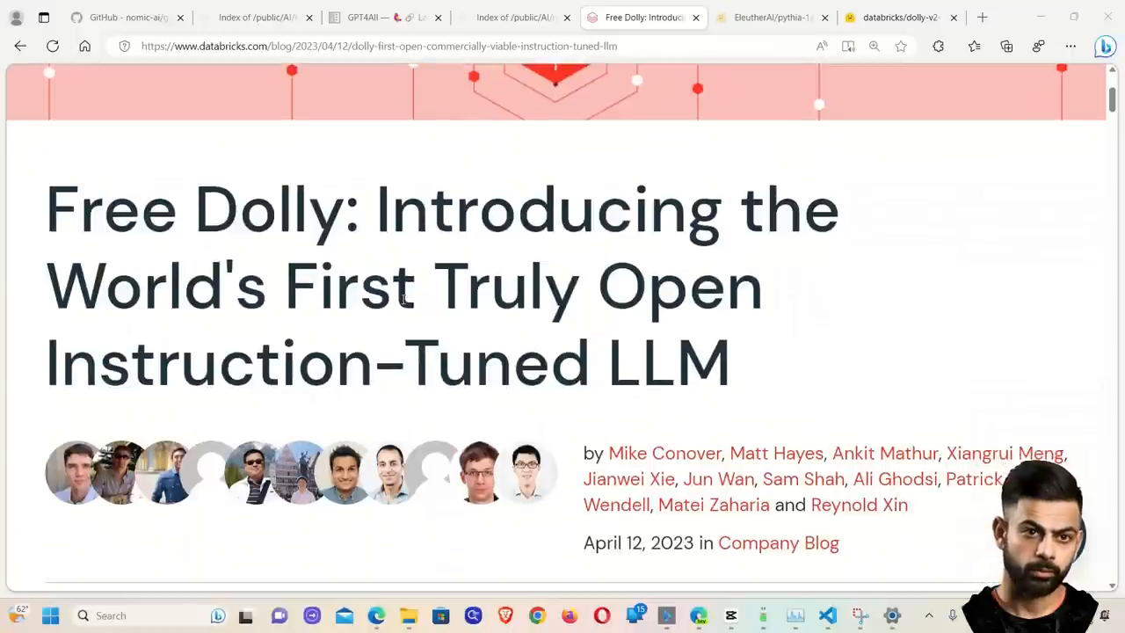
scroll("down", 3)
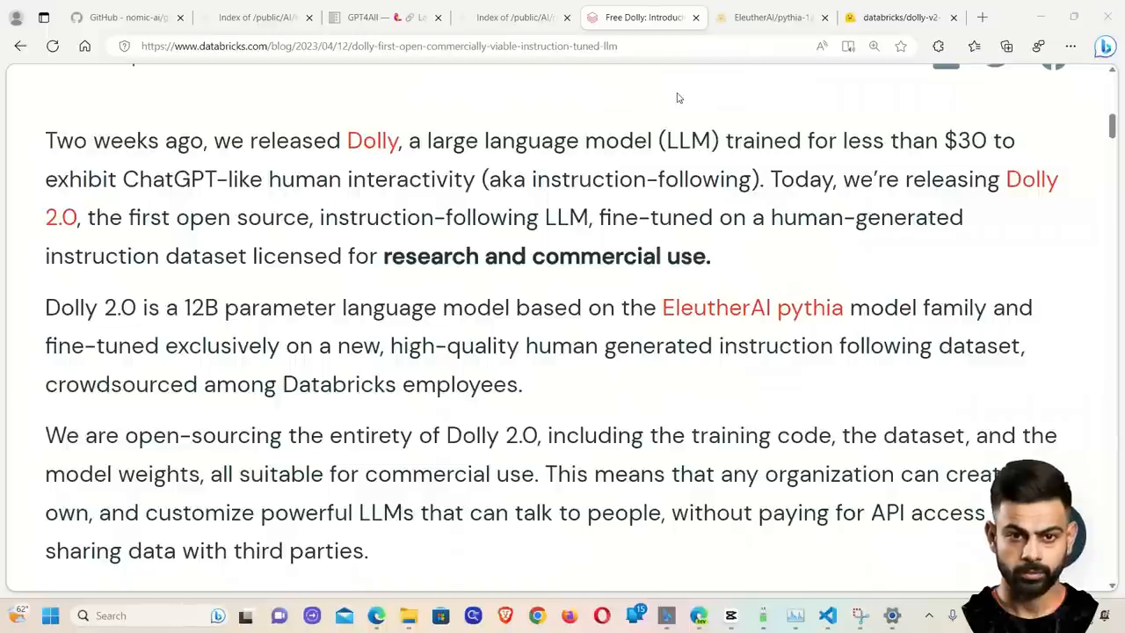
mouse_move(725, 270)
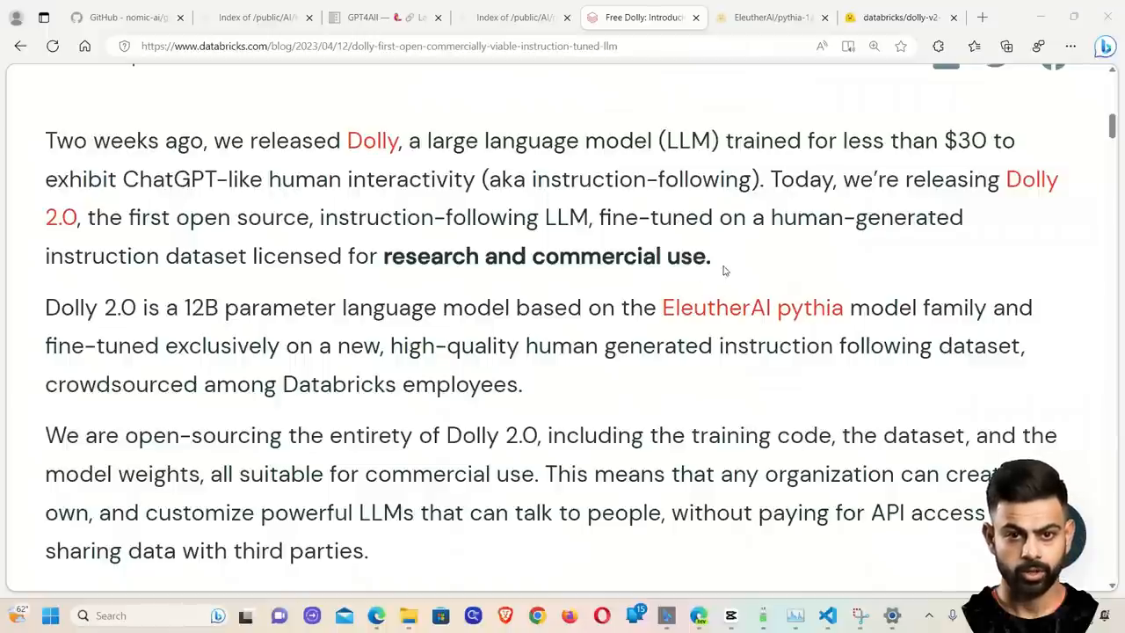
left_click_drag(383, 256, 710, 255)
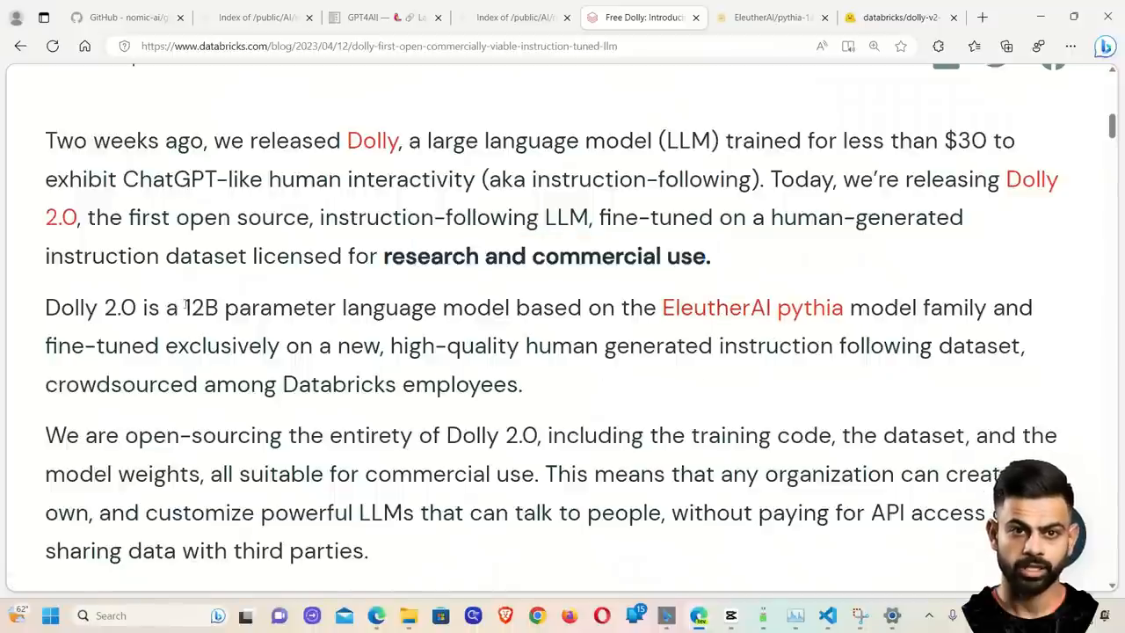
left_click_drag(182, 307, 409, 307)
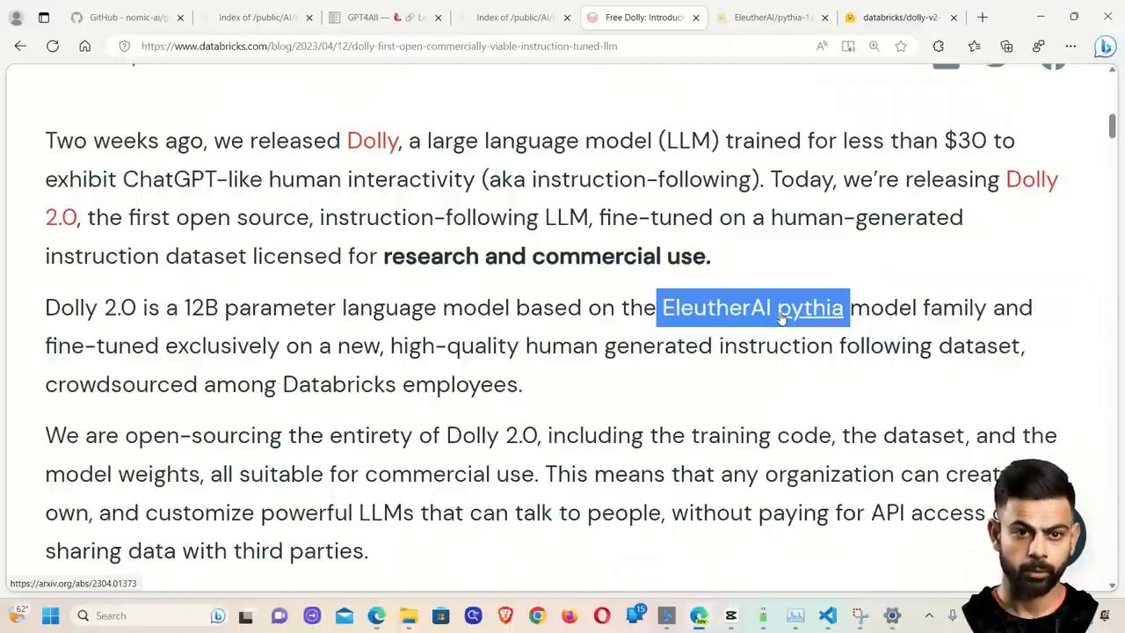
- Highlight the 15,000 human-generated prompt/response pairs sentence, then the commercial-use licensing clause
scroll("down", 3)
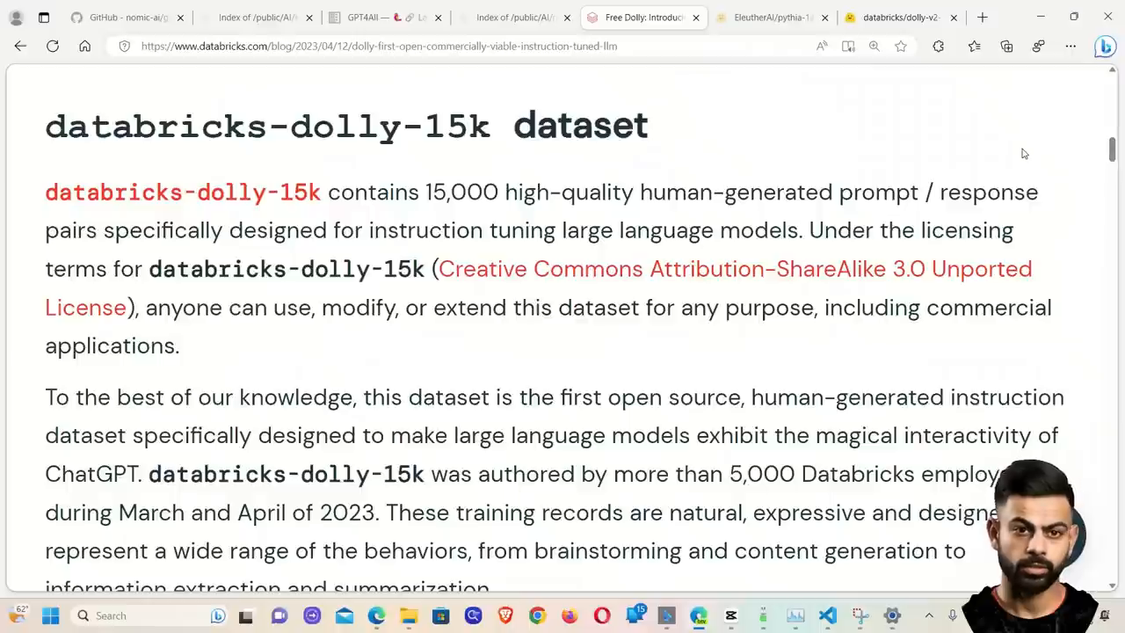
mouse_move(48, 196)
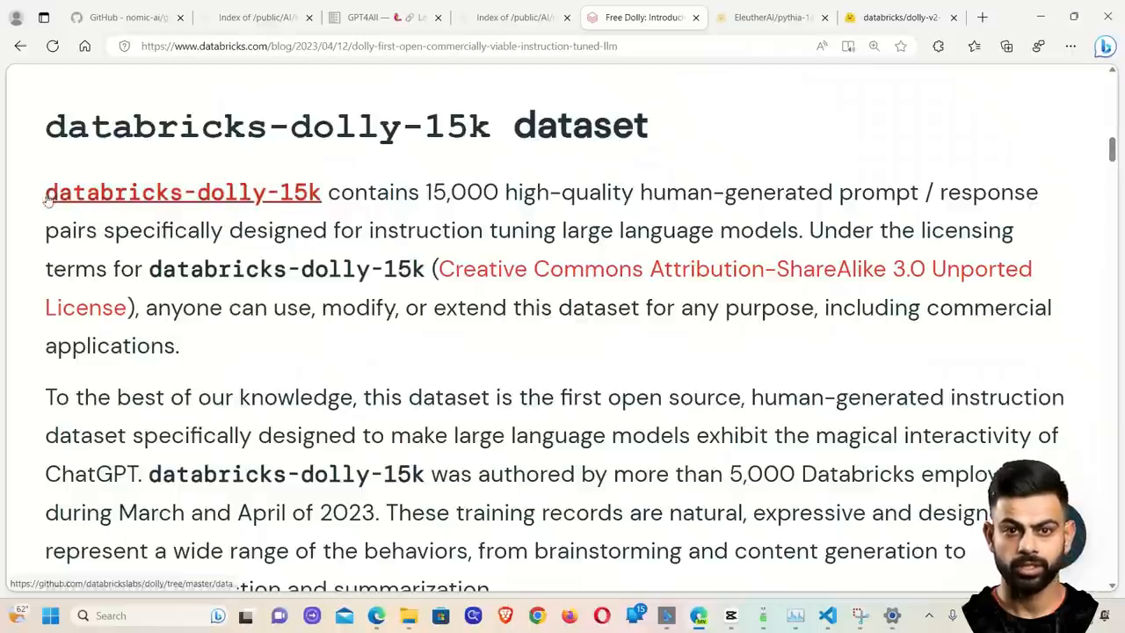
double_click(183, 192)
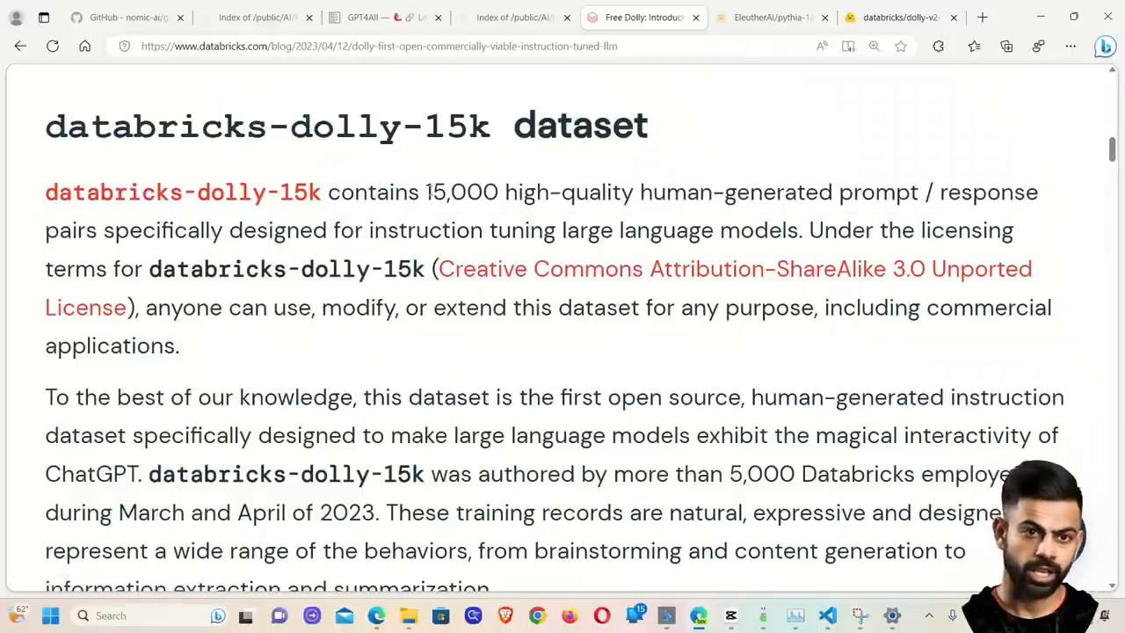
left_click_drag(424, 192, 897, 192)
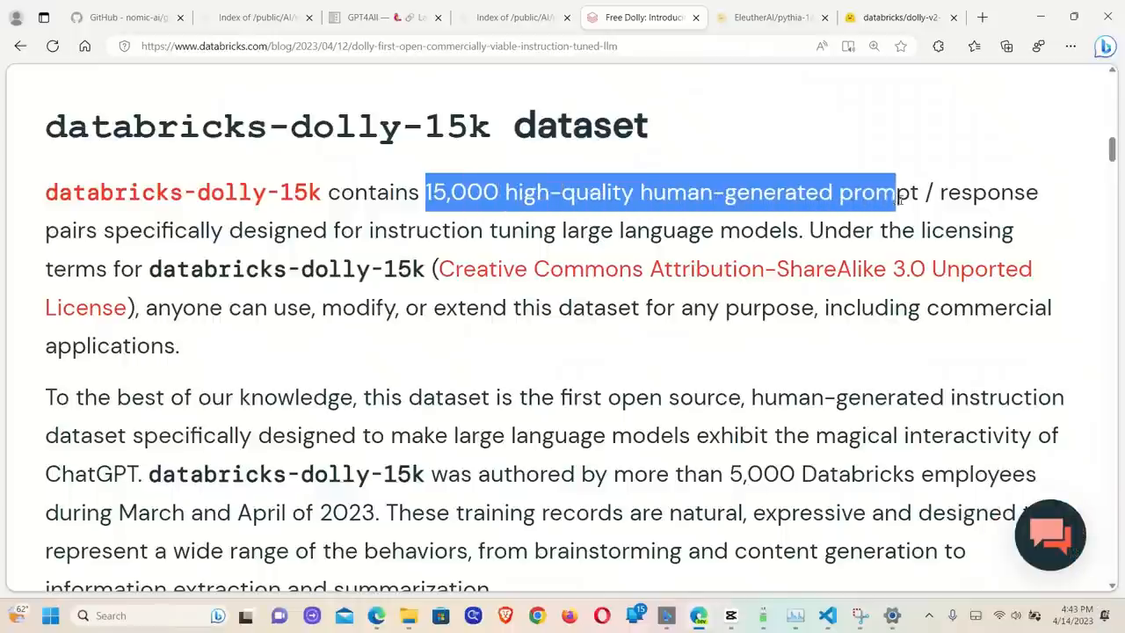
left_click_drag(890, 192, 175, 231)
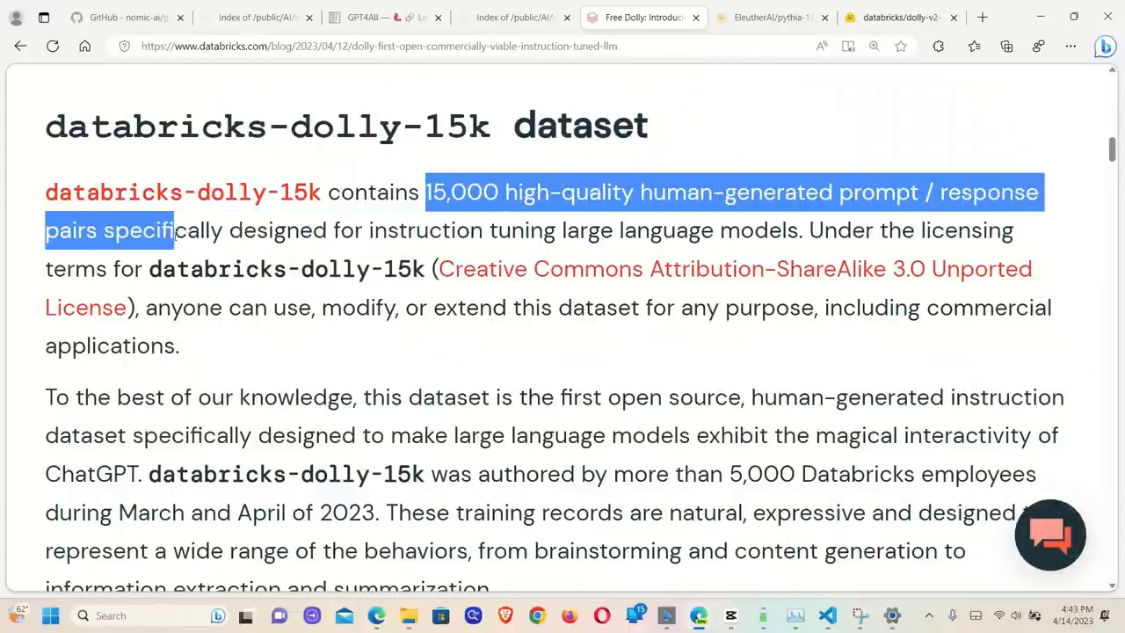
left_click_drag(176, 230, 530, 230)
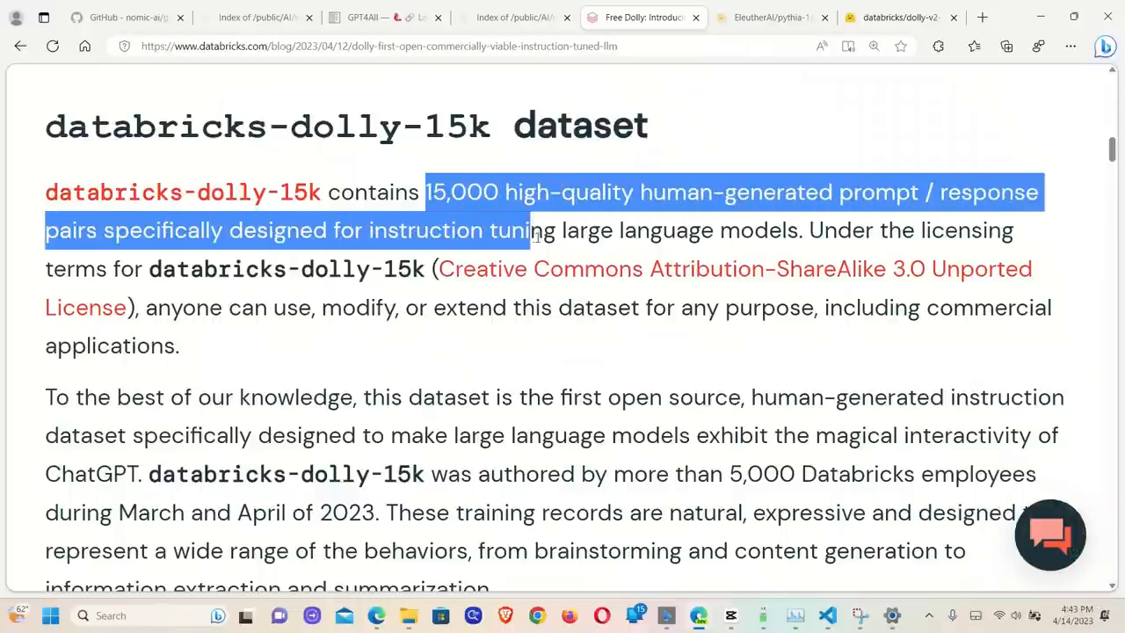
left_click_drag(528, 231, 800, 230)
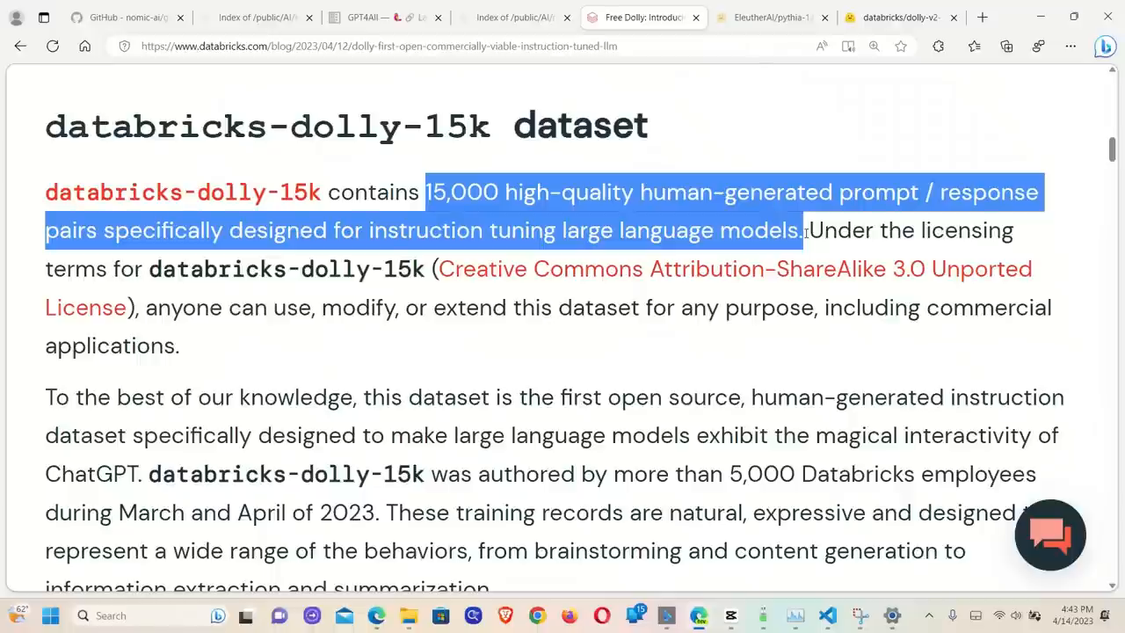
left_click(132, 269)
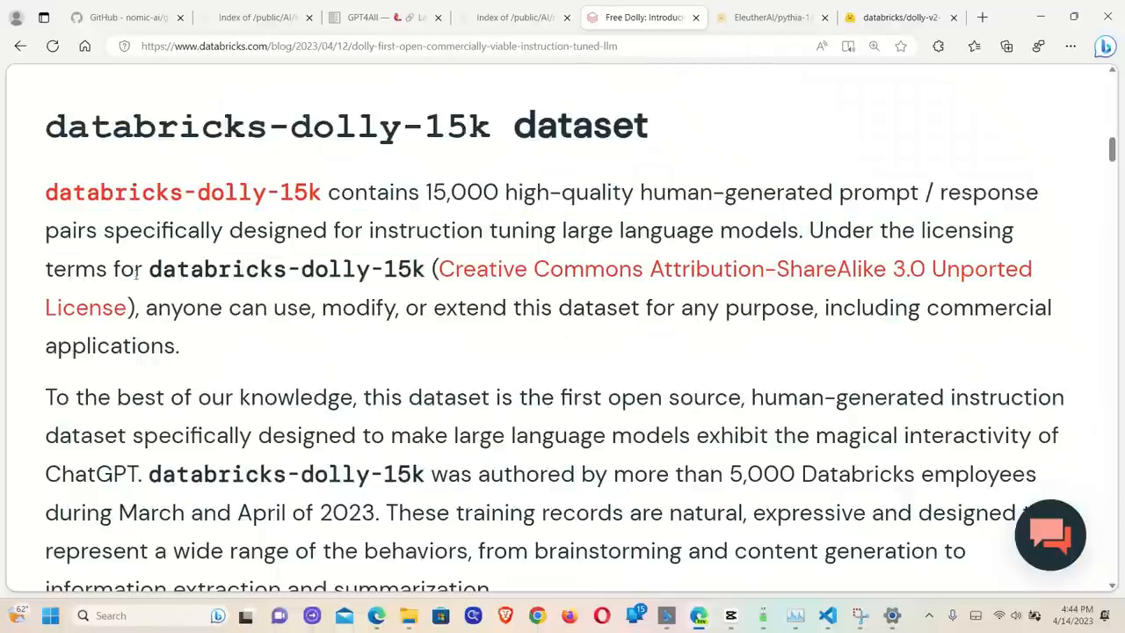
mouse_move(447, 283)
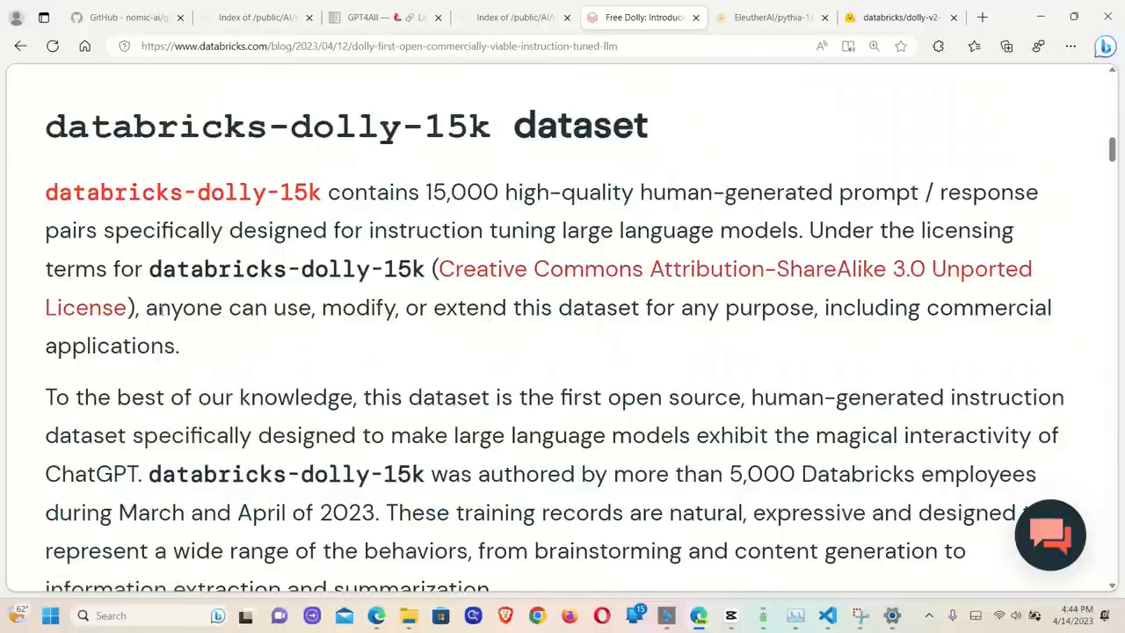
left_click_drag(158, 307, 508, 306)
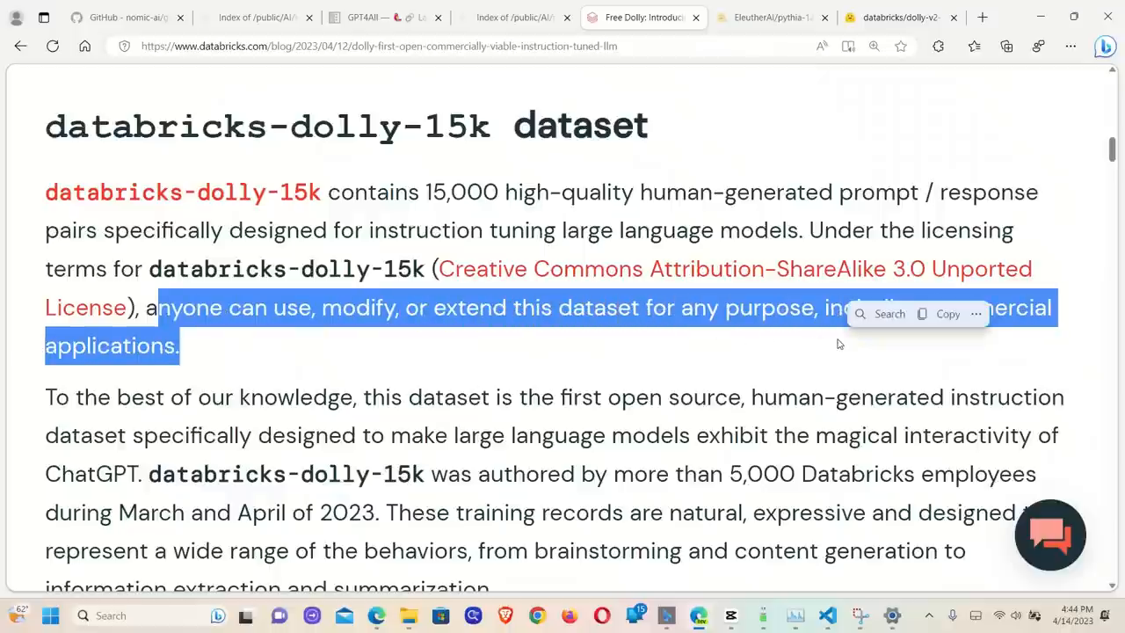
- Highlight the commercial-use question and scroll down to the seven-tasks contest paragraph
scroll("down", 3)
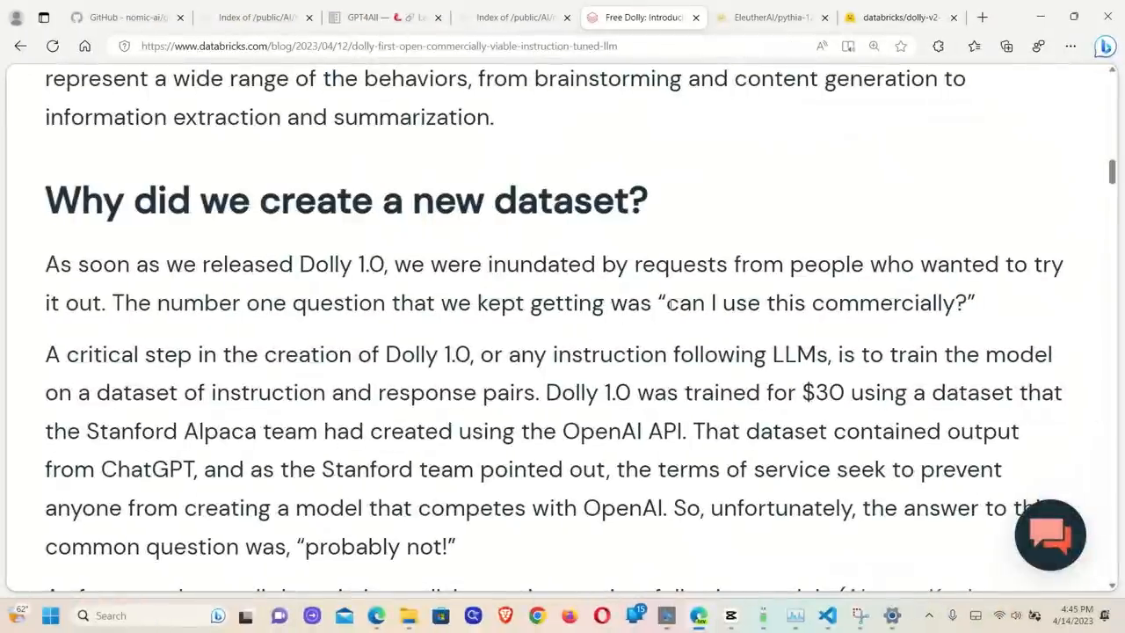
left_click_drag(658, 302, 975, 303)
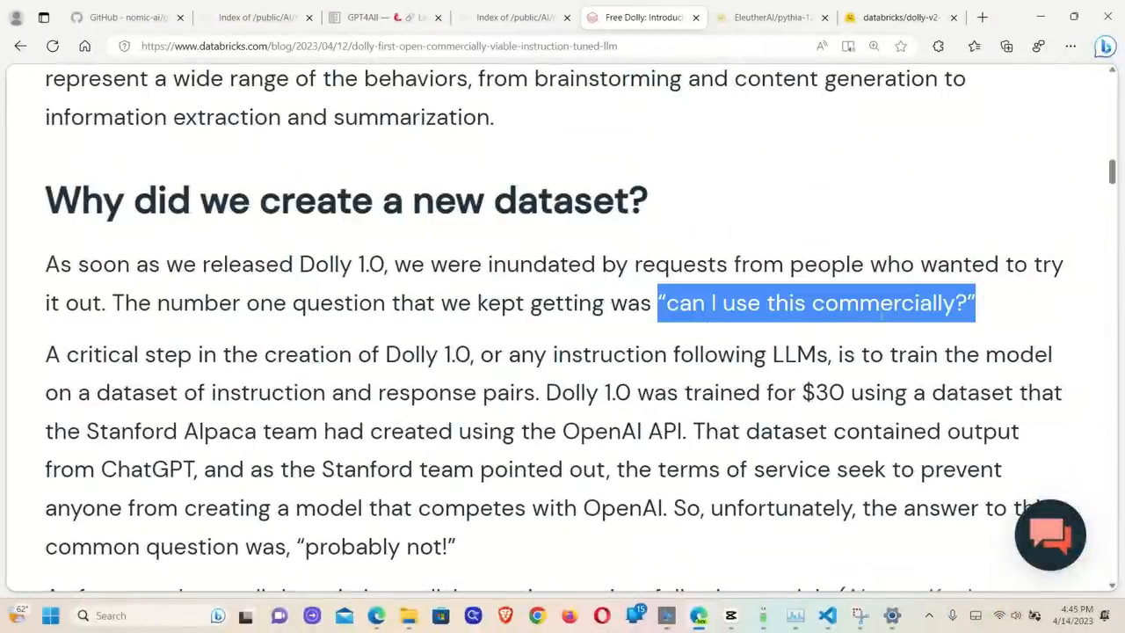
scroll("down", 3)
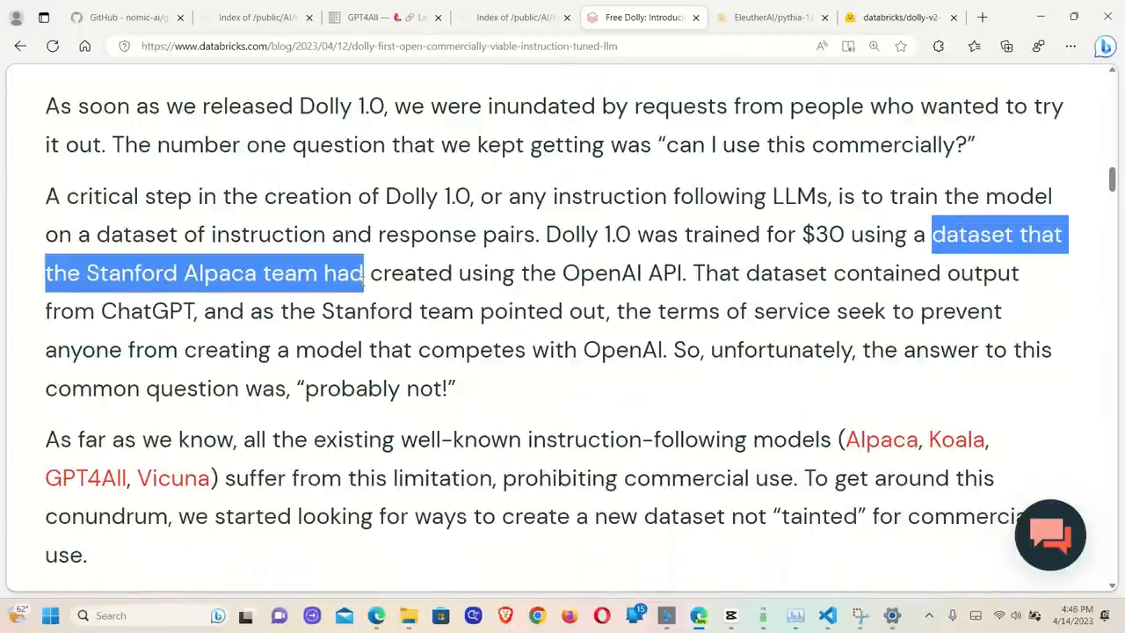
scroll("down", 3)
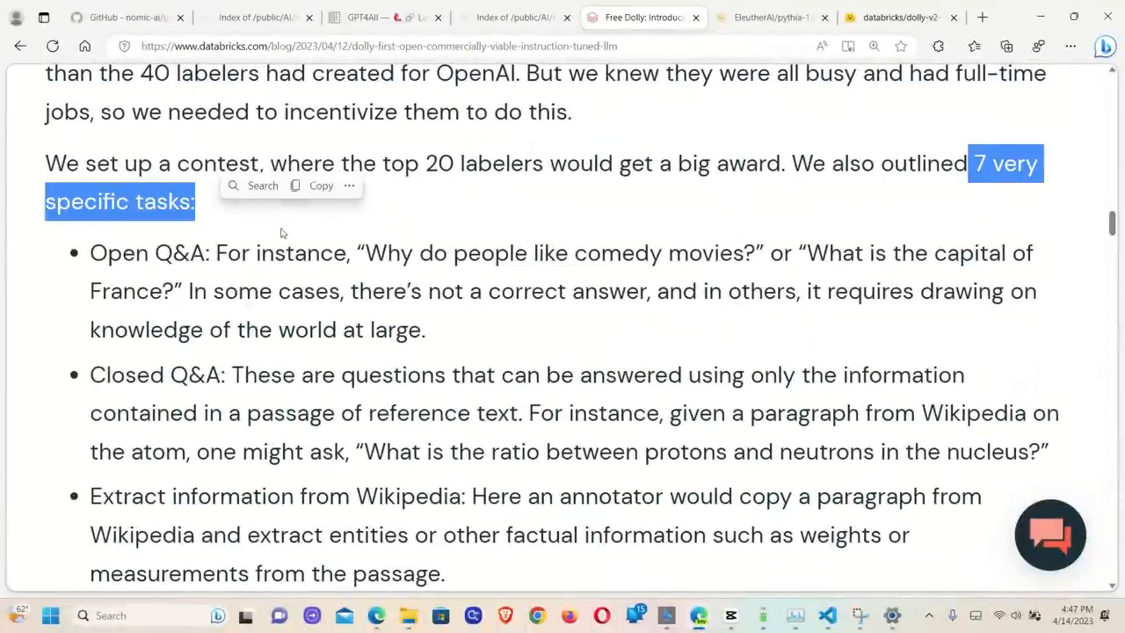
- Scroll the task list, selecting the 'Open Q&A' and 'Creative writing' task names
scroll("down", 3)
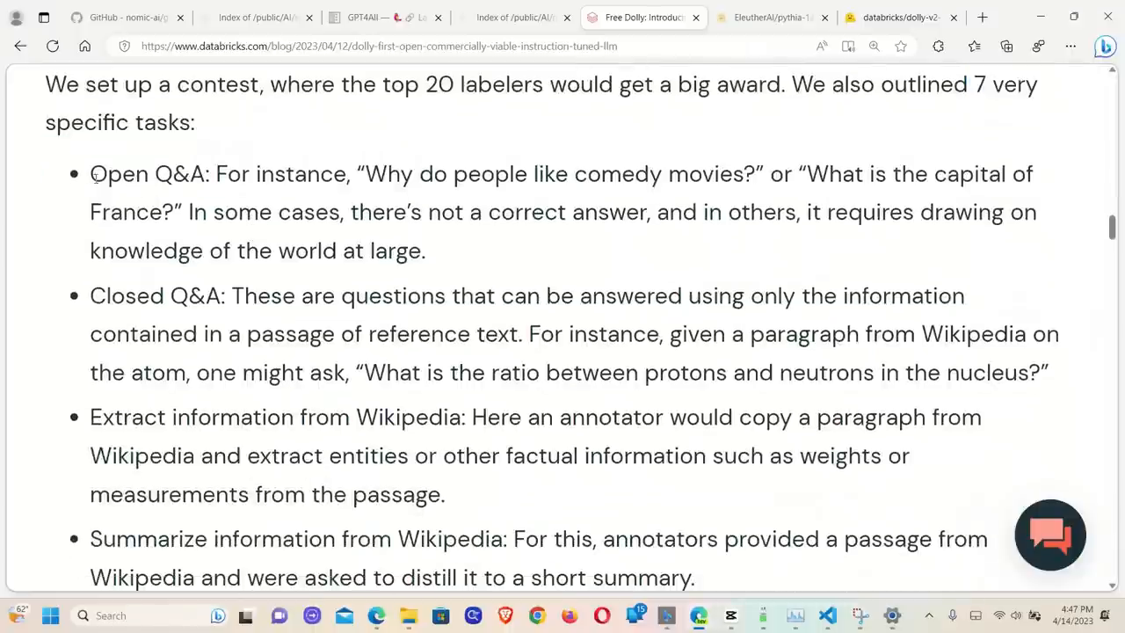
double_click(147, 173)
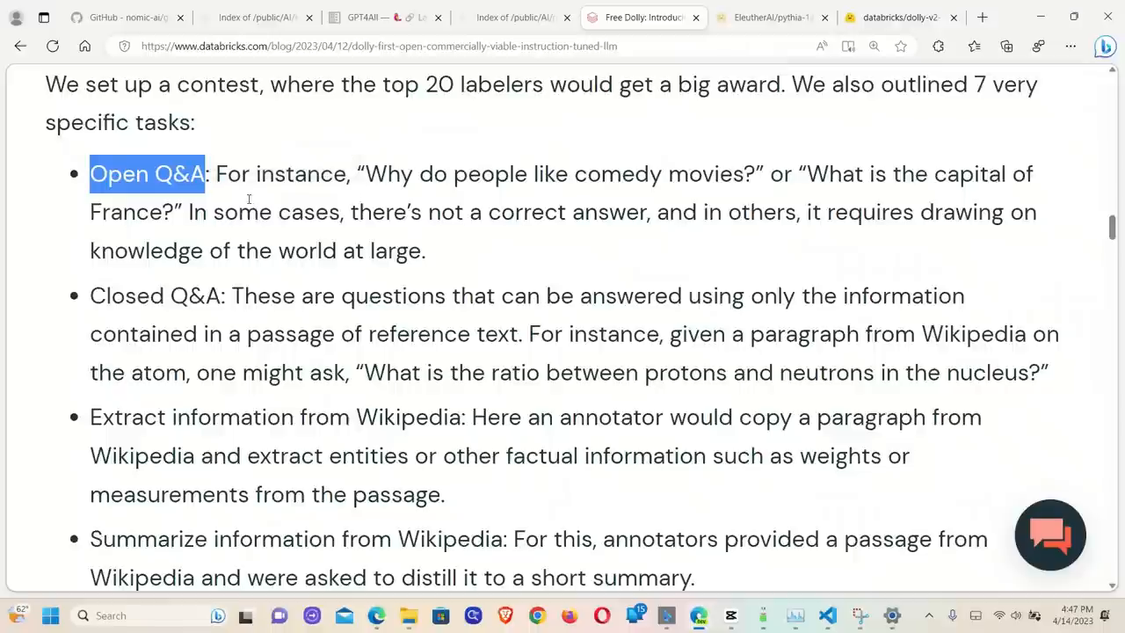
scroll("down", 3)
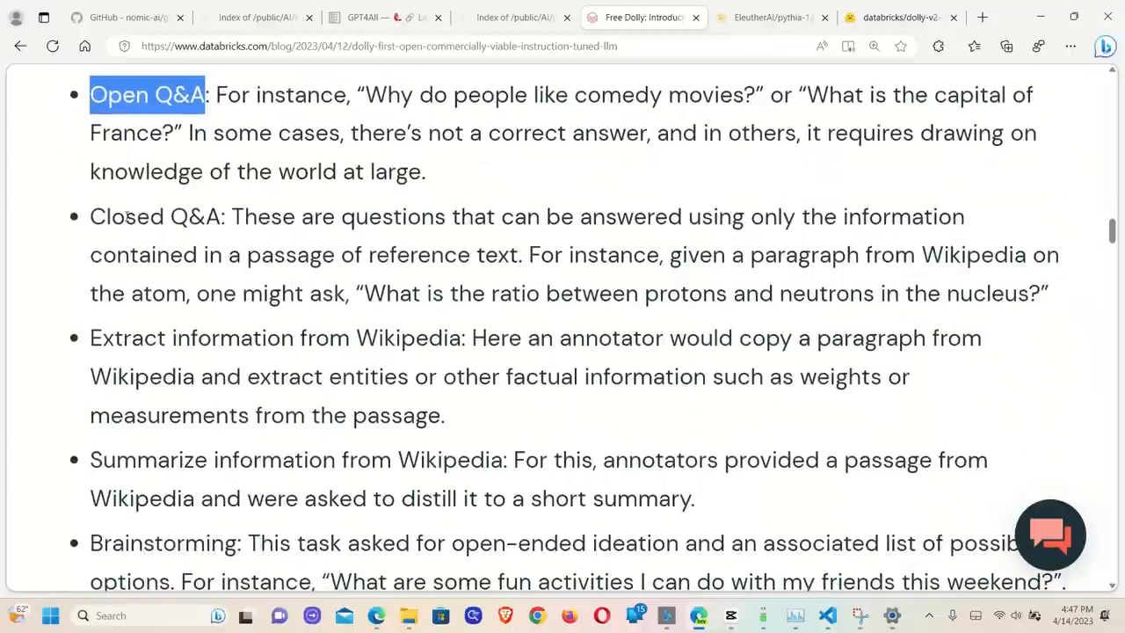
scroll("down", 3)
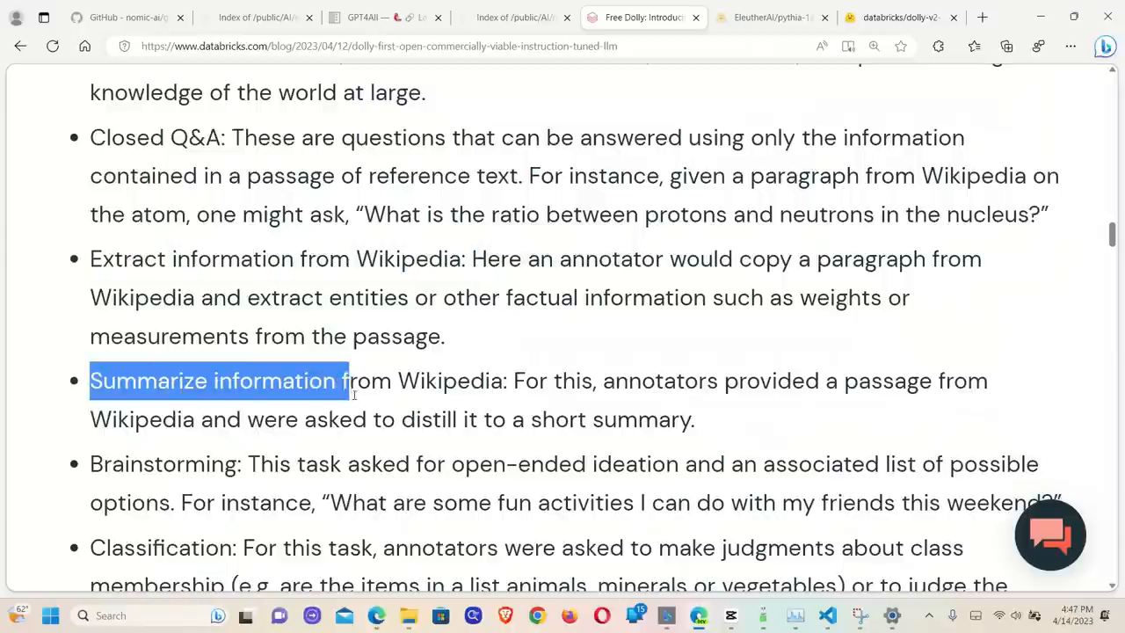
scroll("down", 3)
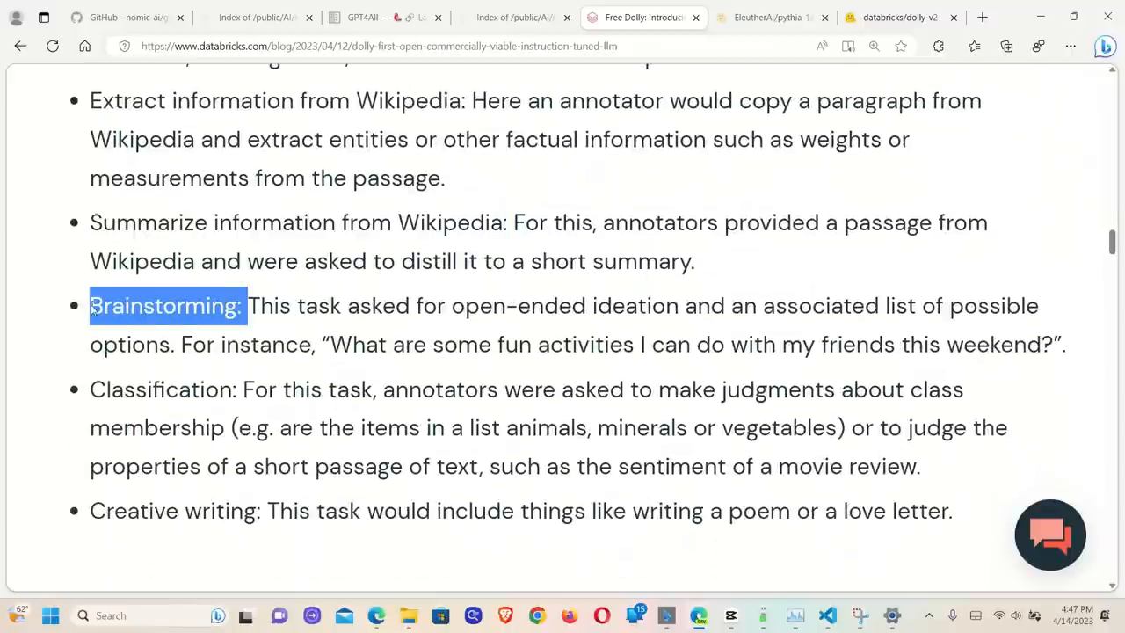
double_click(162, 390)
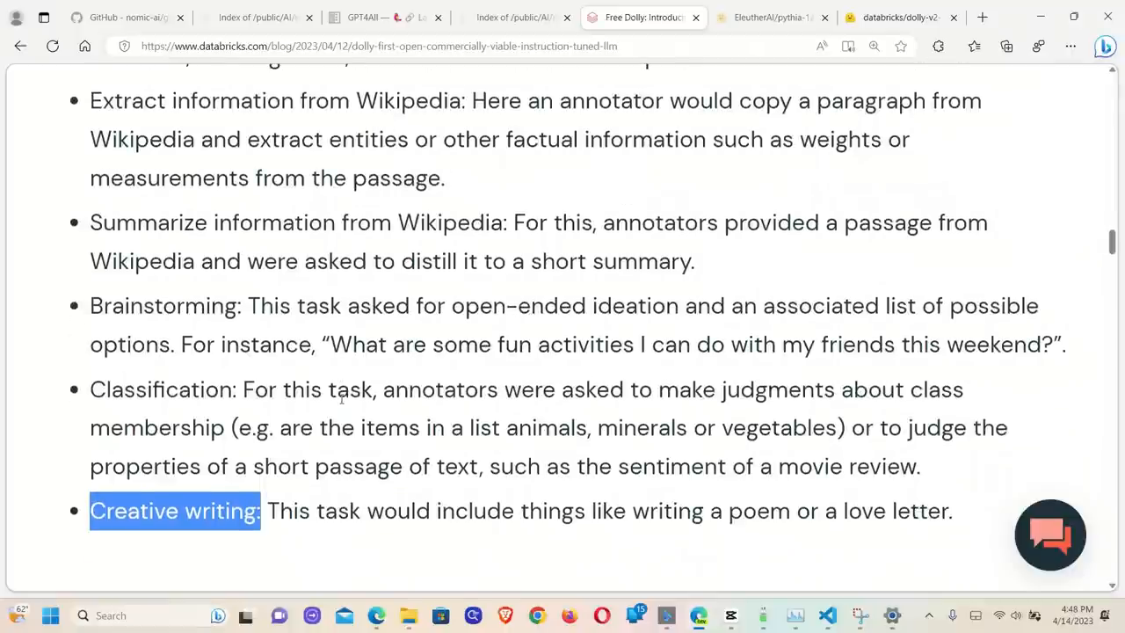
mouse_move(590, 317)
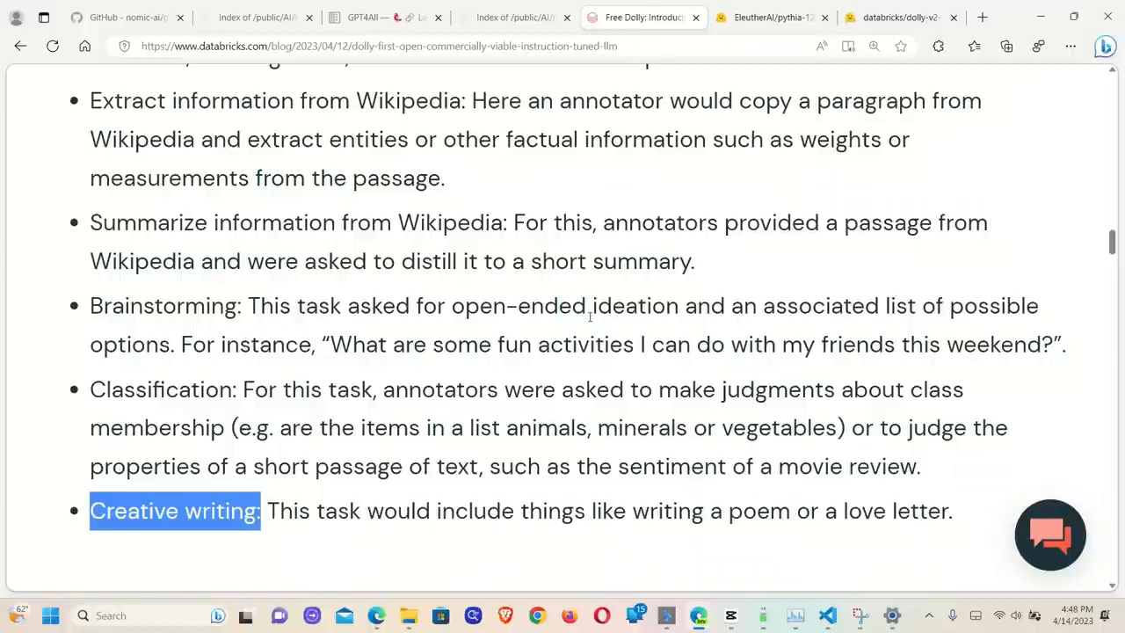
- Scroll the Dolly post down to the 'How do I get started today?' section
scroll("down", 3)
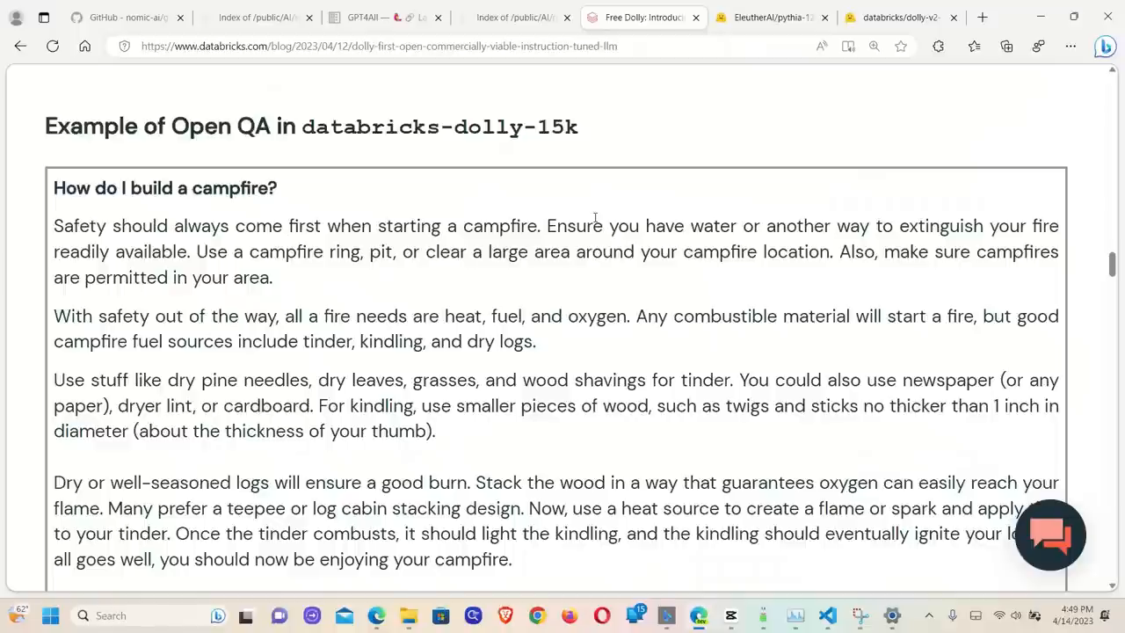
scroll("down", 3)
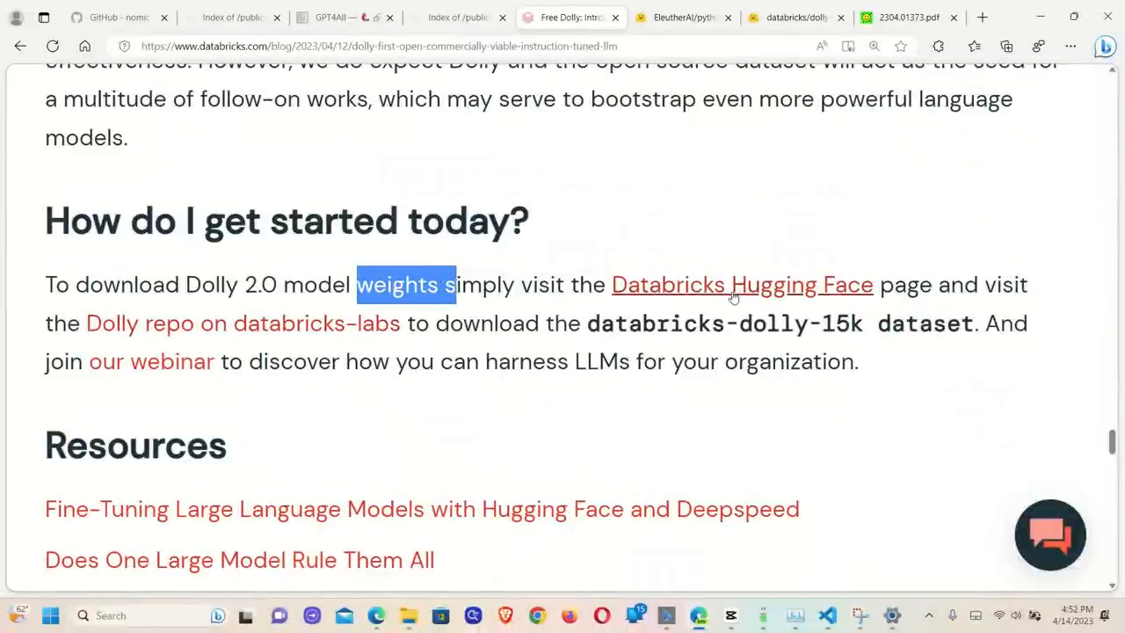
mouse_move(824, 292)
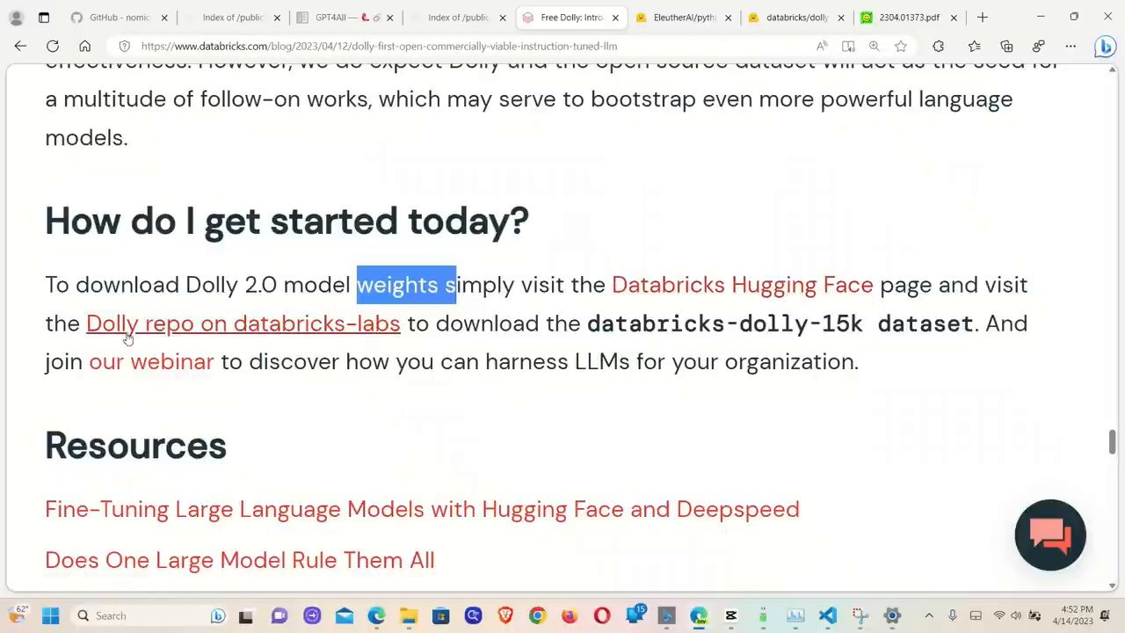
mouse_move(261, 334)
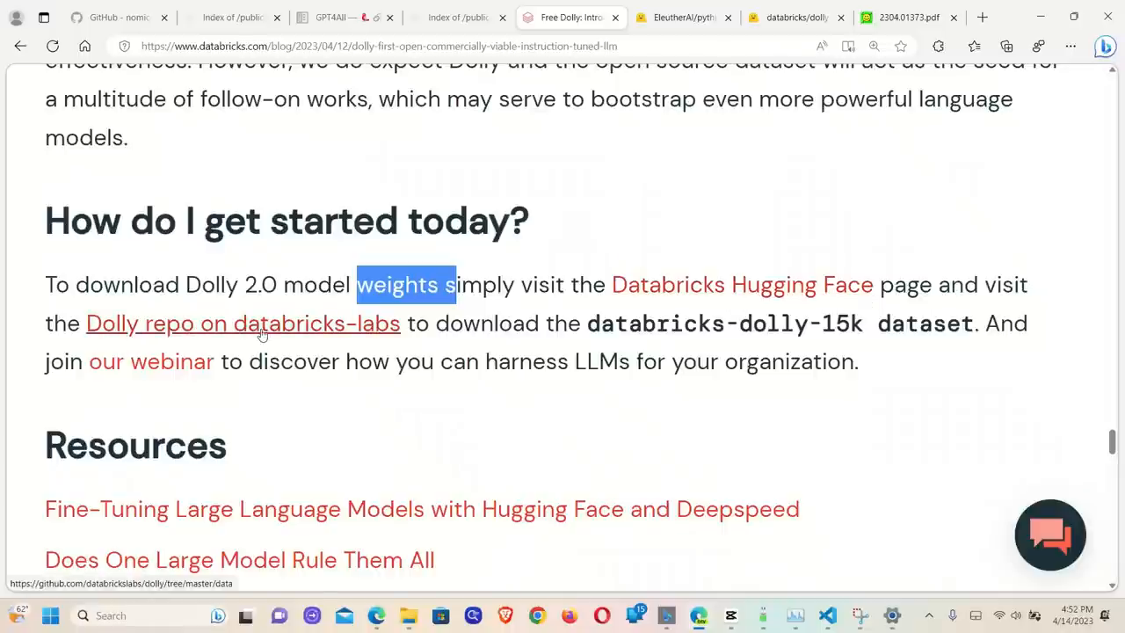
mouse_move(394, 334)
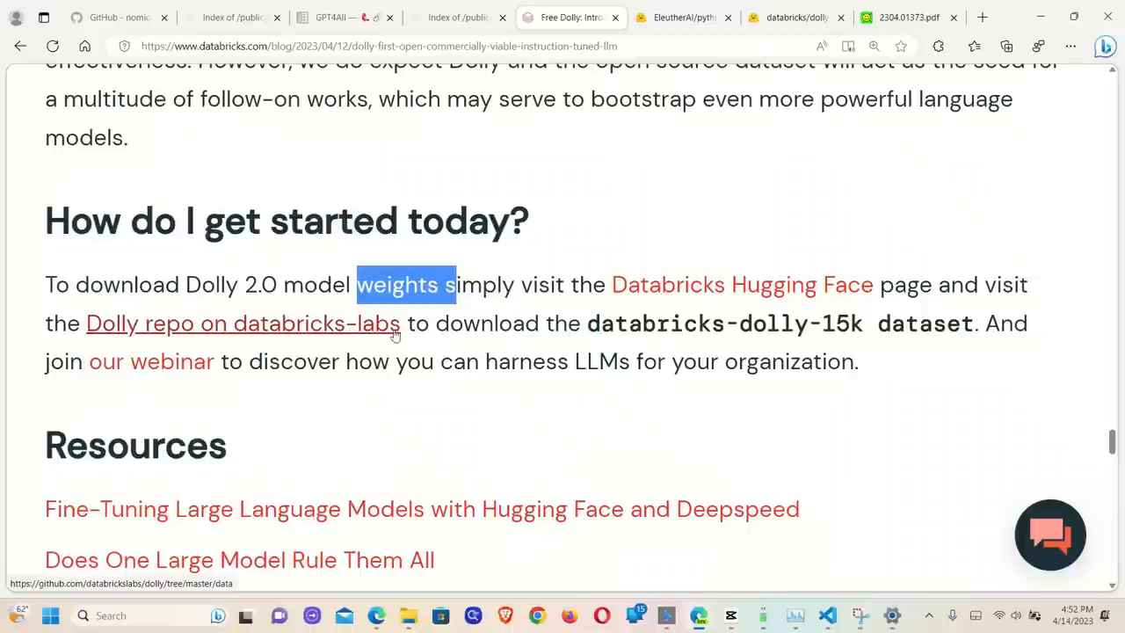
mouse_move(380, 339)
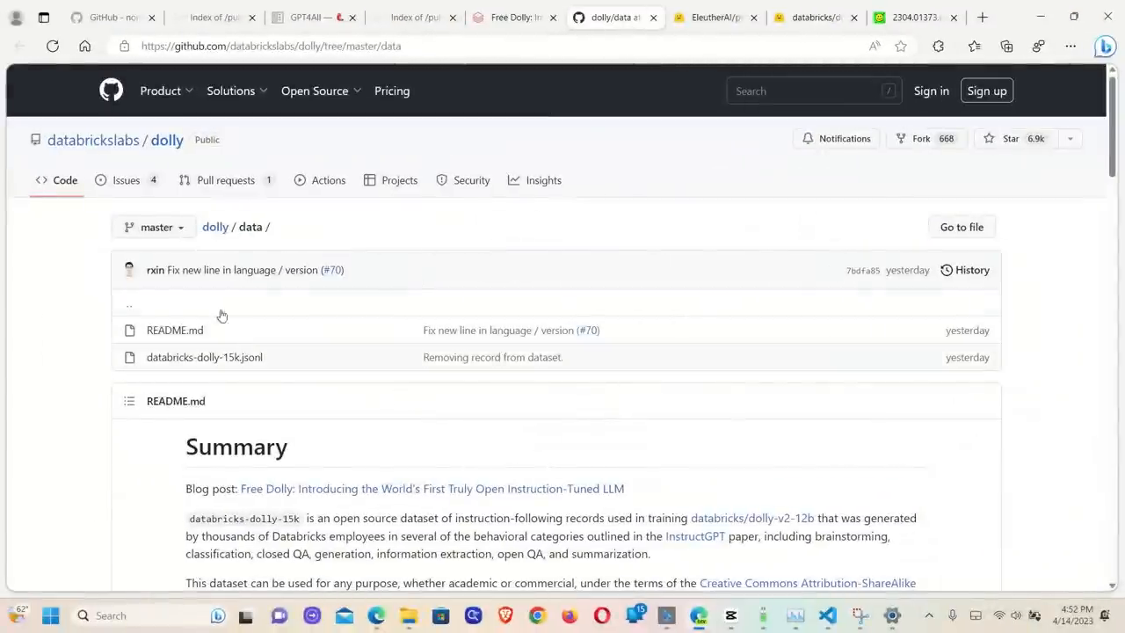
mouse_move(204, 357)
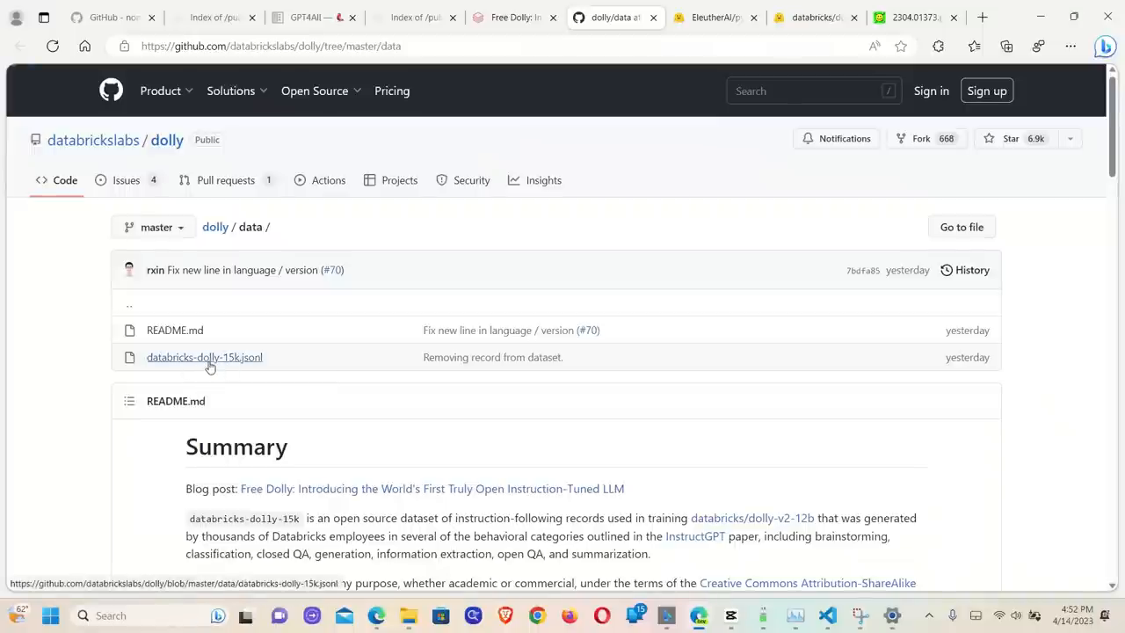
- Open databricks-dolly-15k.jsonl from the dolly repository's data folder
left_click(204, 357)
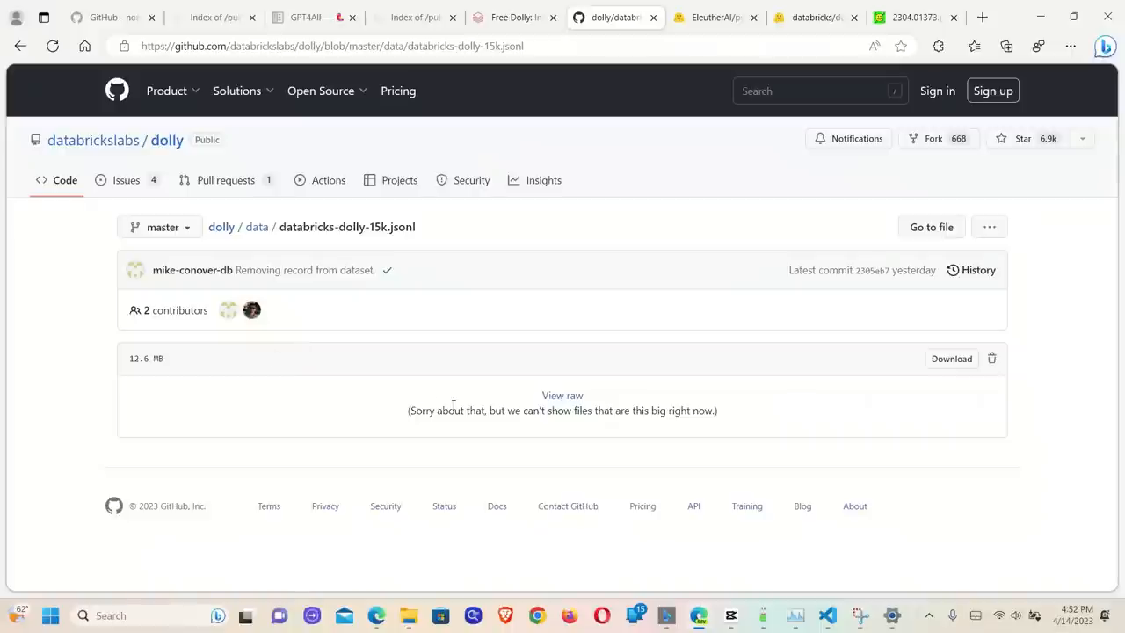
- Switch to the 2304.01373.pdf Pythia paper and scroll to Table 1 on page 2
left_click(914, 16)
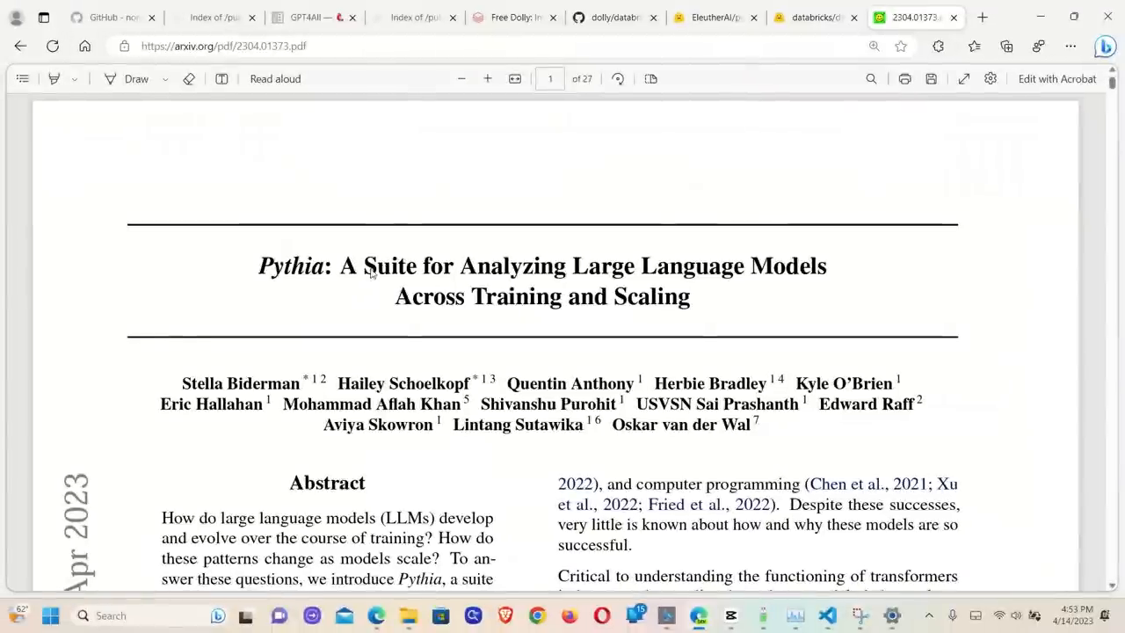
mouse_move(631, 353)
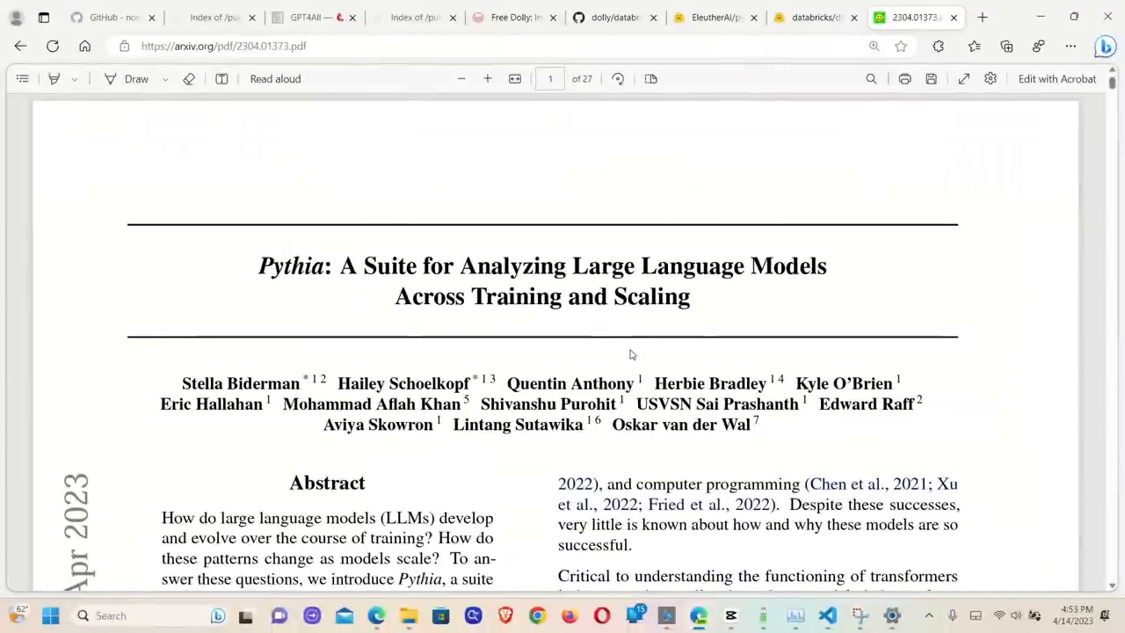
scroll("down", 3)
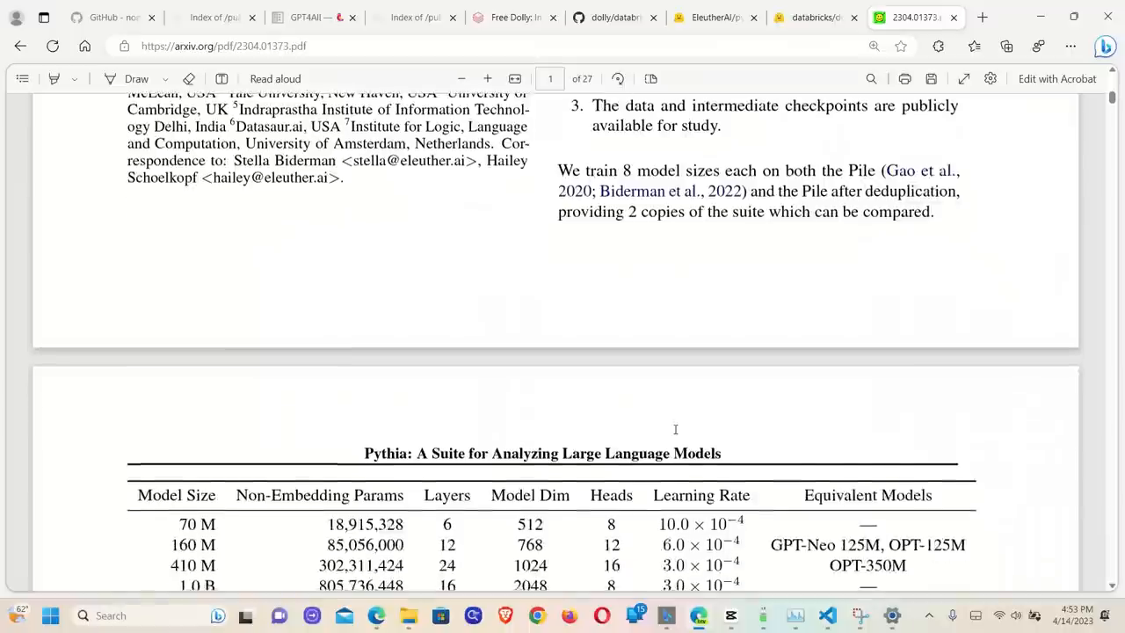
scroll("down", 3)
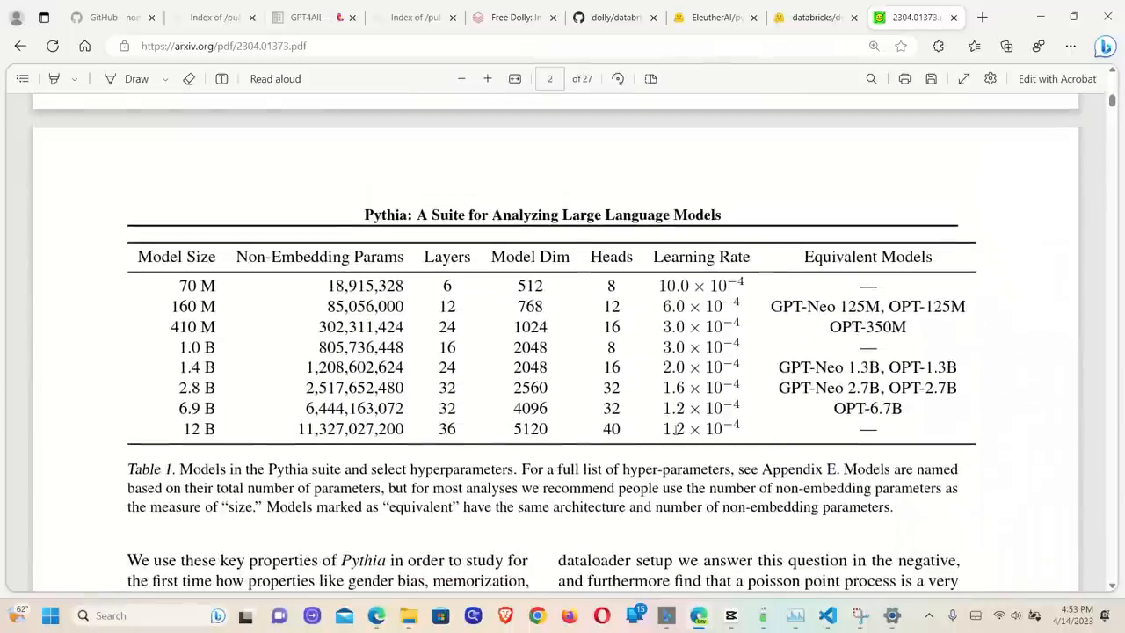
scroll("down", 3)
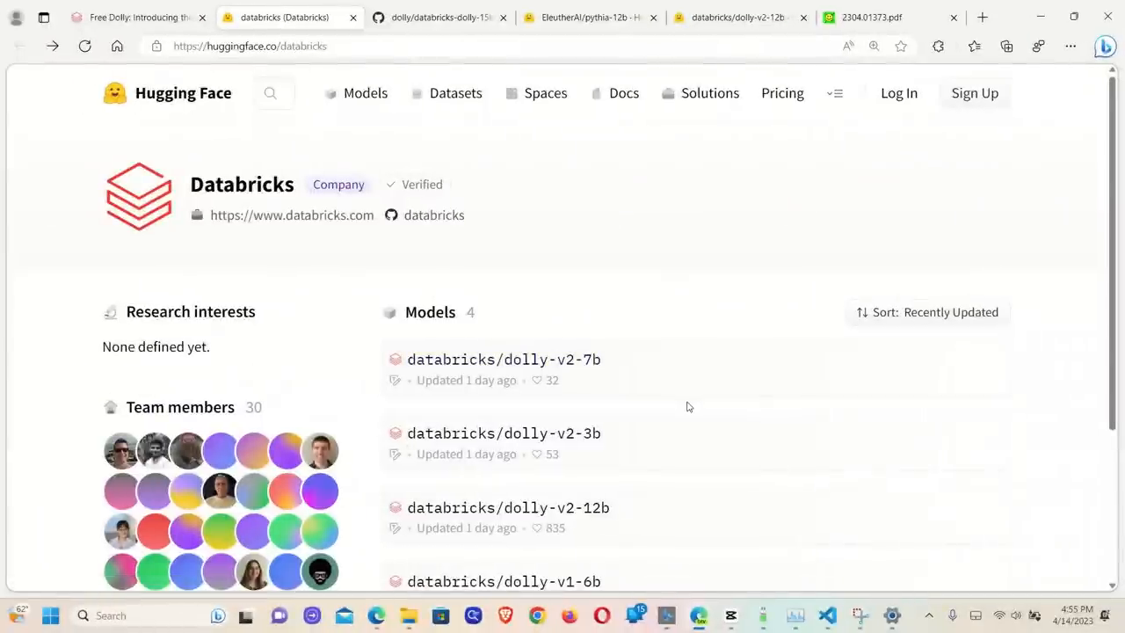
- Scroll the Databricks Hugging Face page down to its Dolly models list
scroll("down", 3)
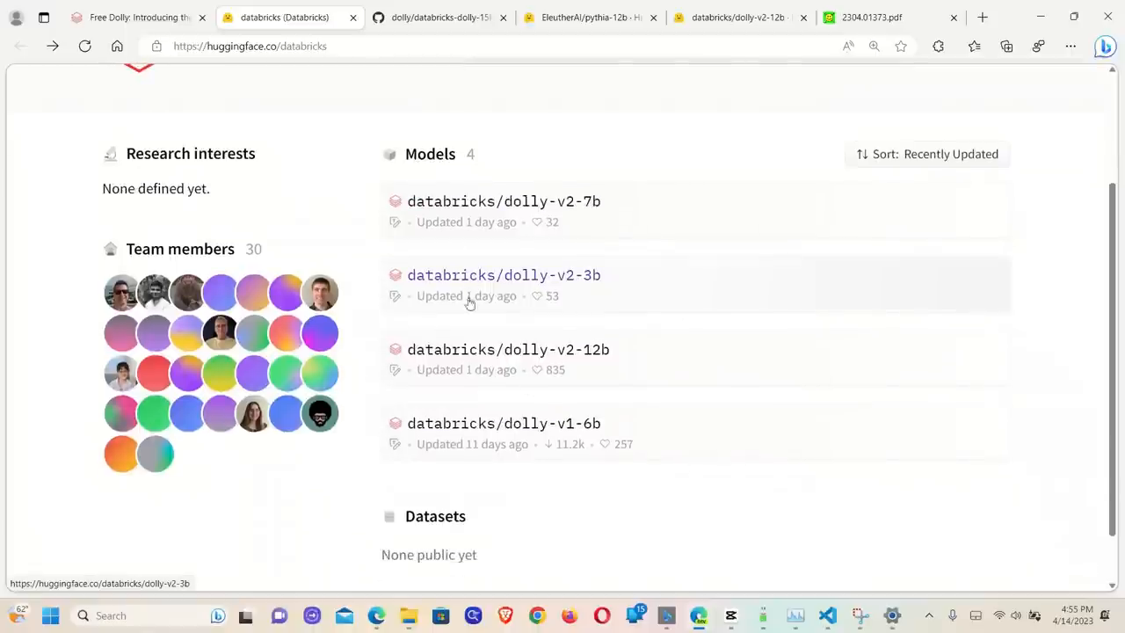
mouse_move(535, 222)
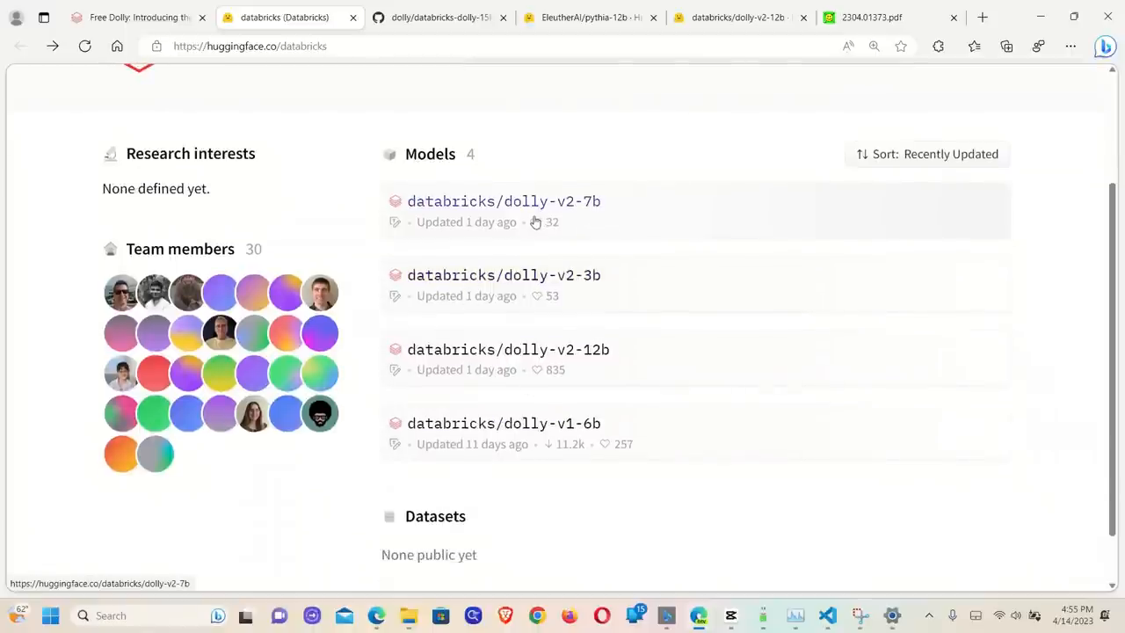
mouse_move(587, 228)
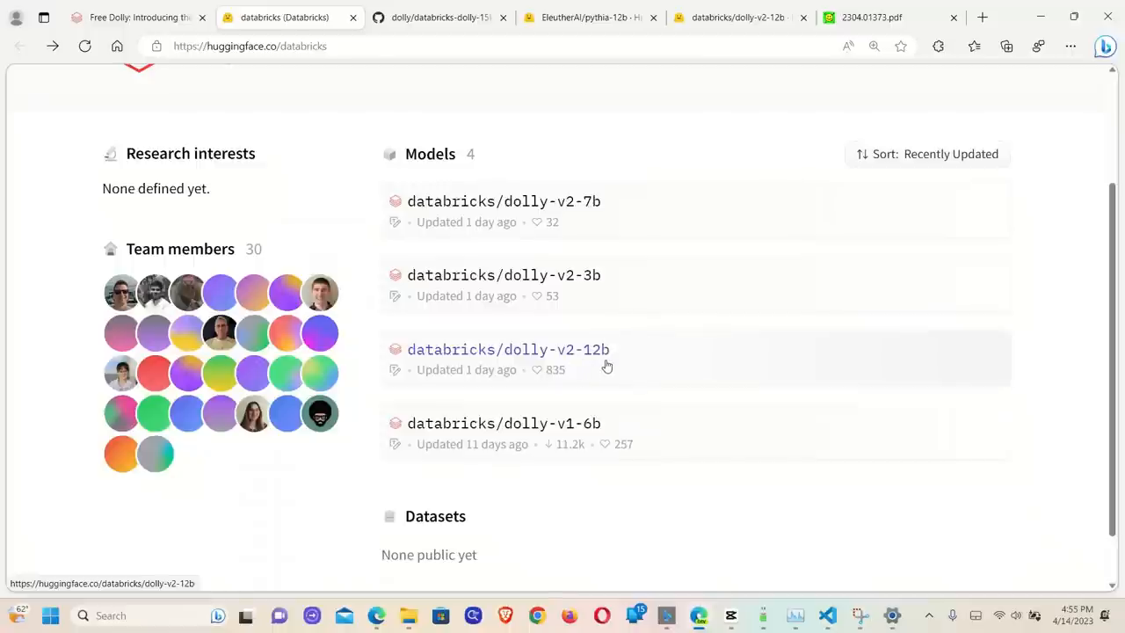
mouse_move(570, 426)
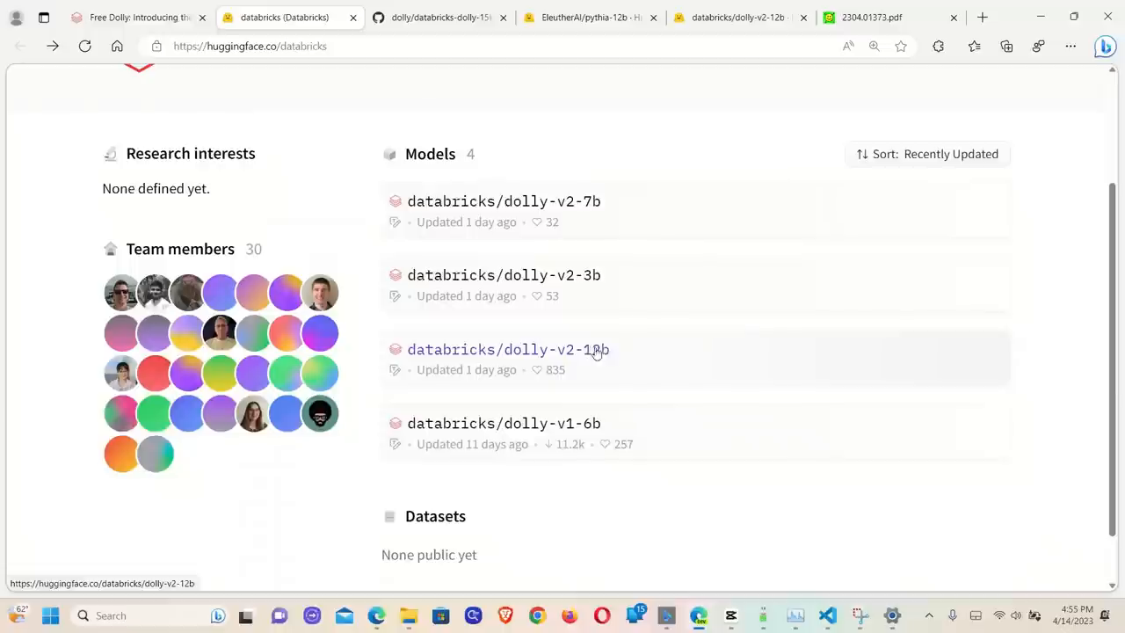
mouse_move(593, 350)
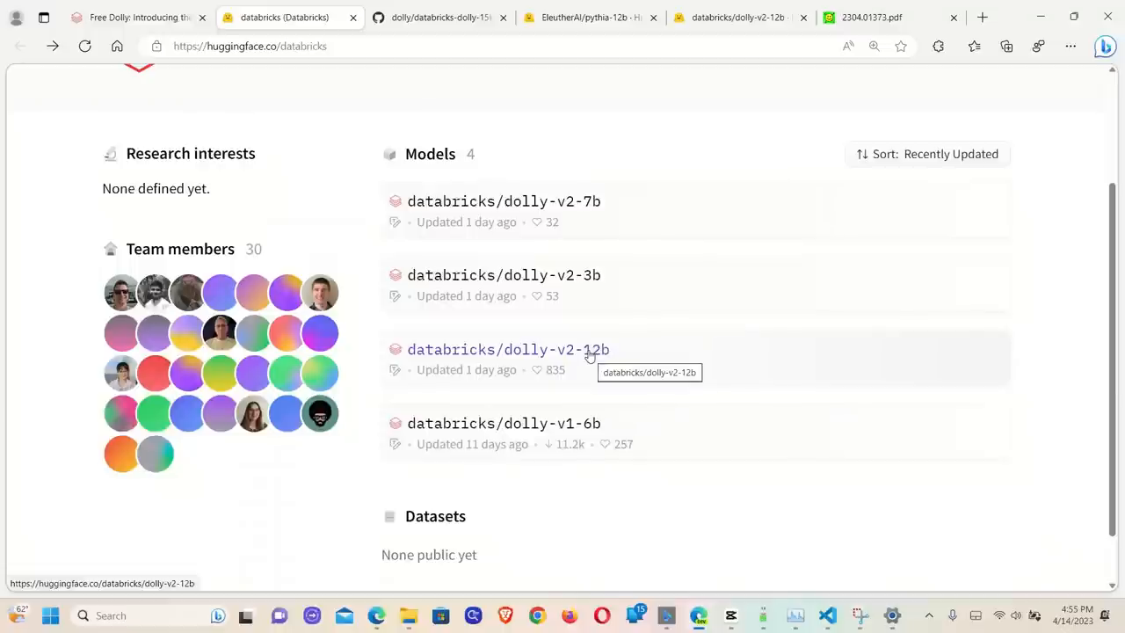
- Open the dolly-v2-12b card and highlight its summary, including the not-state-of-the-art note
left_click(508, 349)
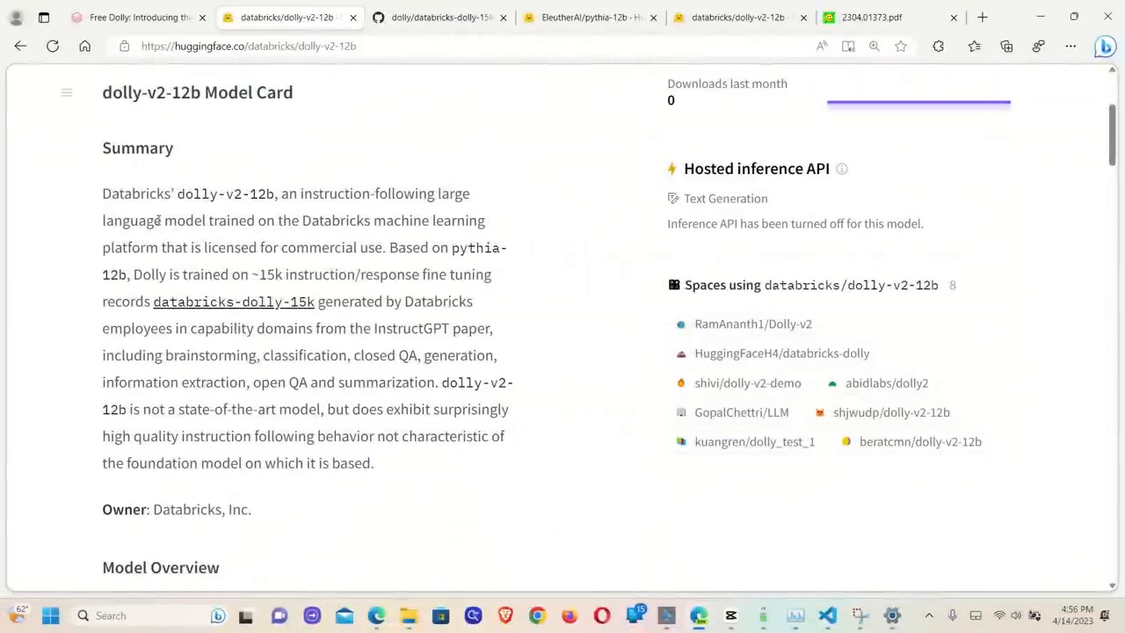
left_click_drag(282, 193, 151, 220)
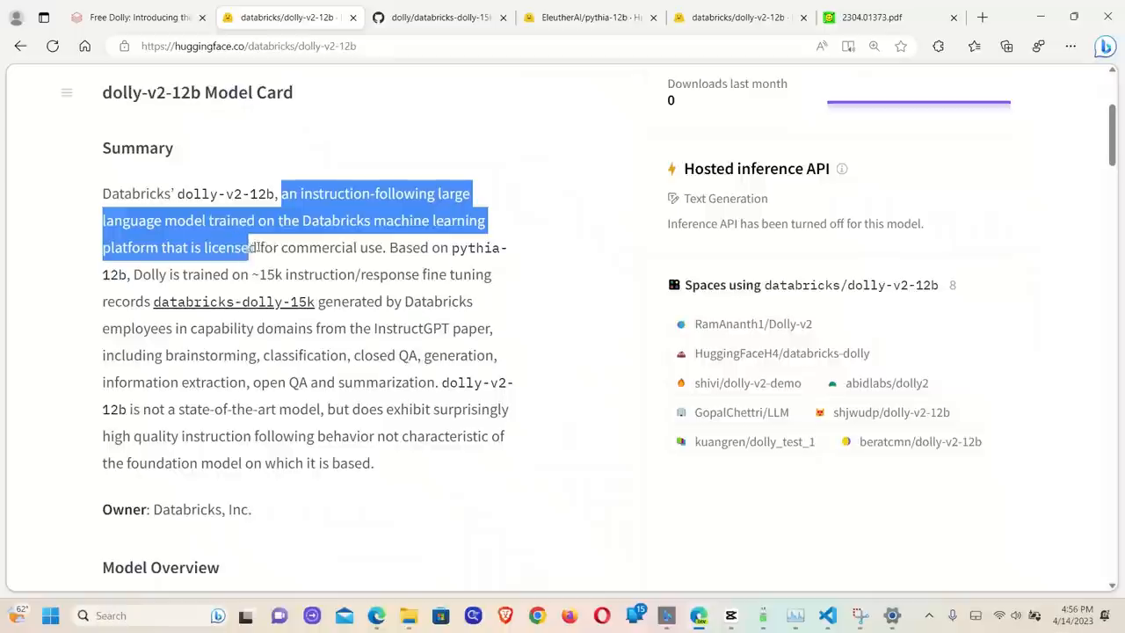
left_click_drag(255, 247, 440, 247)
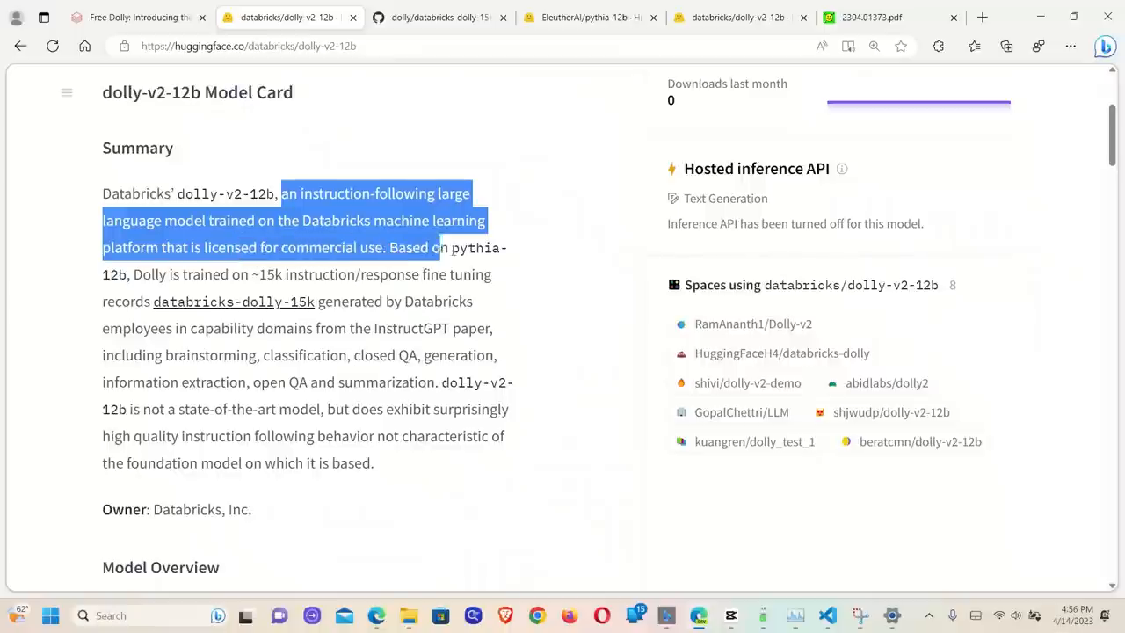
left_click_drag(440, 247, 132, 274)
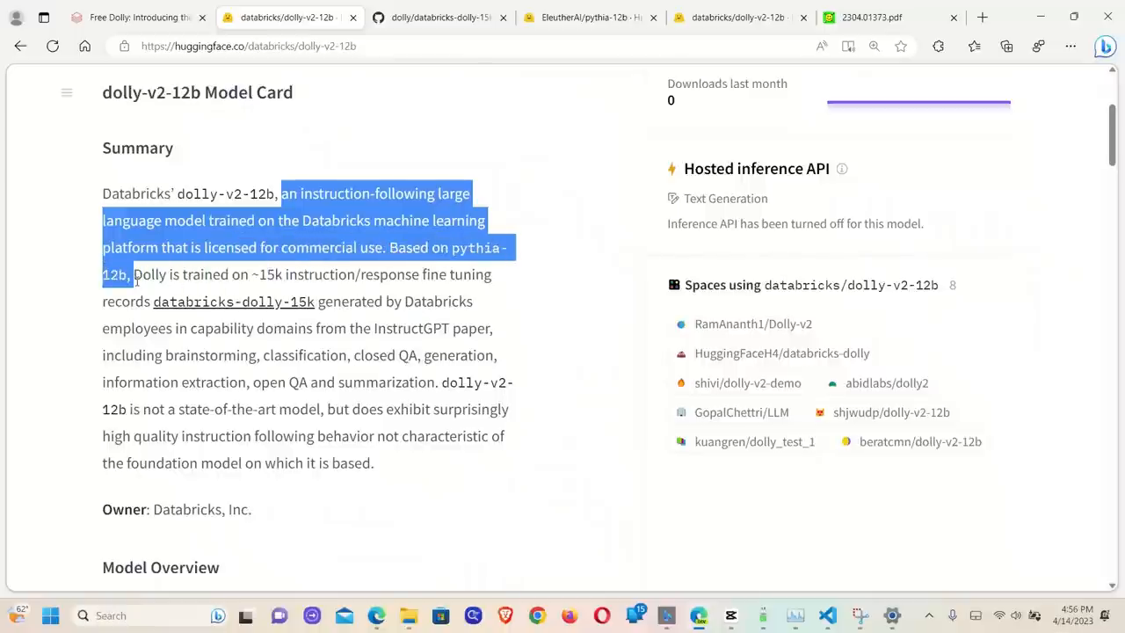
left_click_drag(130, 275, 286, 274)
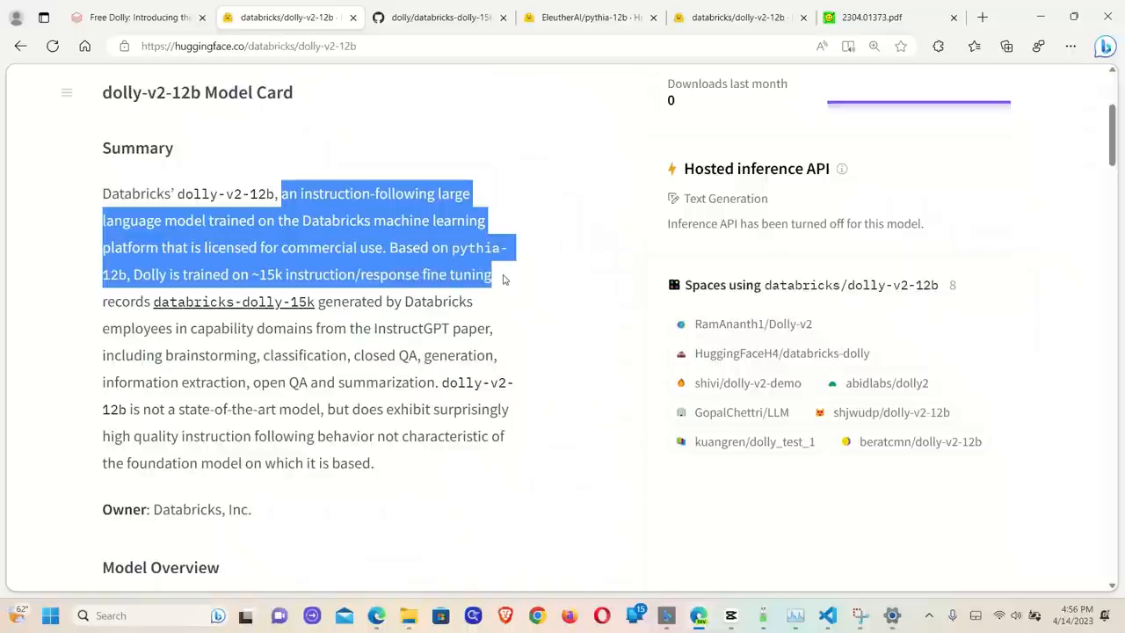
left_click_drag(503, 275, 384, 302)
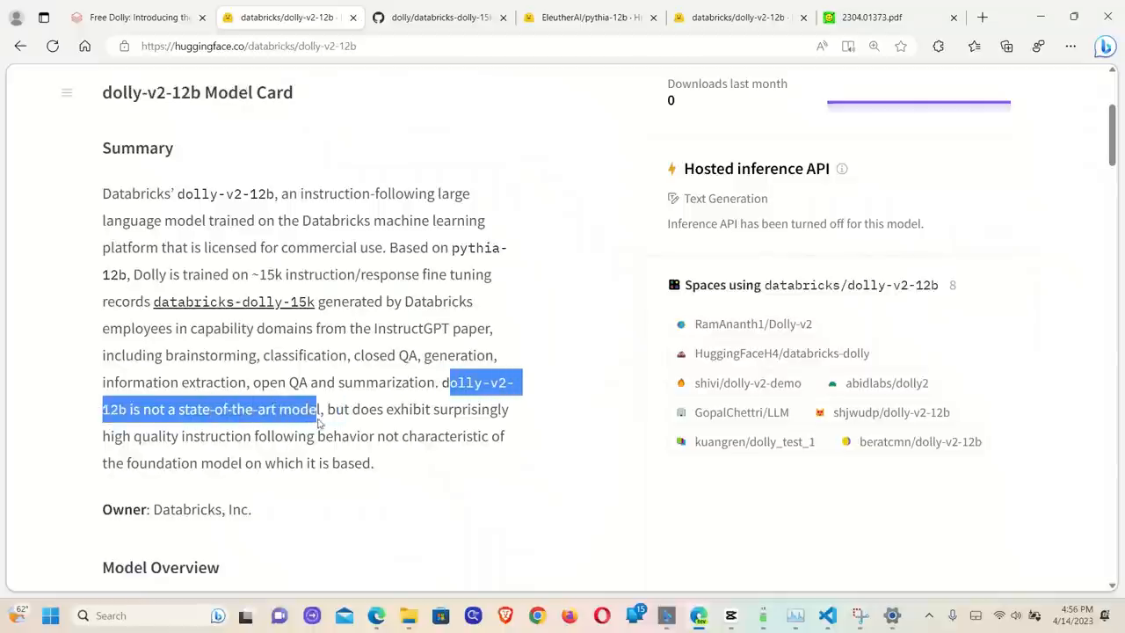
left_click_drag(321, 409, 470, 409)
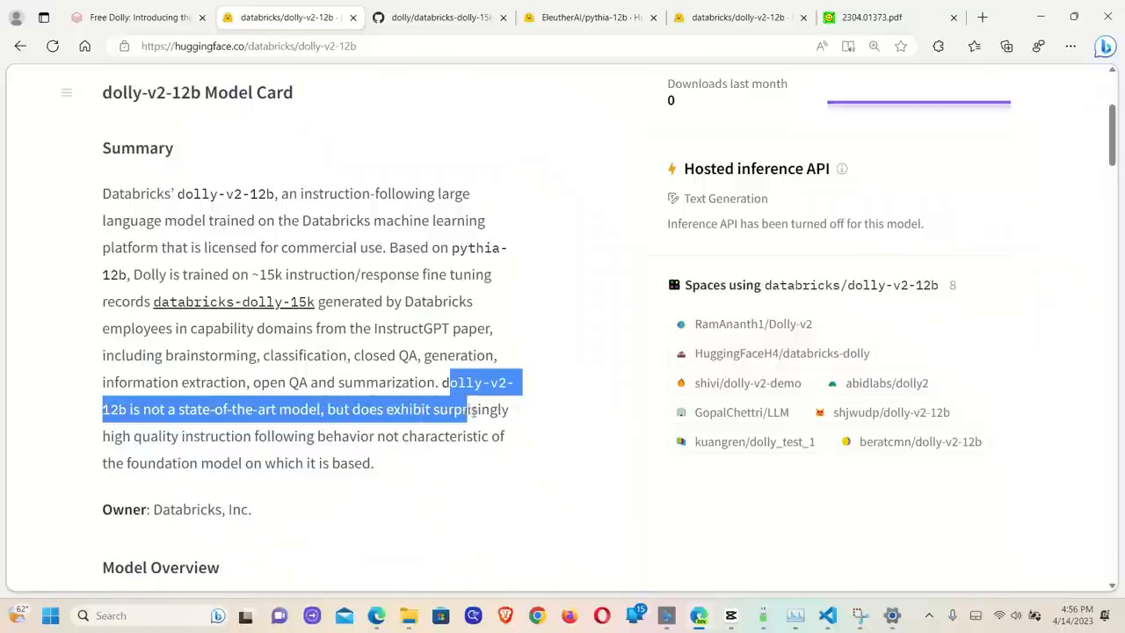
left_click_drag(469, 409, 494, 436)
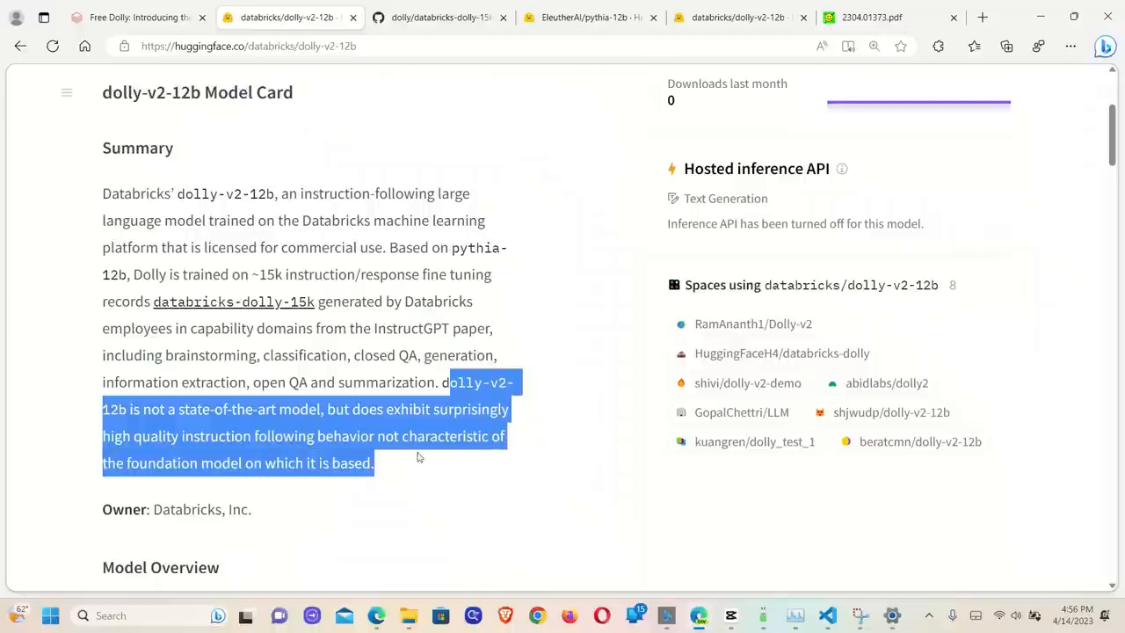
mouse_move(426, 463)
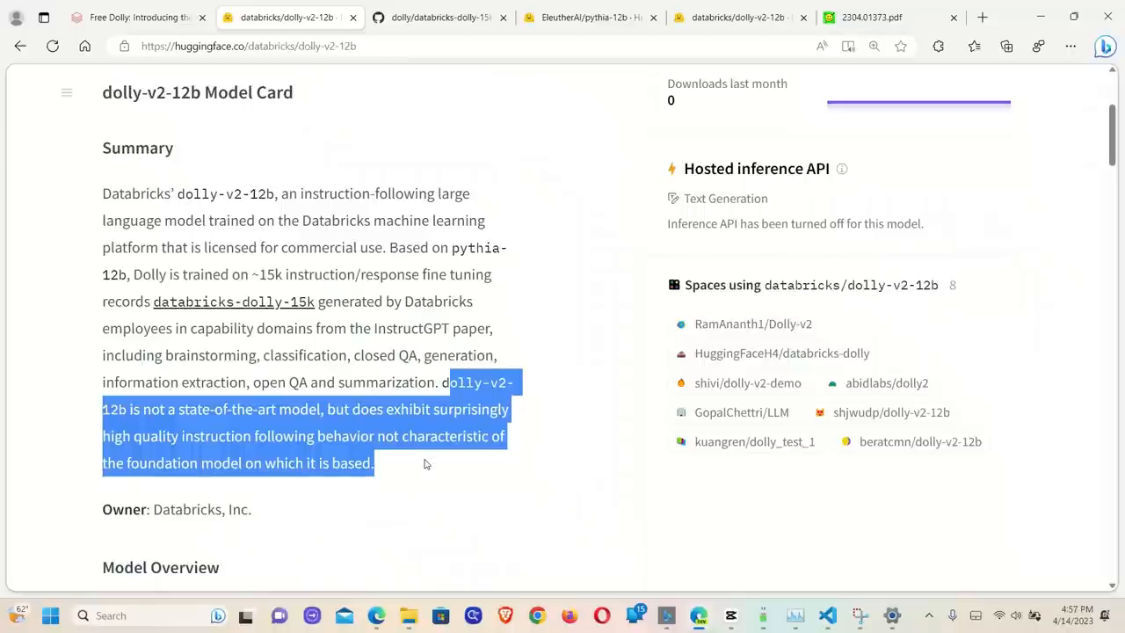
scroll("down", 3)
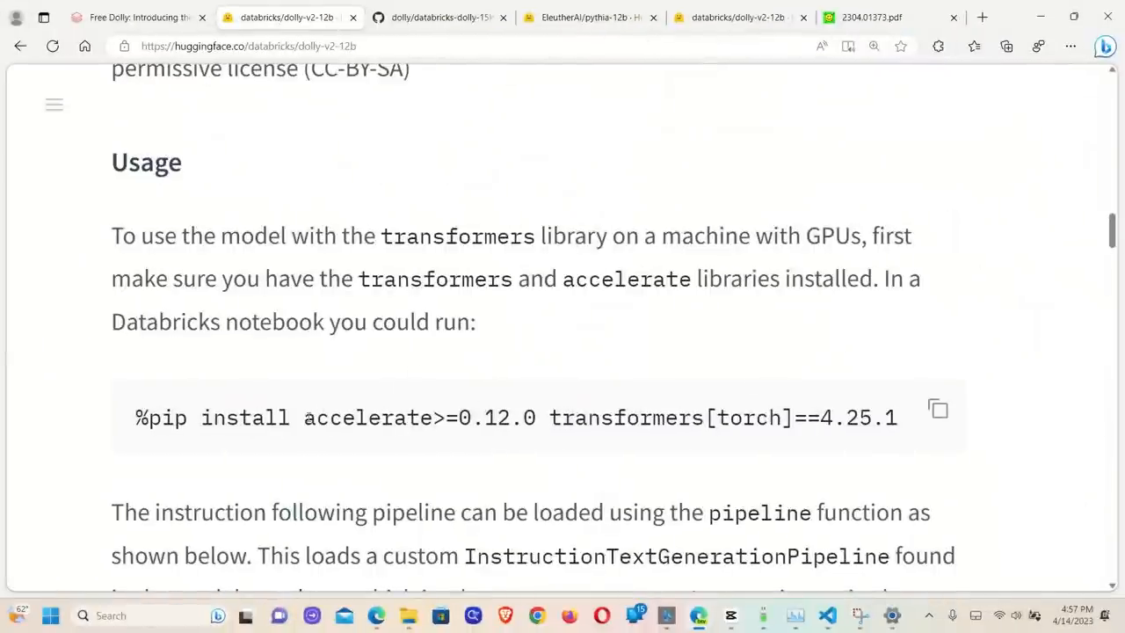
double_click(361, 417)
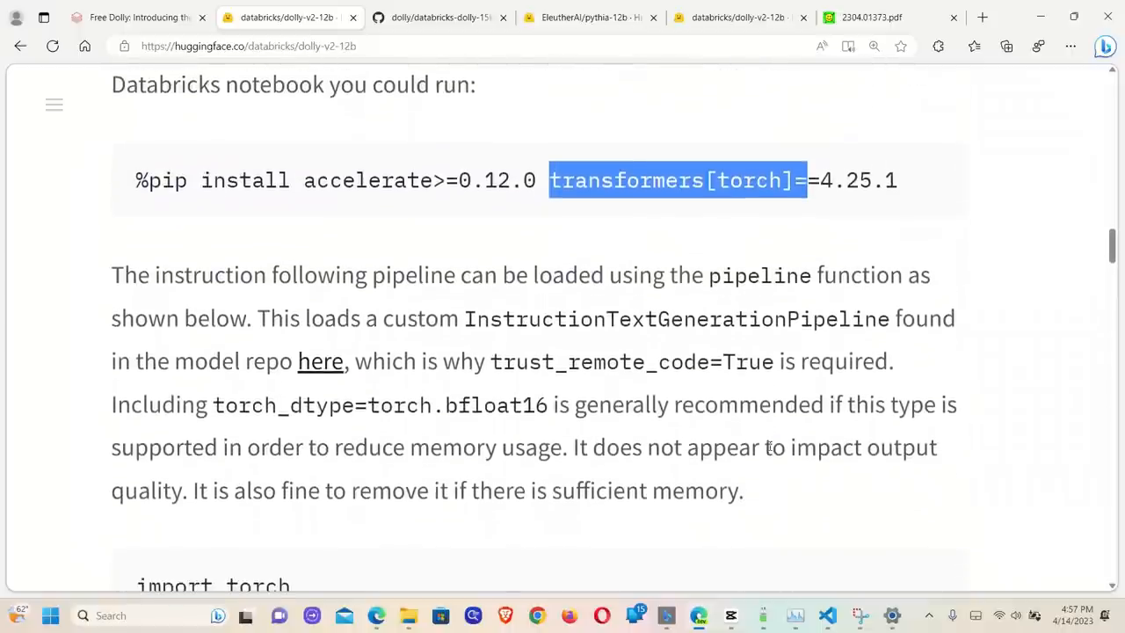
scroll("up", 3)
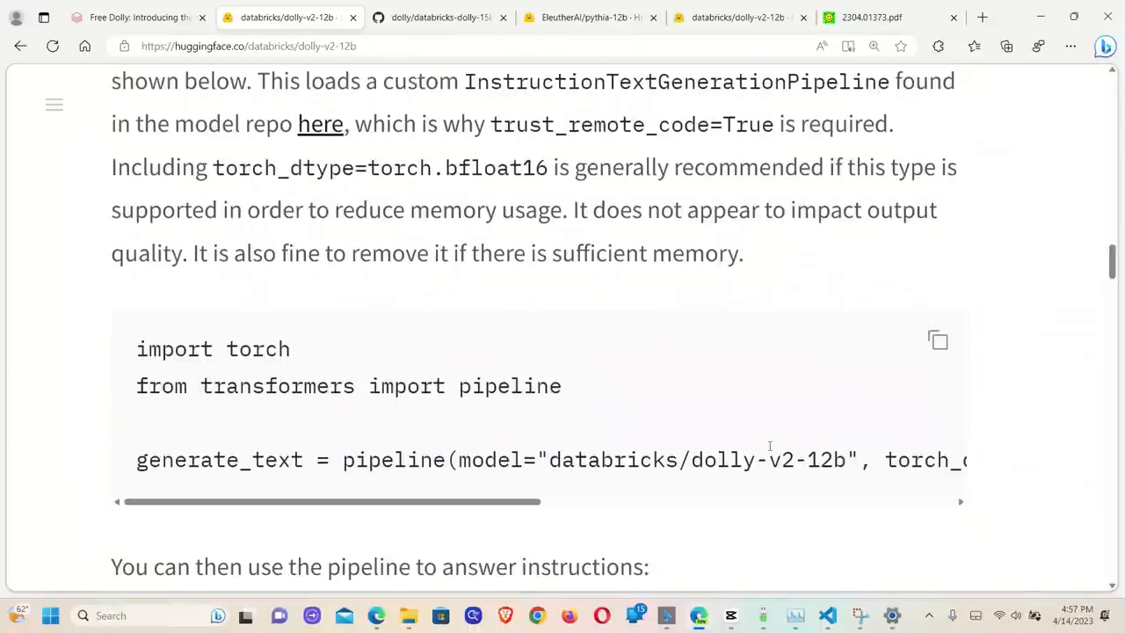
mouse_move(127, 356)
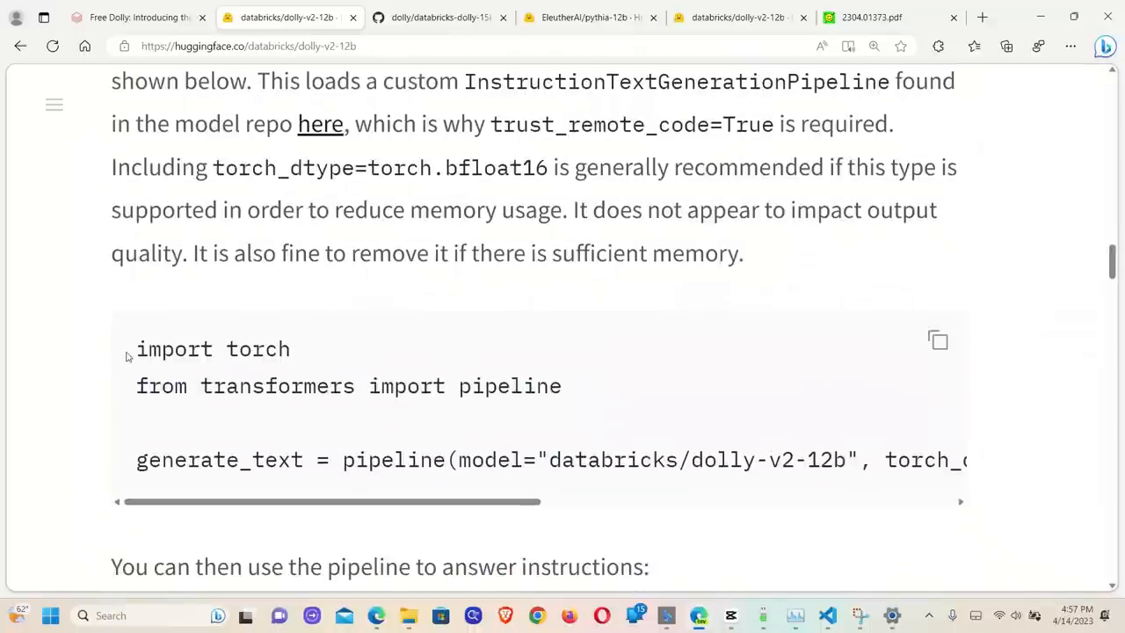
left_click_drag(136, 349, 562, 386)
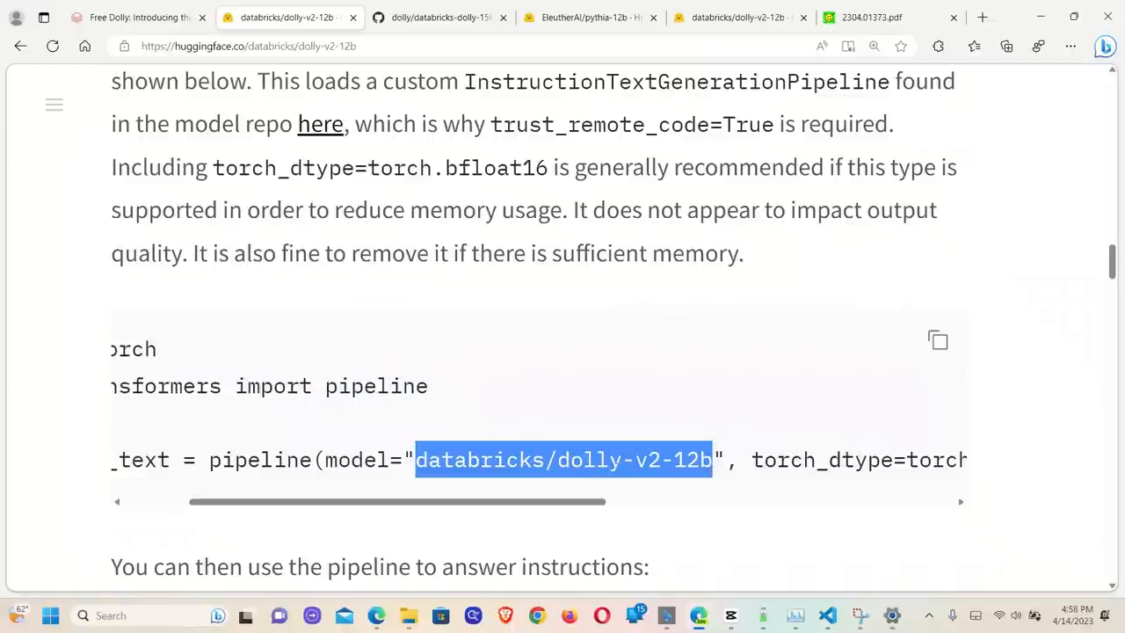
mouse_move(639, 484)
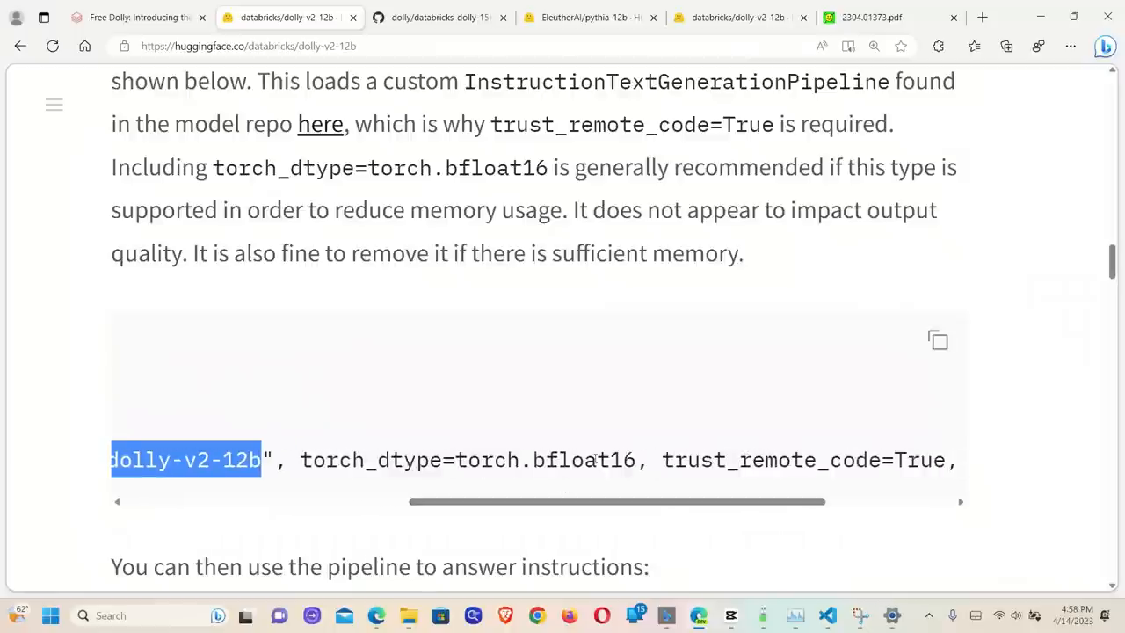
double_click(583, 459)
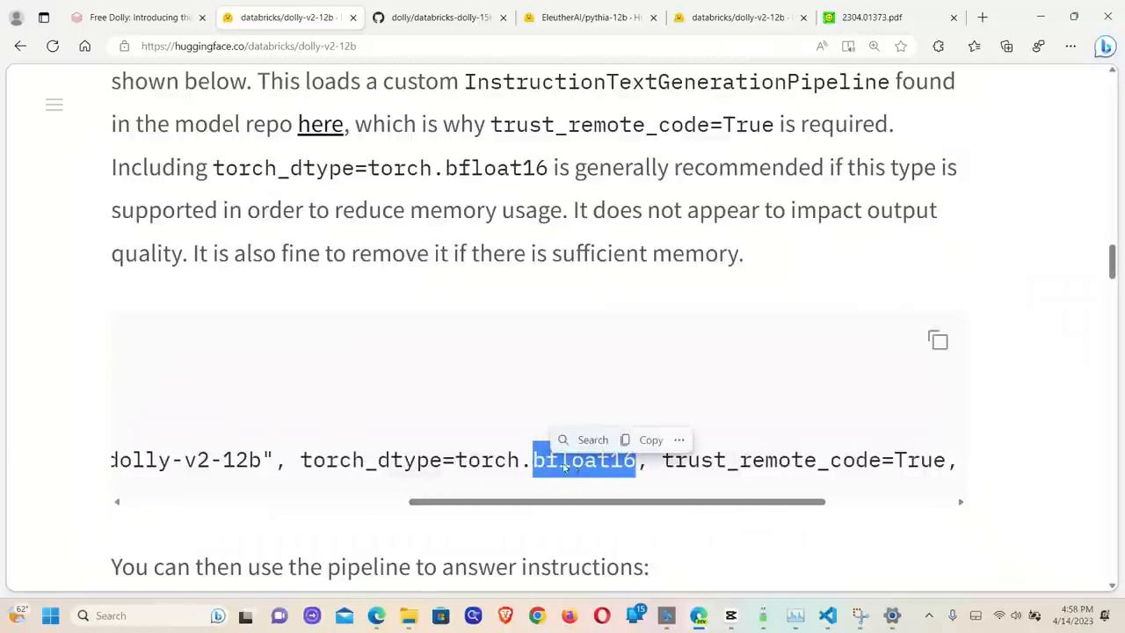
left_click(536, 460)
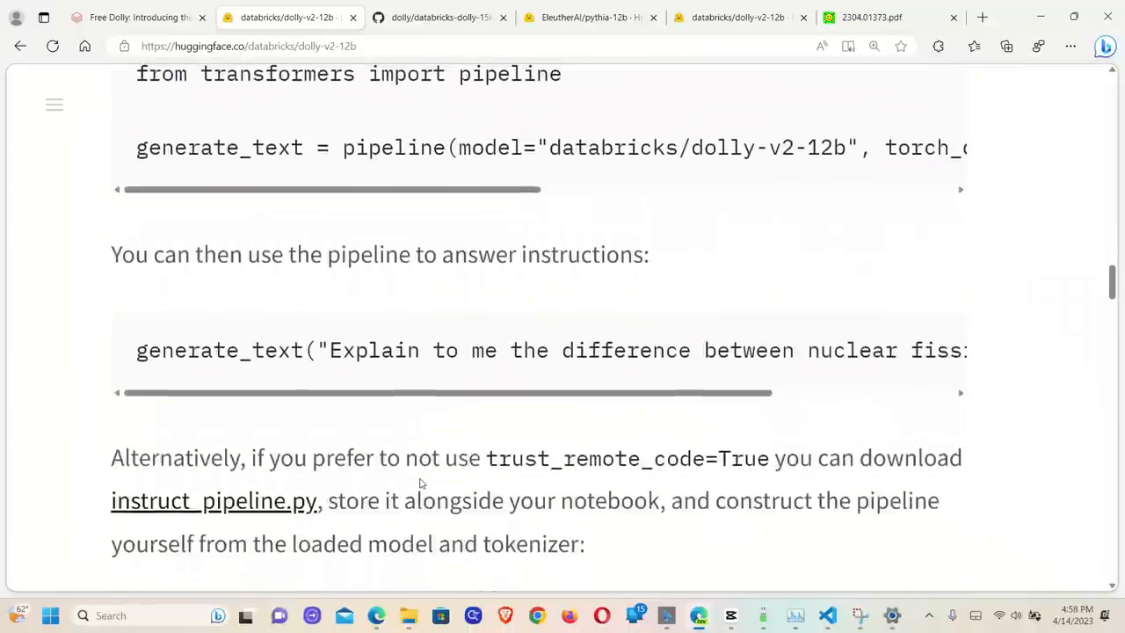
double_click(220, 302)
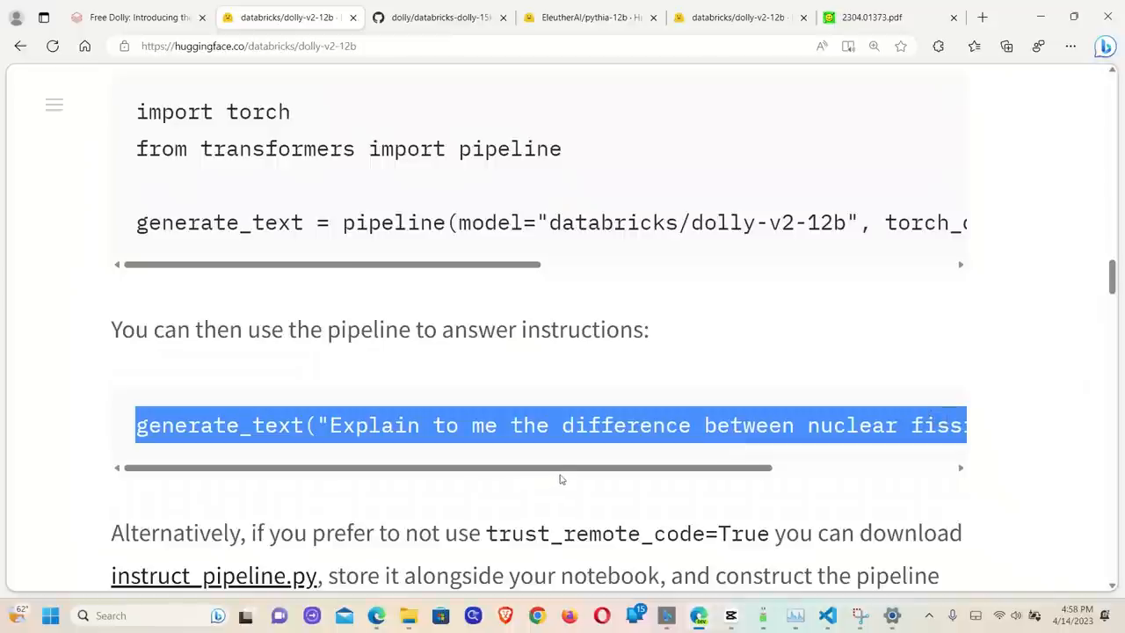
mouse_move(417, 461)
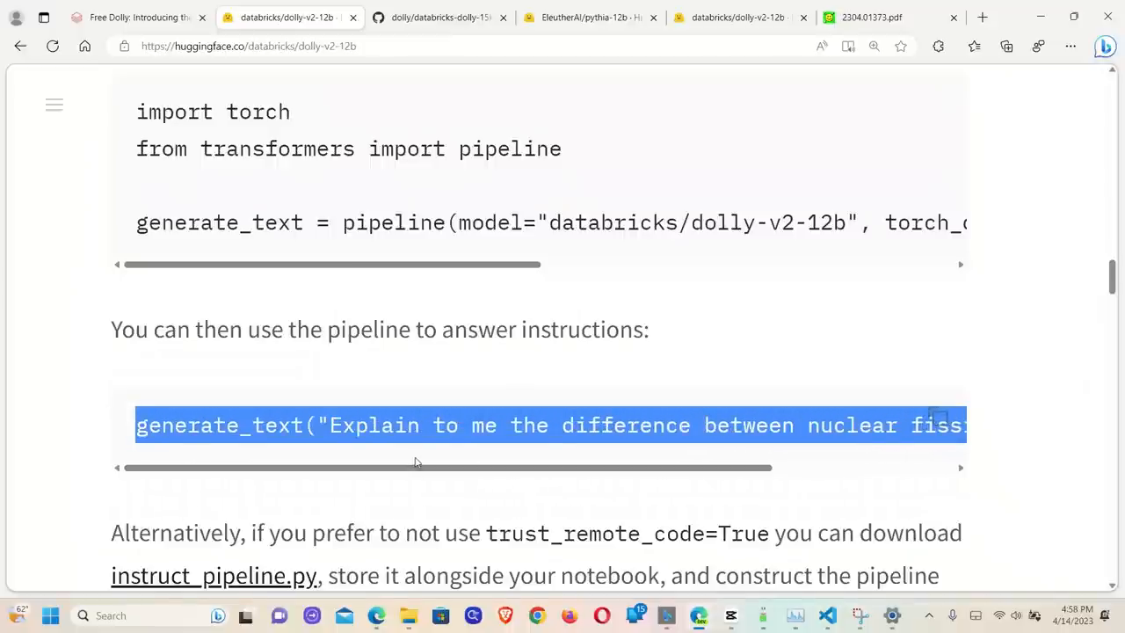
scroll("down", 3)
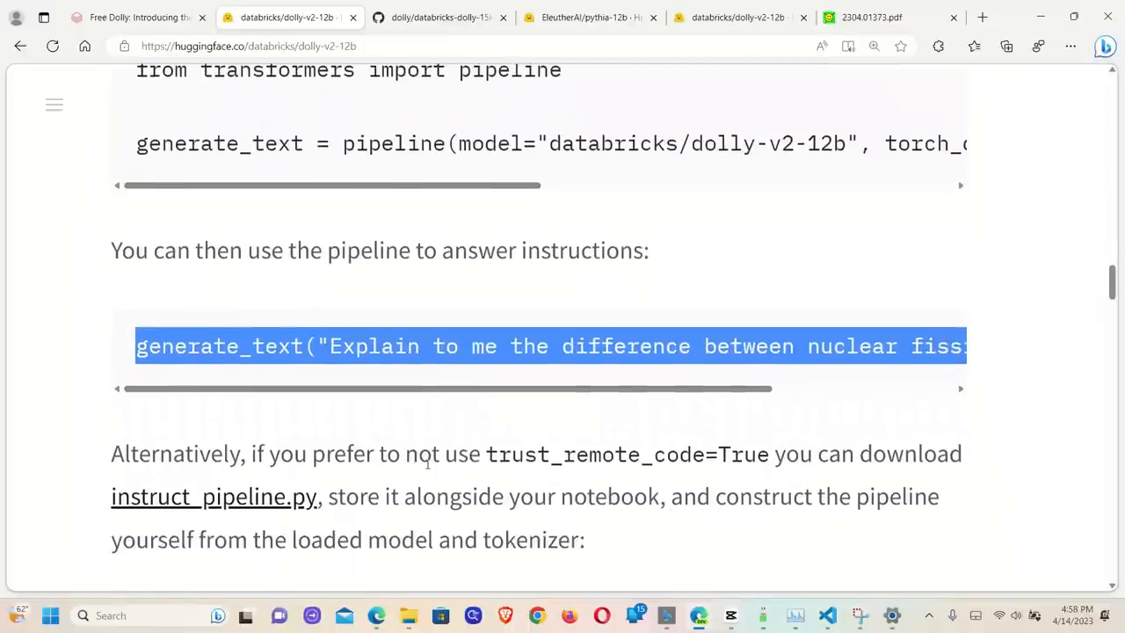
scroll("down", 3)
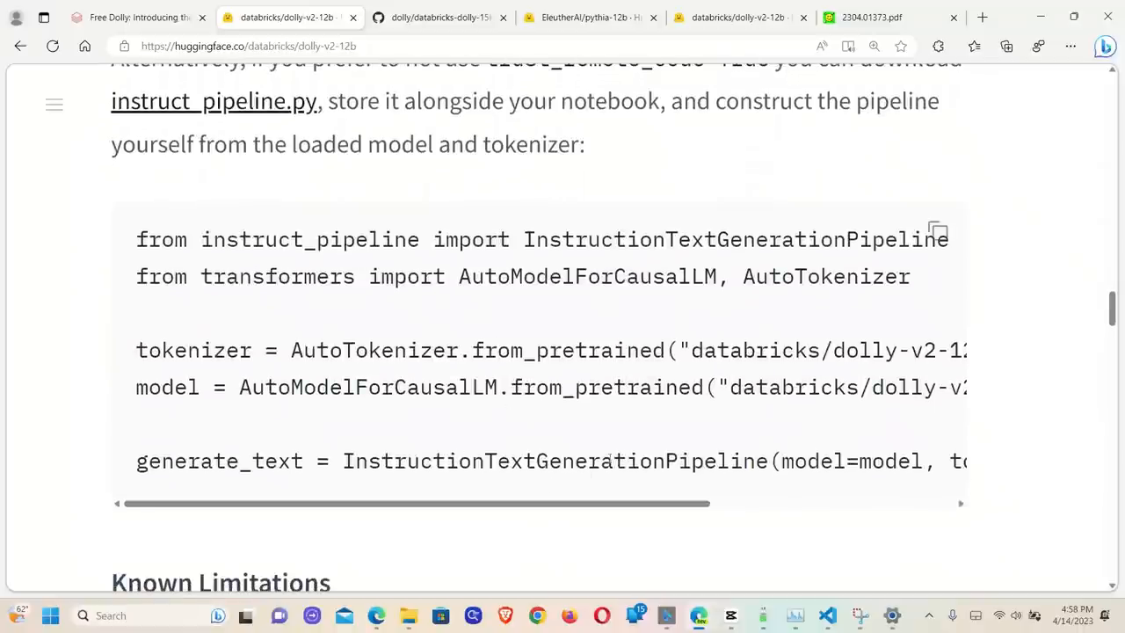
scroll("down", 3)
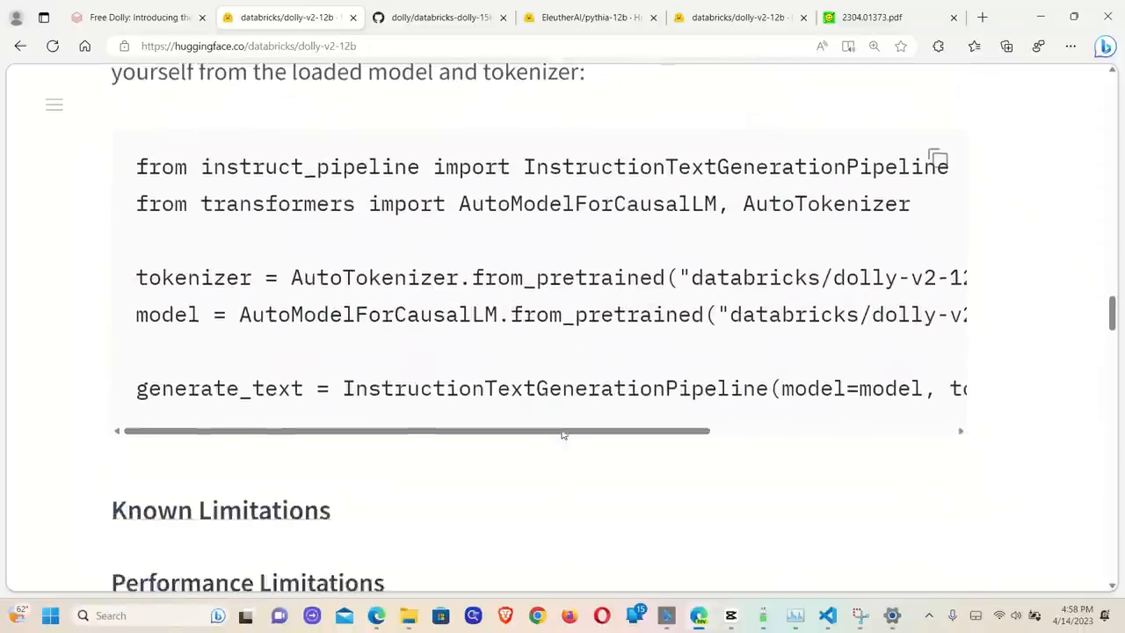
scroll("up", 3)
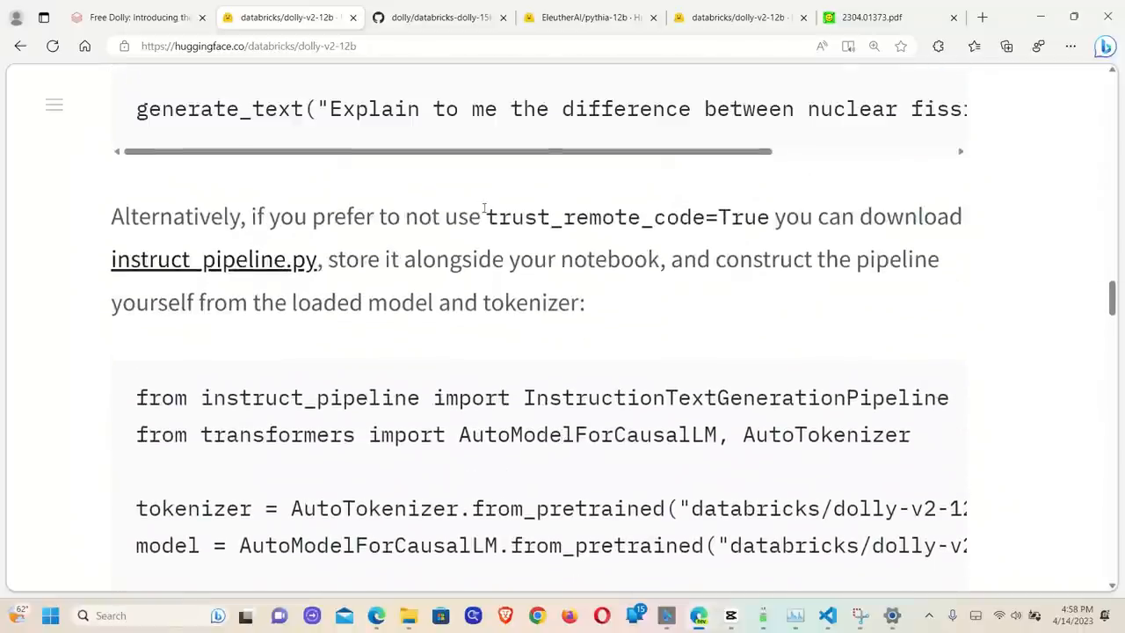
scroll("down", 3)
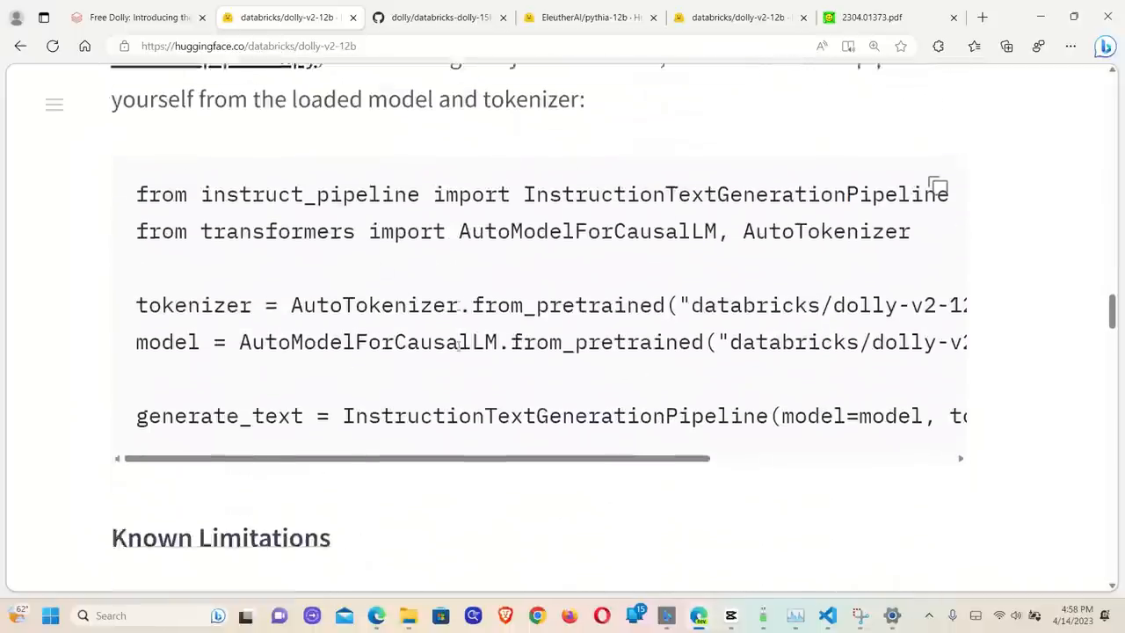
left_click_drag(712, 326, 480, 411)
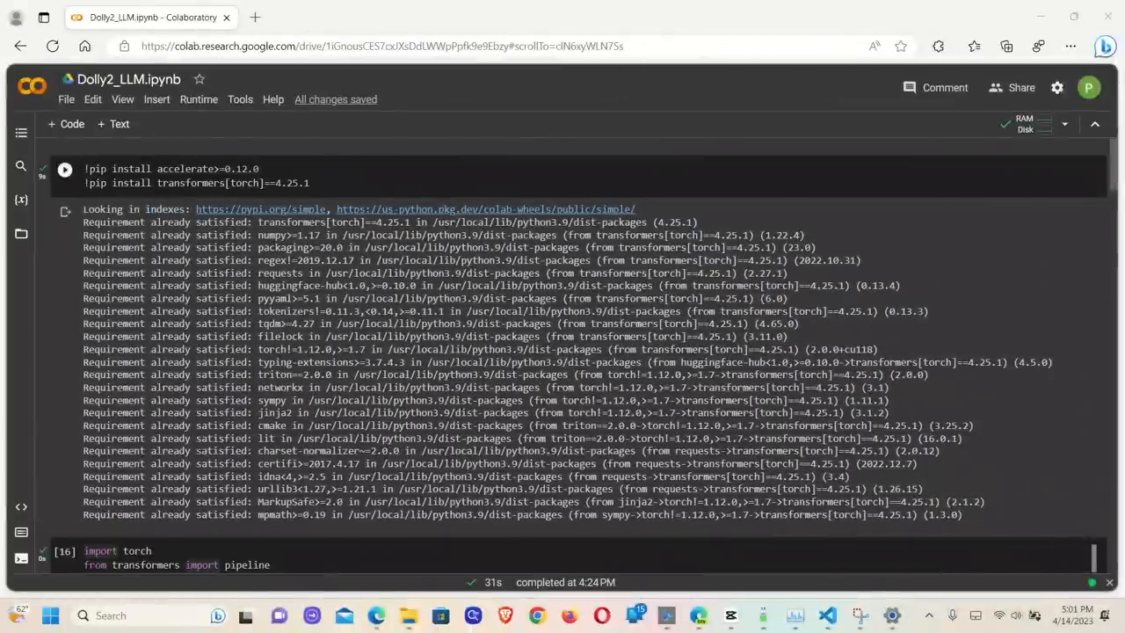
left_click(66, 98)
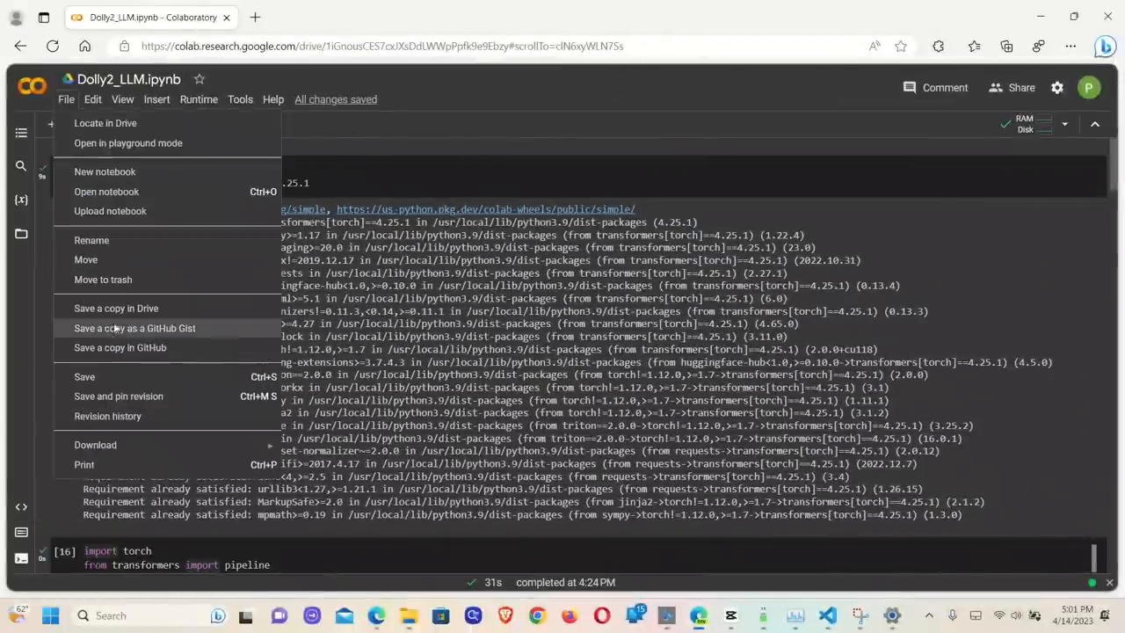
mouse_move(116, 307)
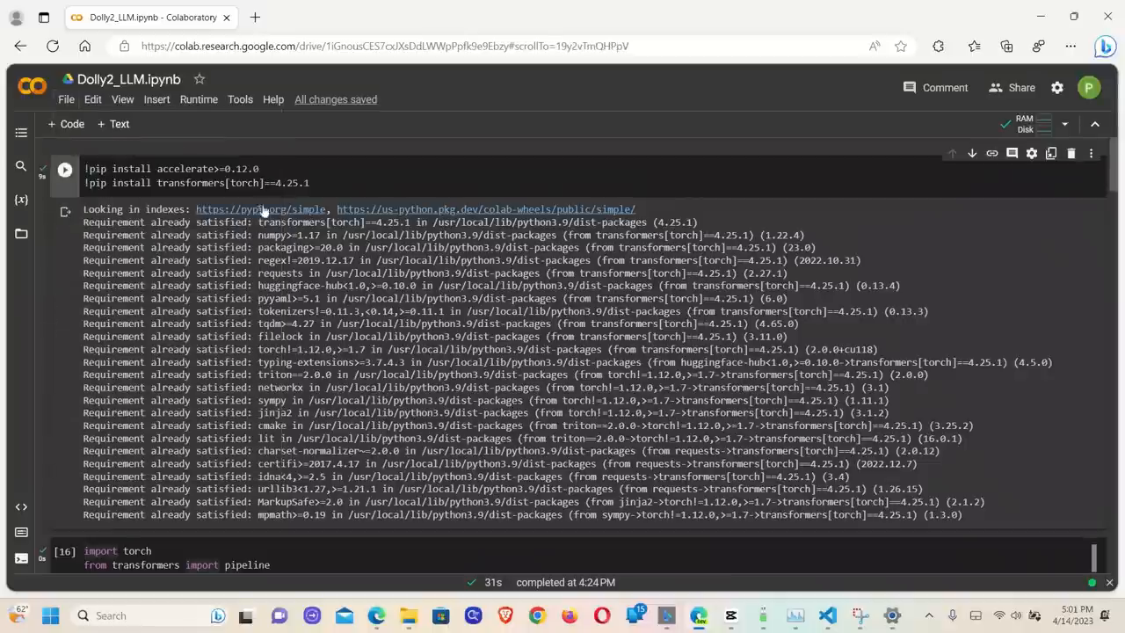
mouse_move(198, 100)
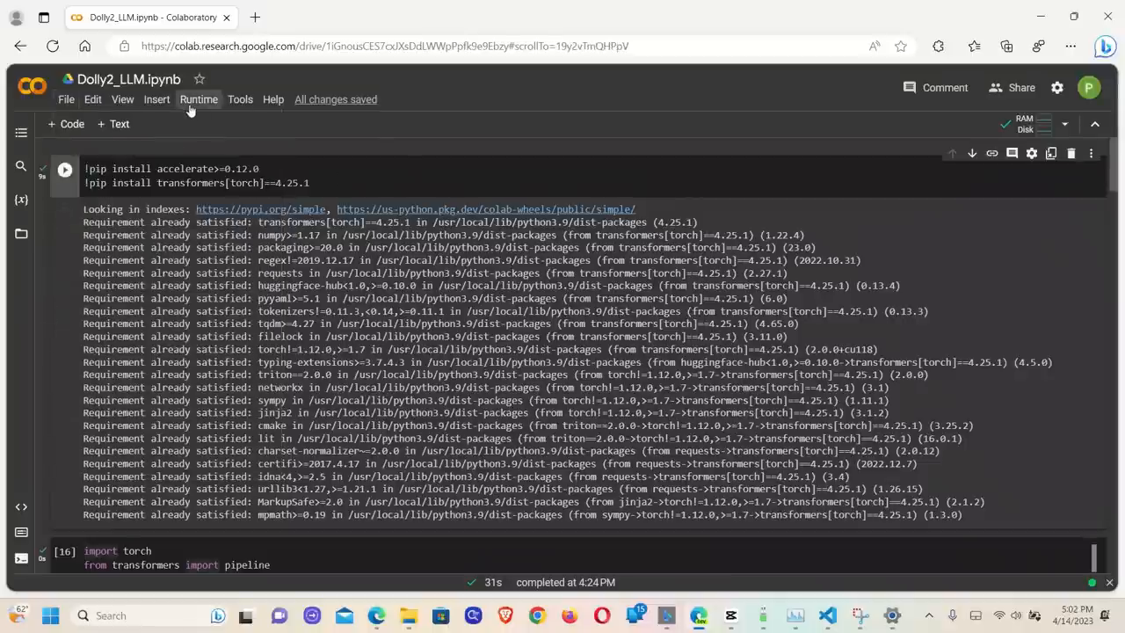
left_click(197, 98)
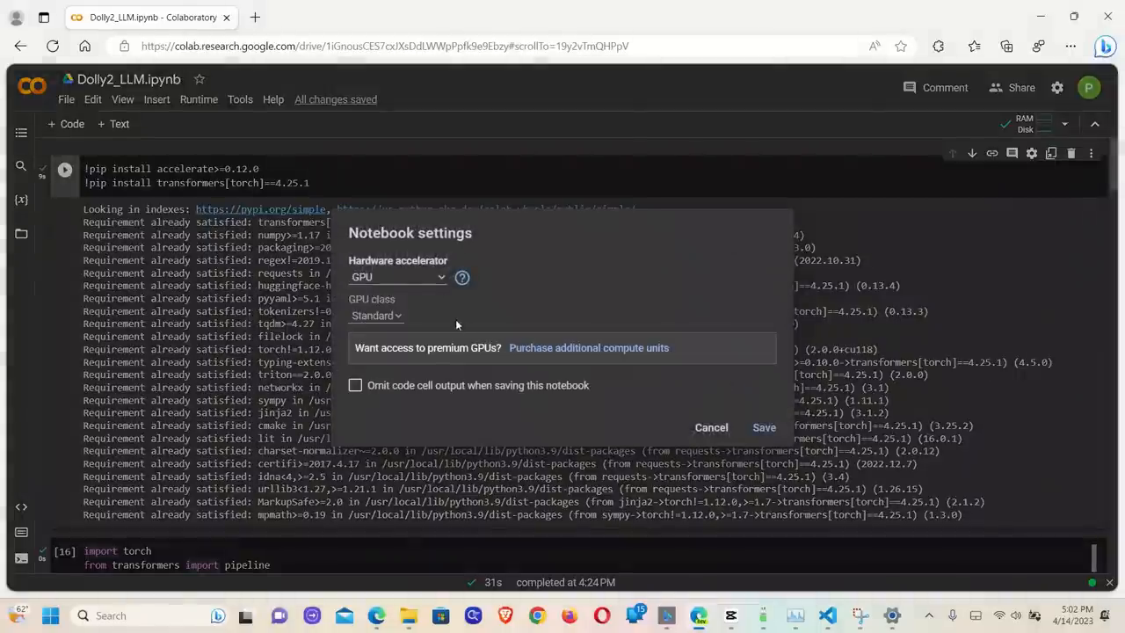
mouse_move(488, 341)
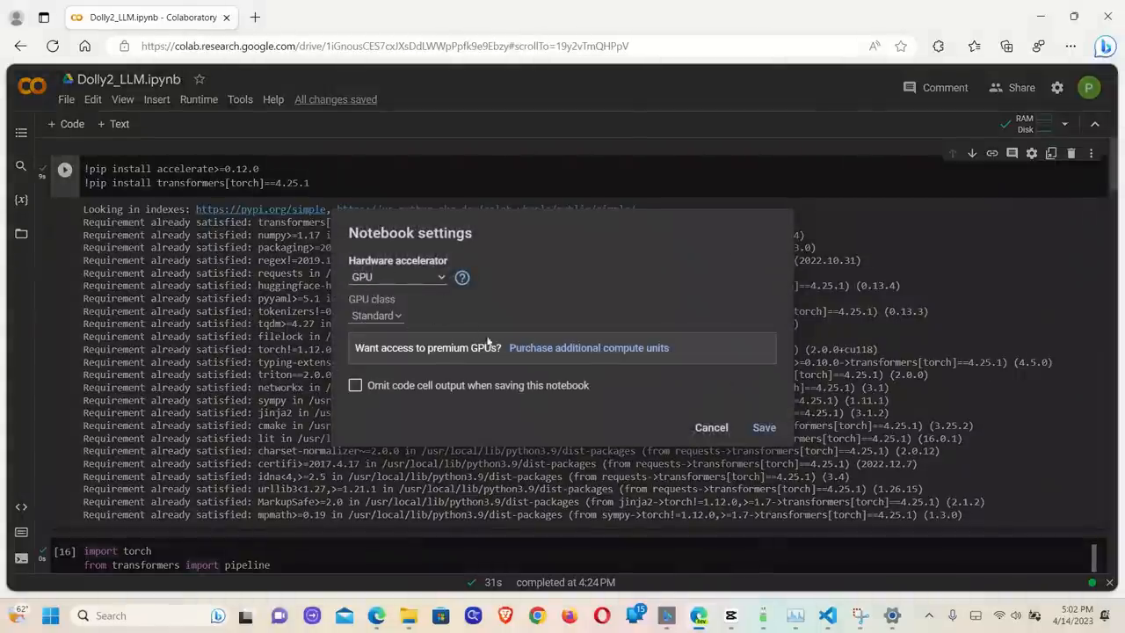
left_click(711, 427)
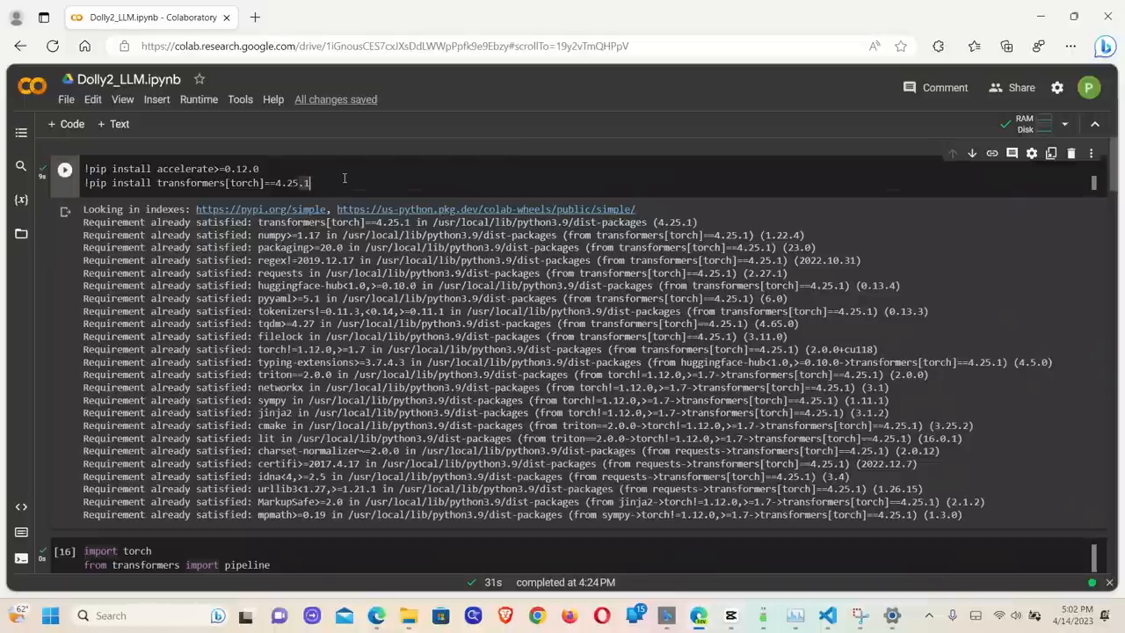
mouse_move(466, 185)
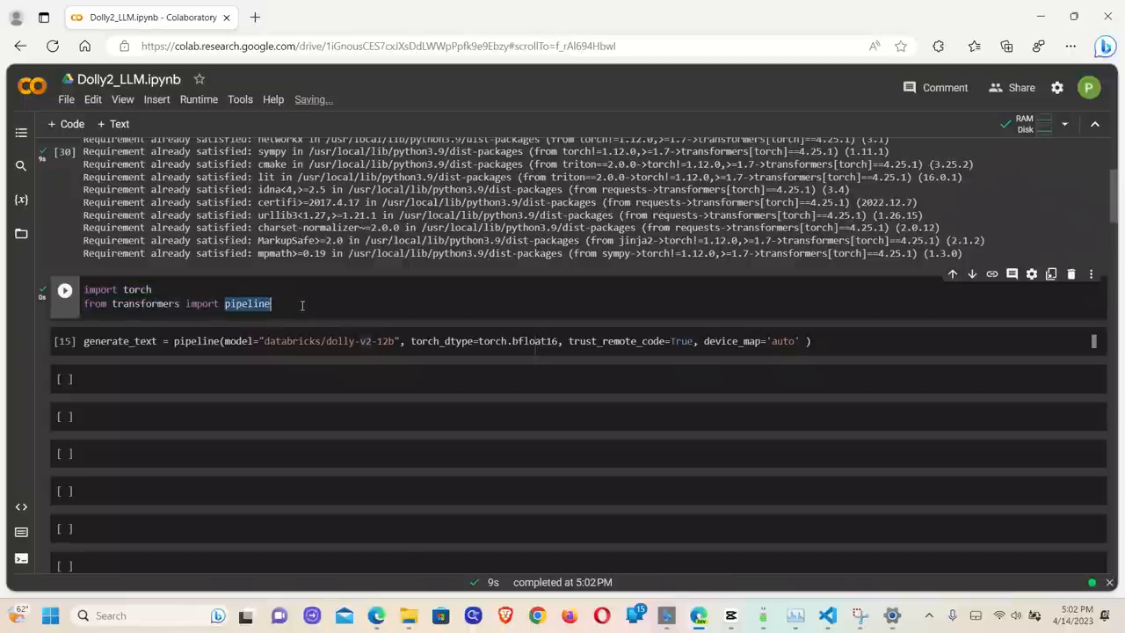
- Select 'pipeline' in the import cell and open the runtime's RAM, GPU and disk usage panel
left_click(185, 341)
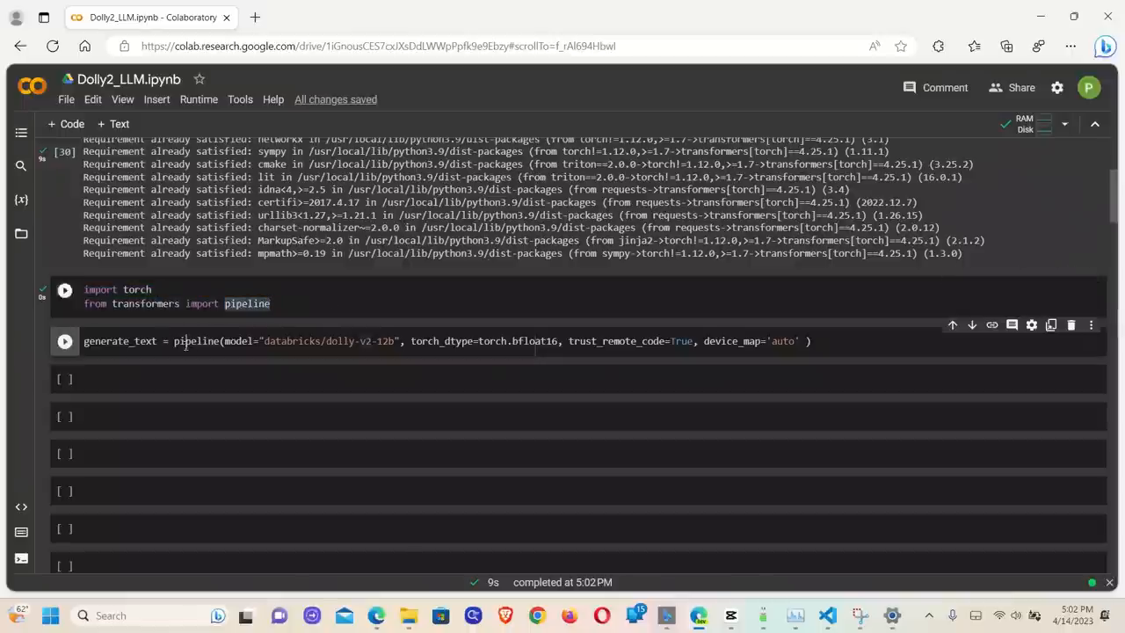
double_click(197, 341)
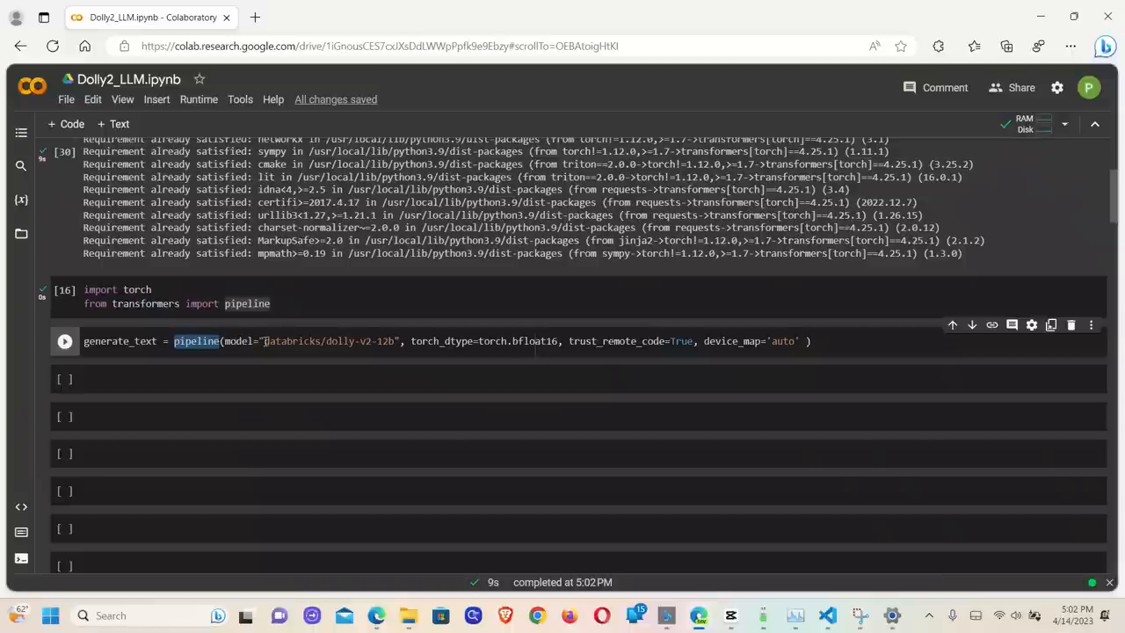
double_click(330, 342)
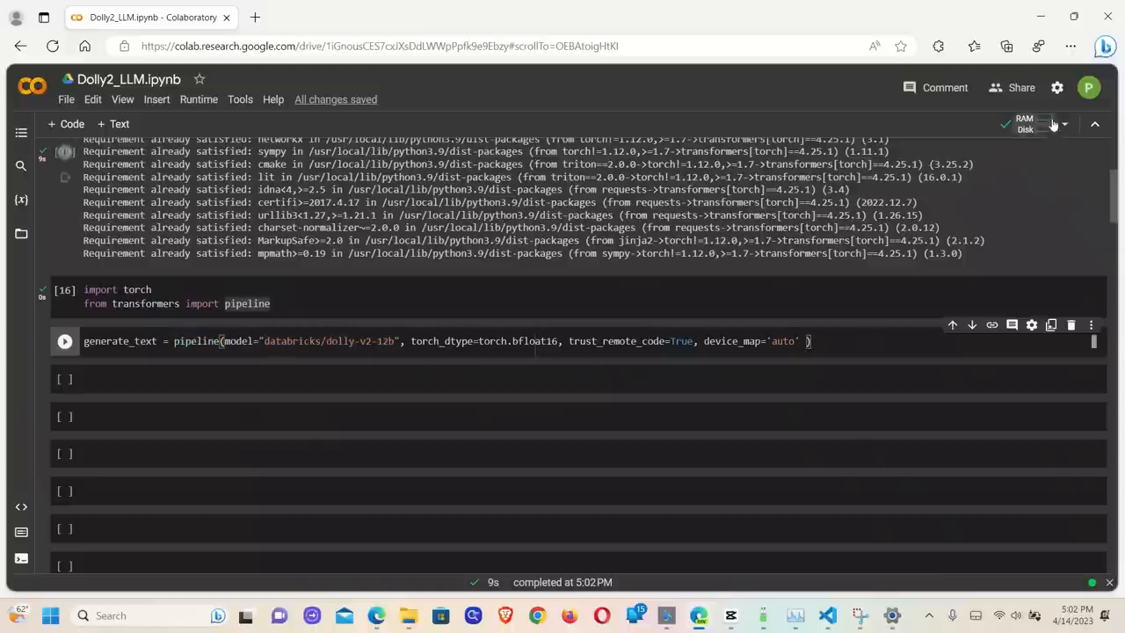
left_click(1025, 124)
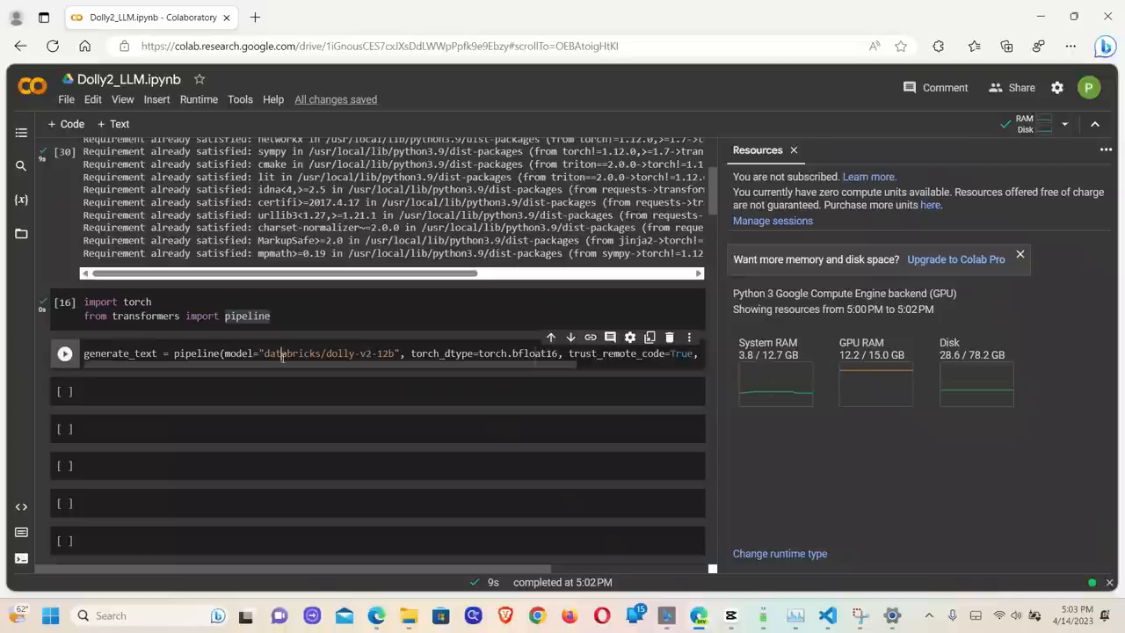
- Run the dolly-v2-12b pipeline cell, then select the model name to change it to dolly-v2-2-8b
left_click(64, 353)
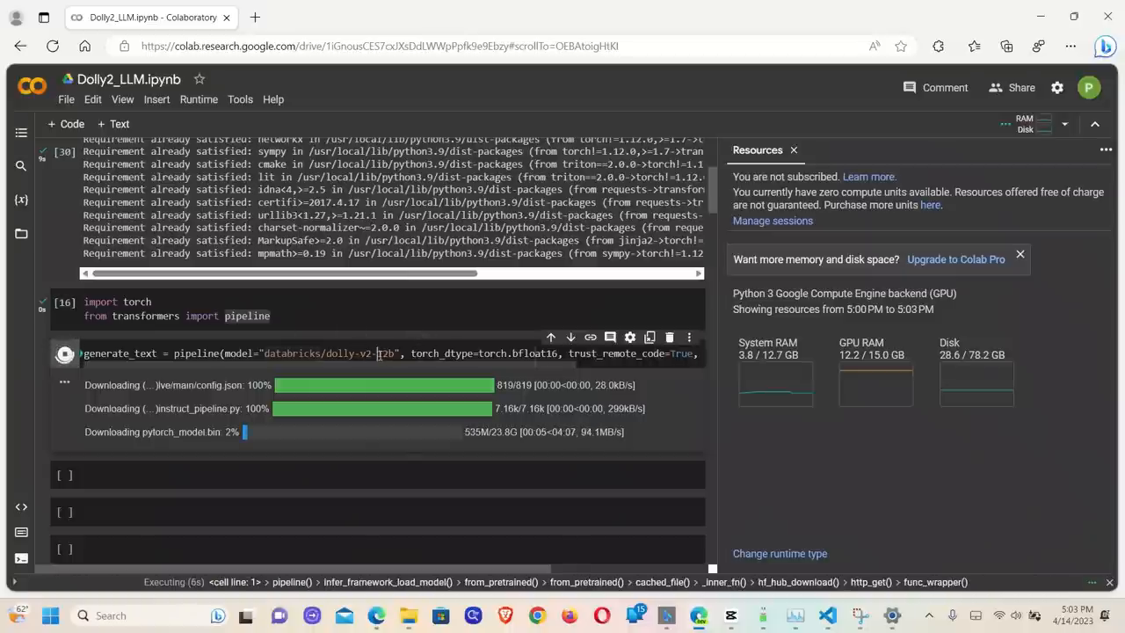
double_click(385, 353)
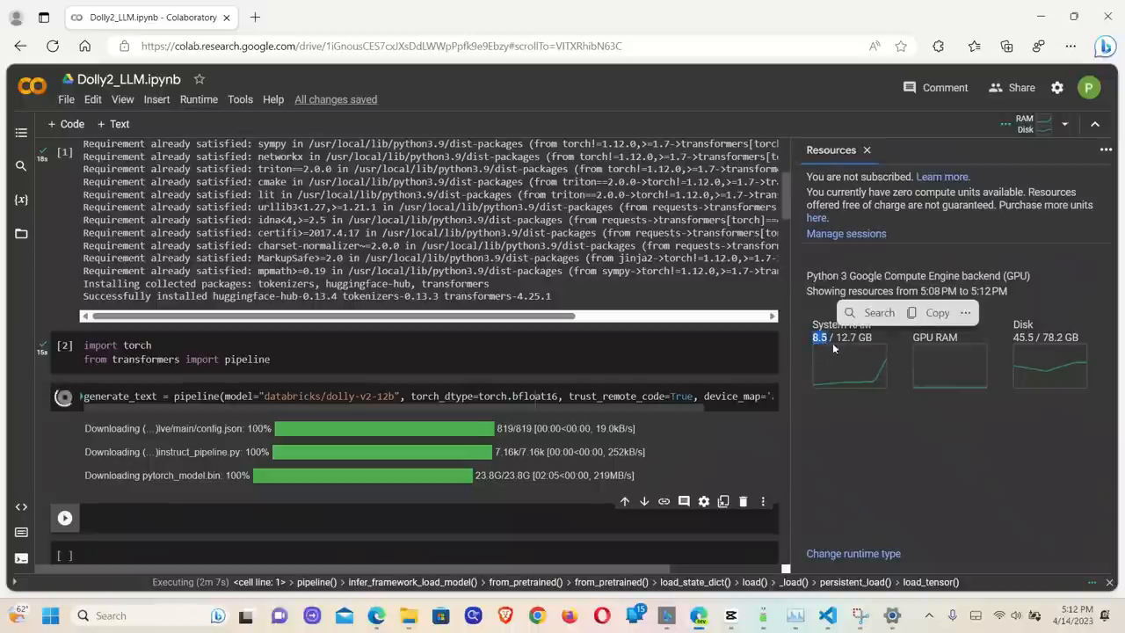
mouse_move(836, 343)
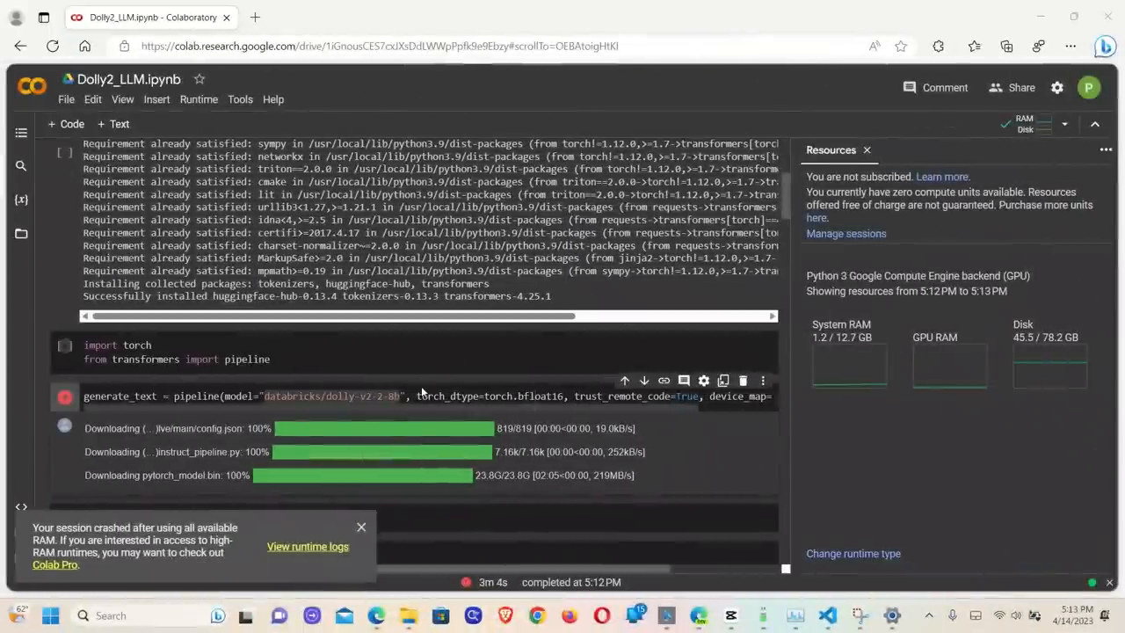
- Disconnect and delete the crashed runtime, confirm the reset, and keep GPU notebook settings
double_click(361, 397)
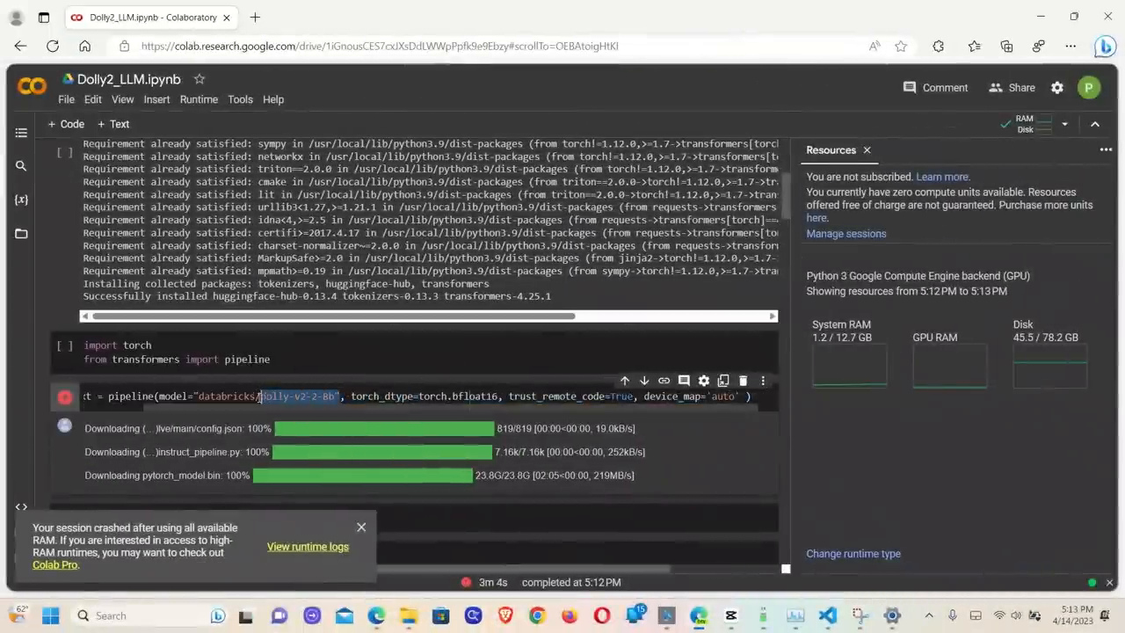
left_click(199, 99)
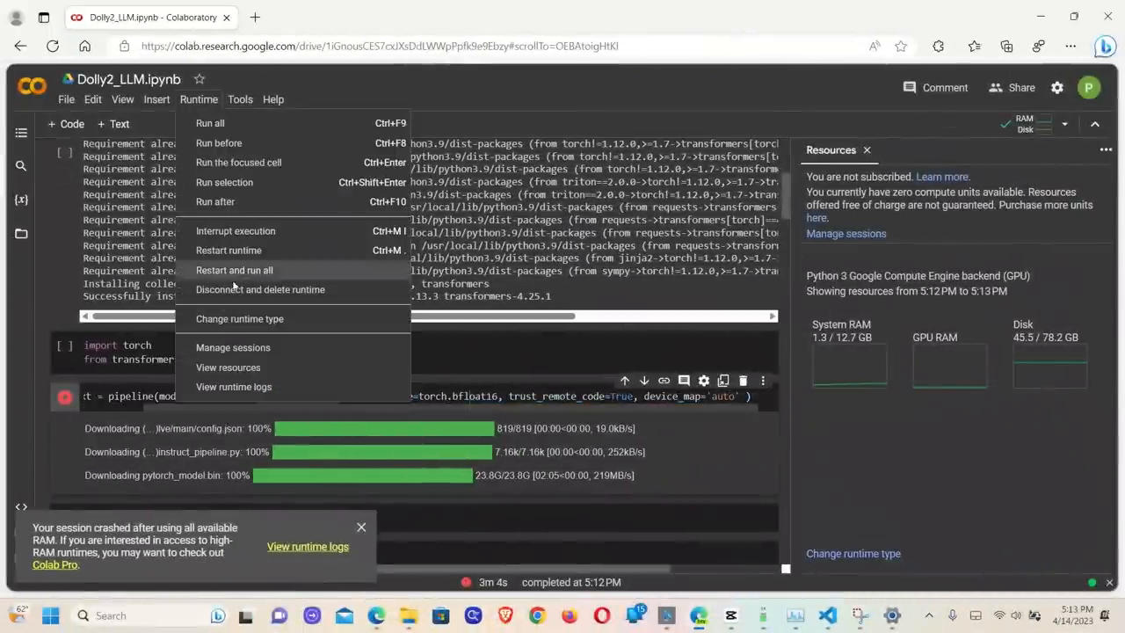
mouse_move(260, 289)
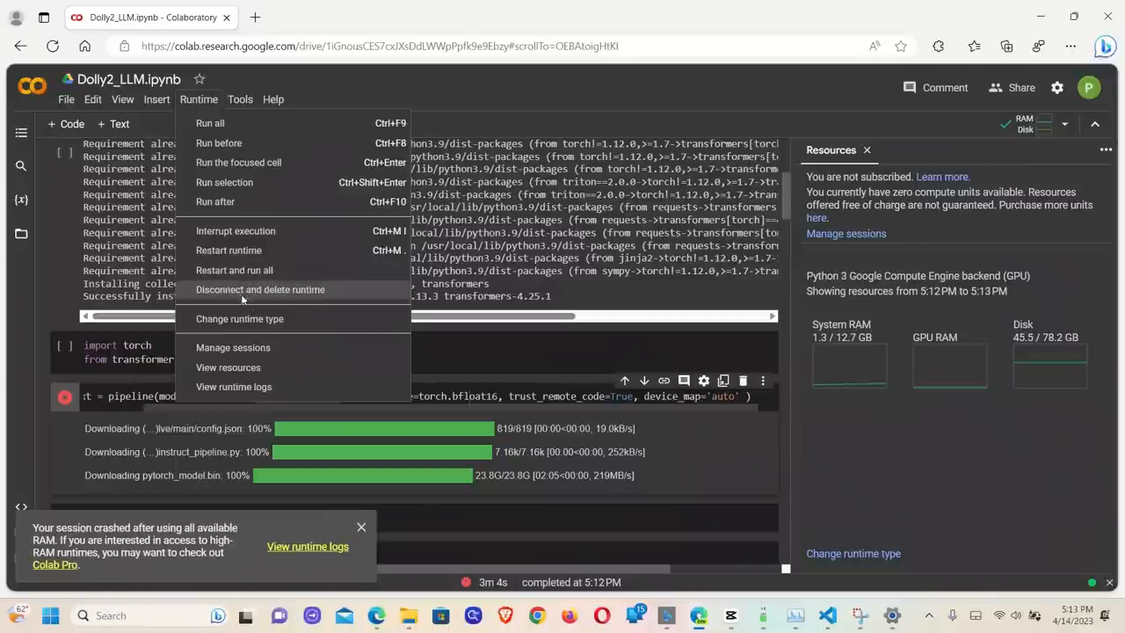
mouse_move(256, 292)
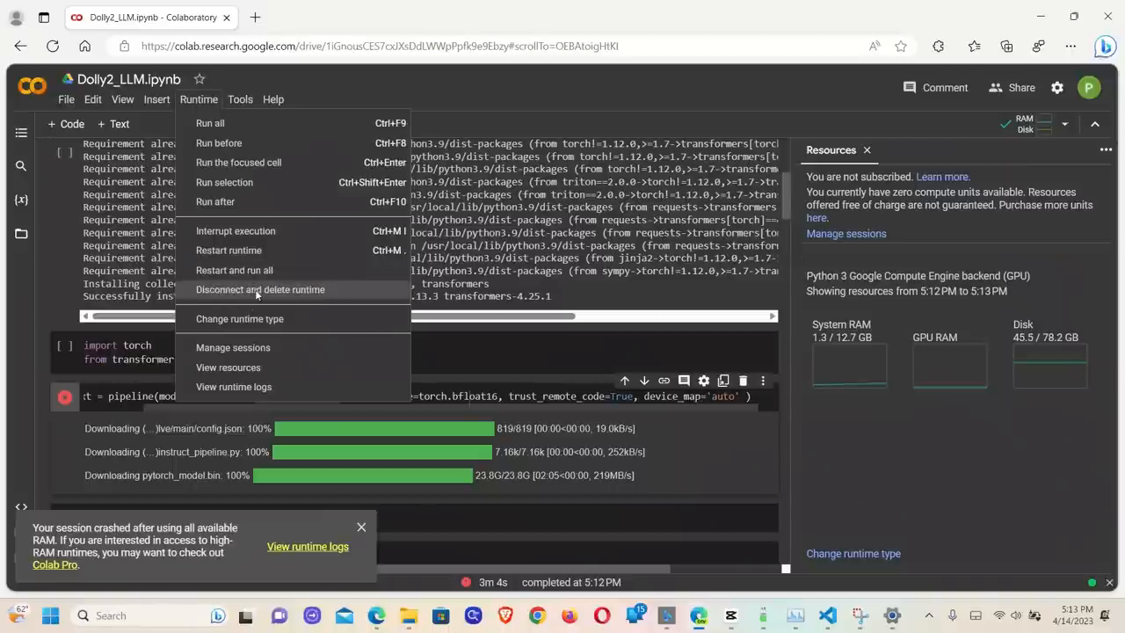
left_click(260, 290)
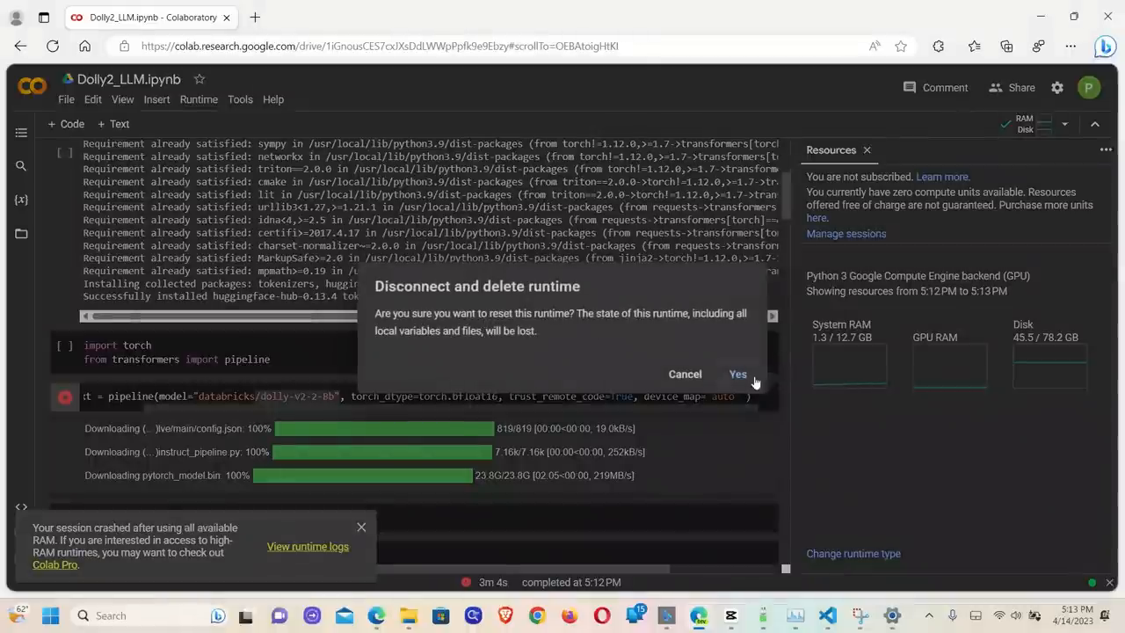
left_click(736, 373)
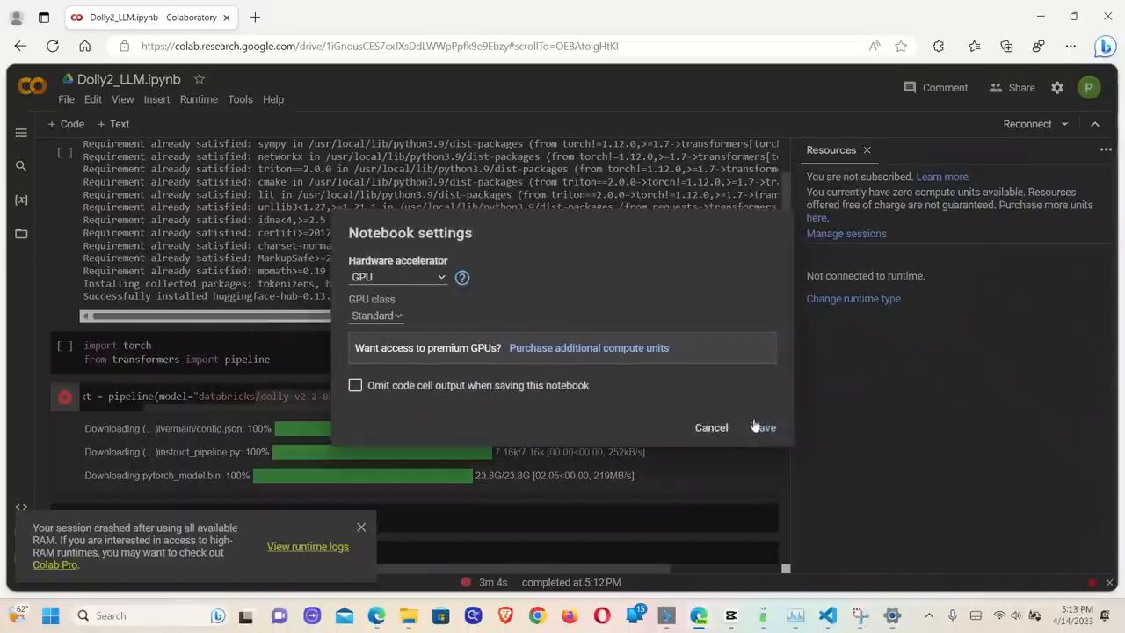
left_click(761, 428)
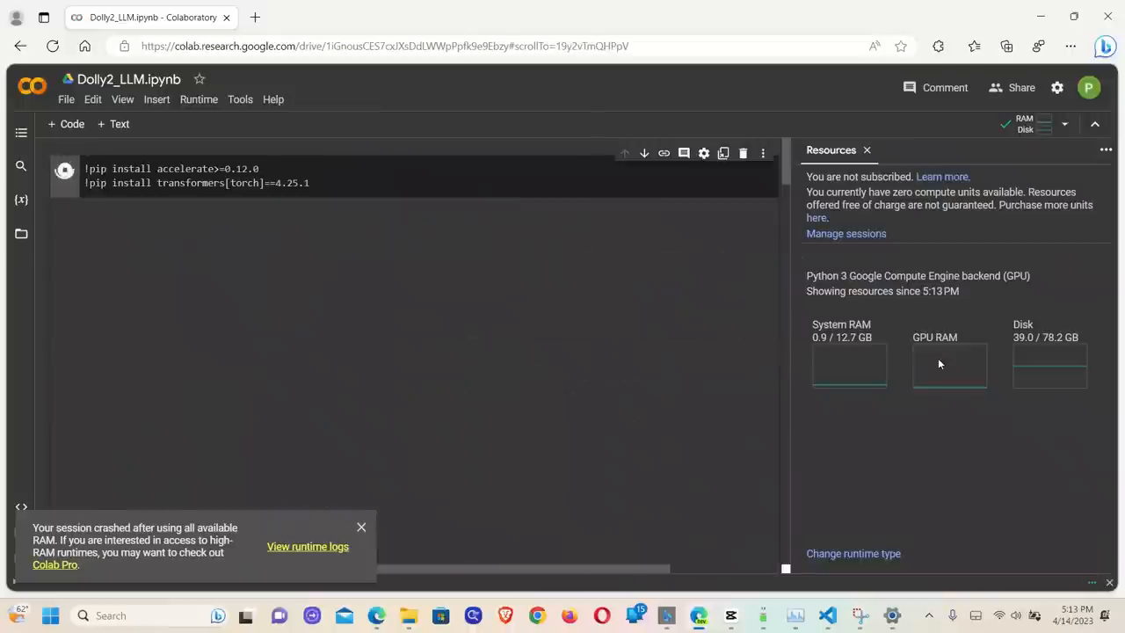
- Run the pip install cell and move down through the import and dolly-v2-2-8b pipeline cells
left_click(63, 169)
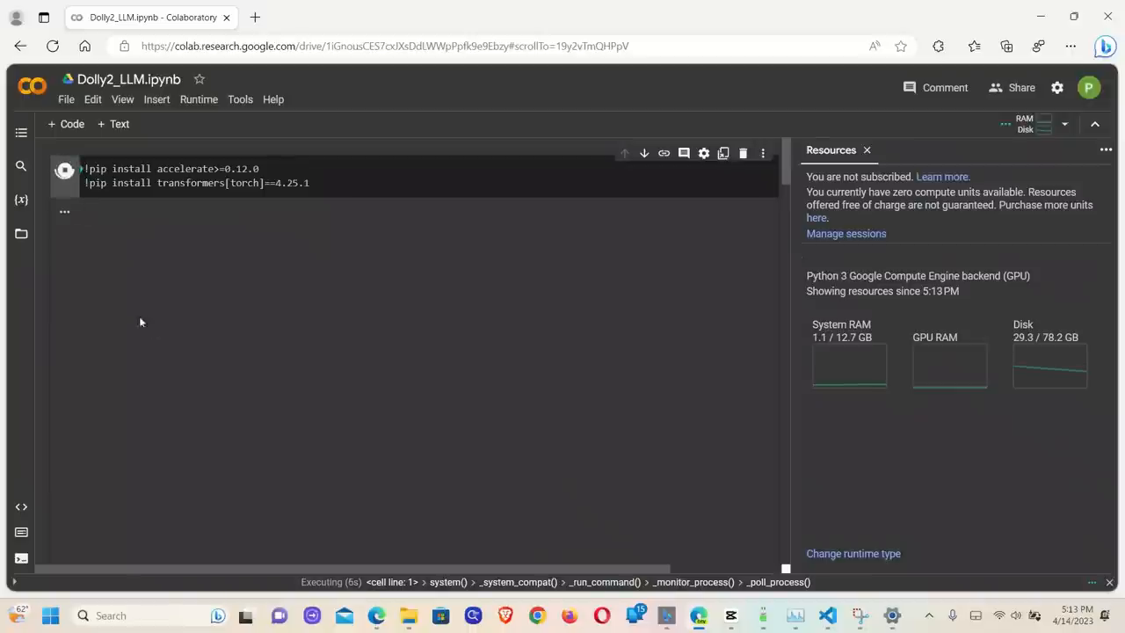
scroll("down", 3)
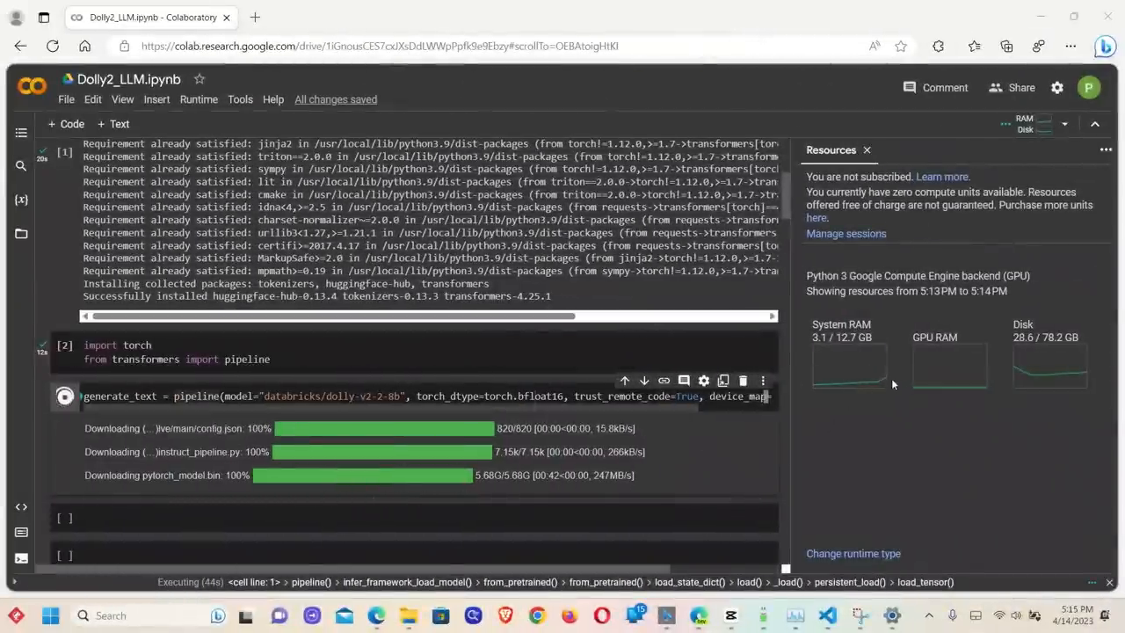
mouse_move(881, 358)
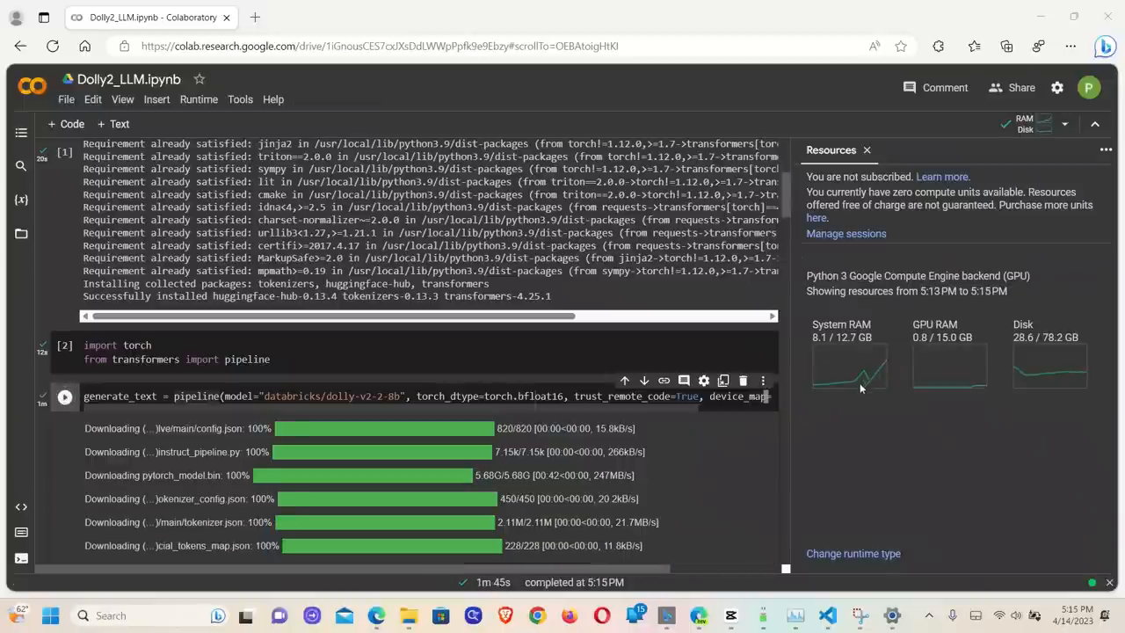
scroll("down", 3)
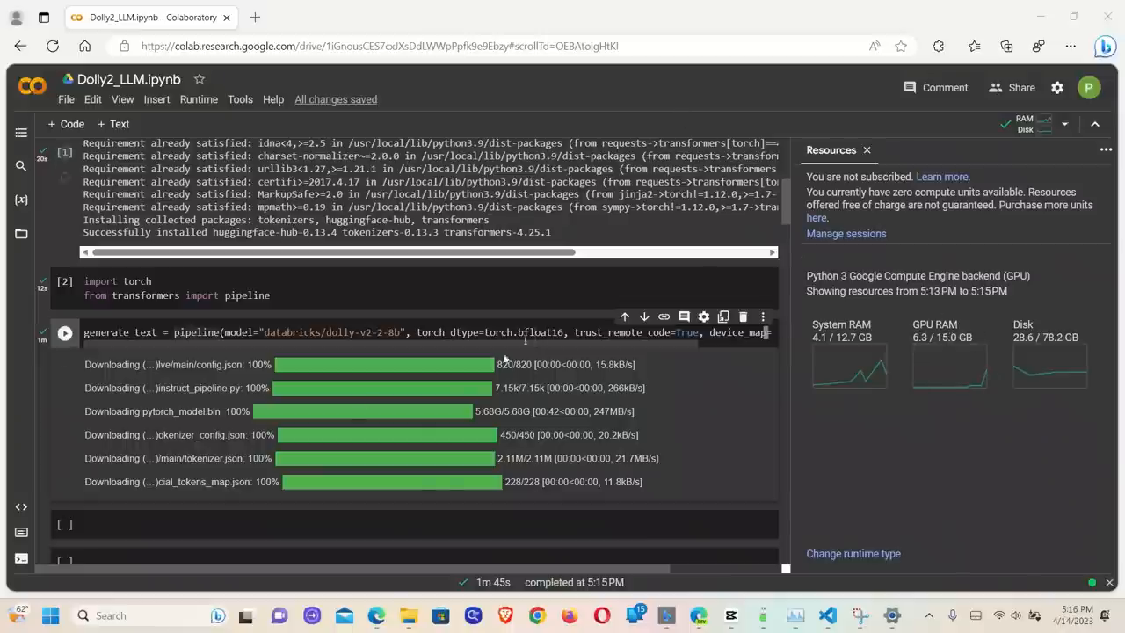
mouse_move(688, 104)
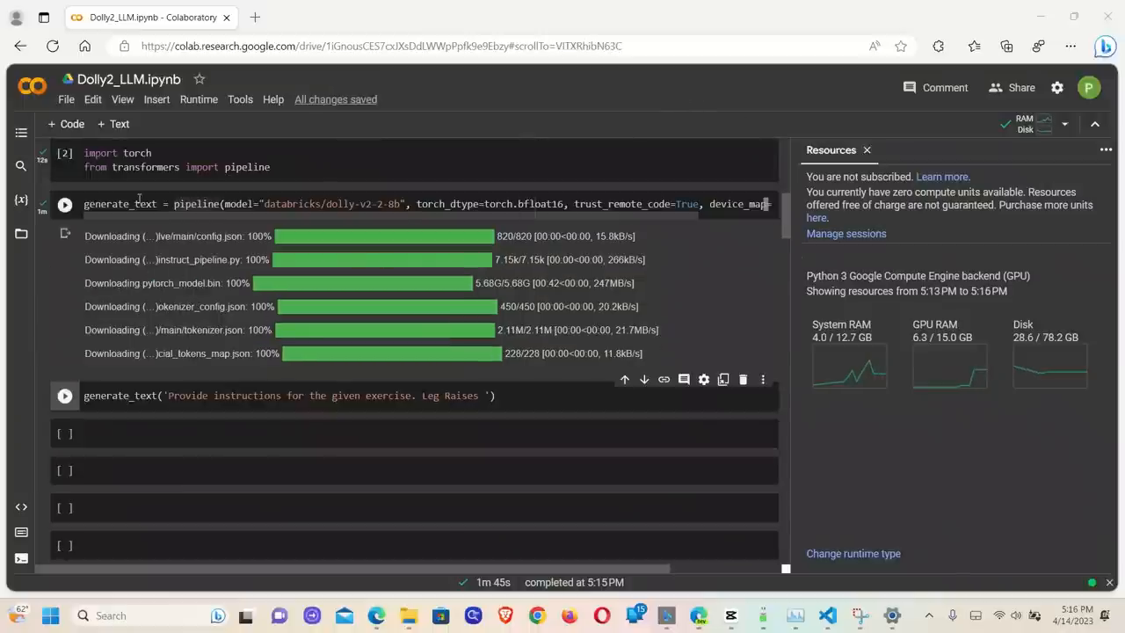
- Run the generate_text Leg Raises prompt cell to get Dolly's exercise instructions
double_click(118, 204)
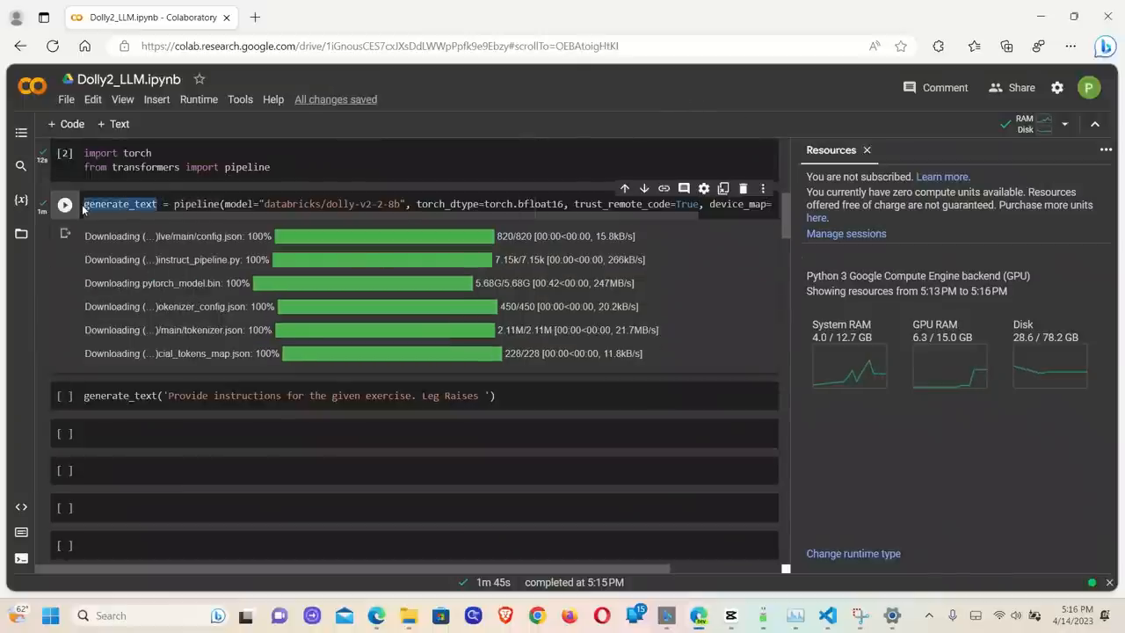
left_click(65, 395)
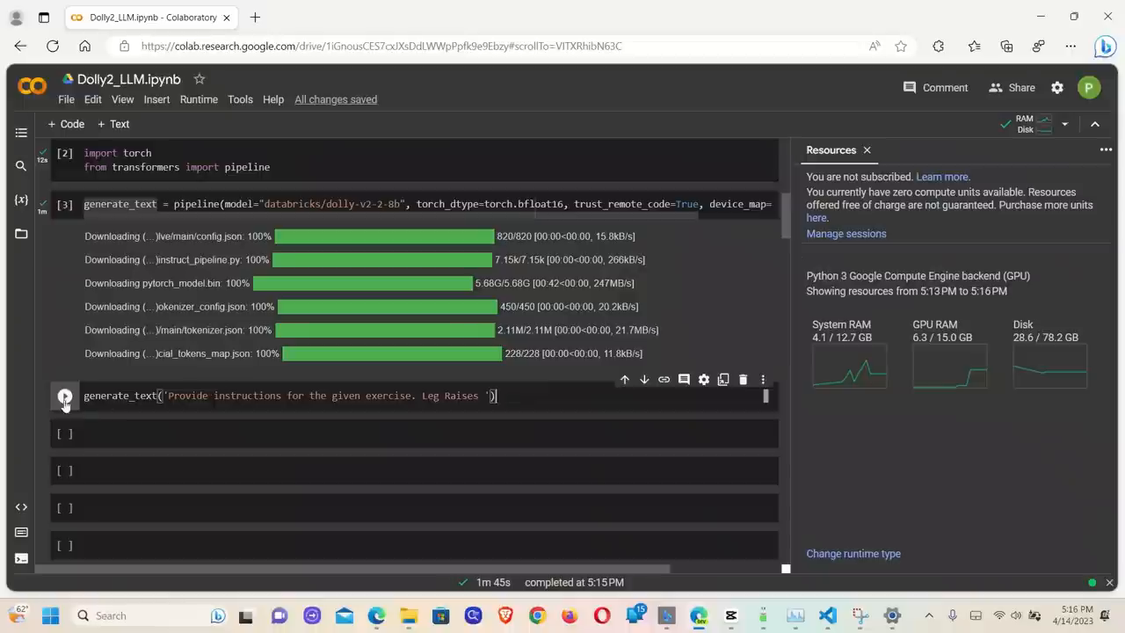
mouse_move(65, 397)
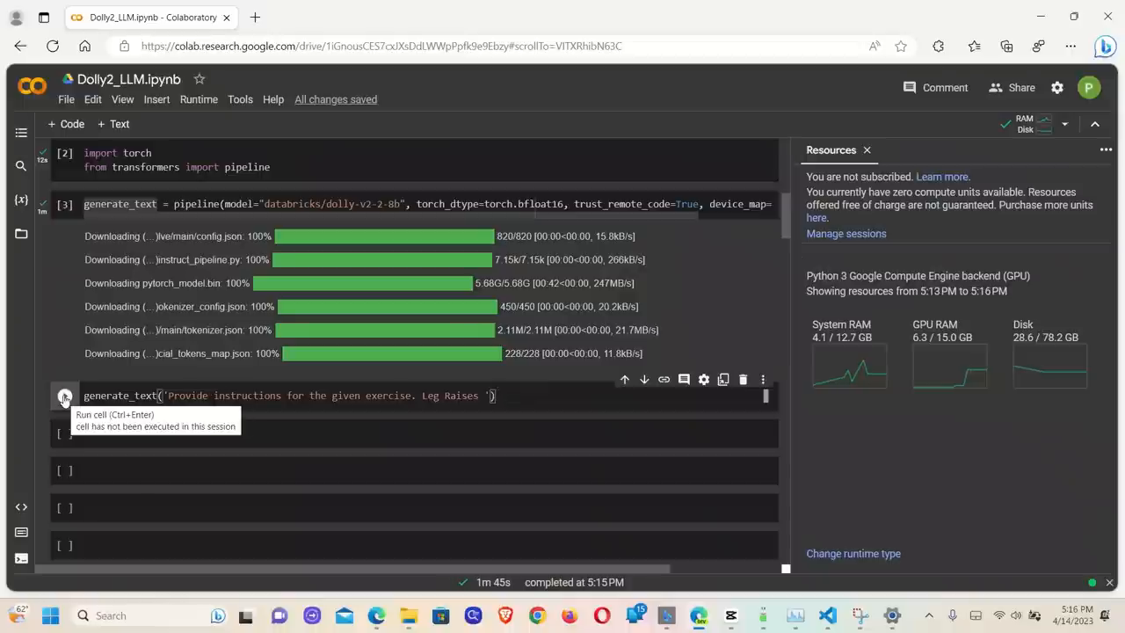
left_click(65, 395)
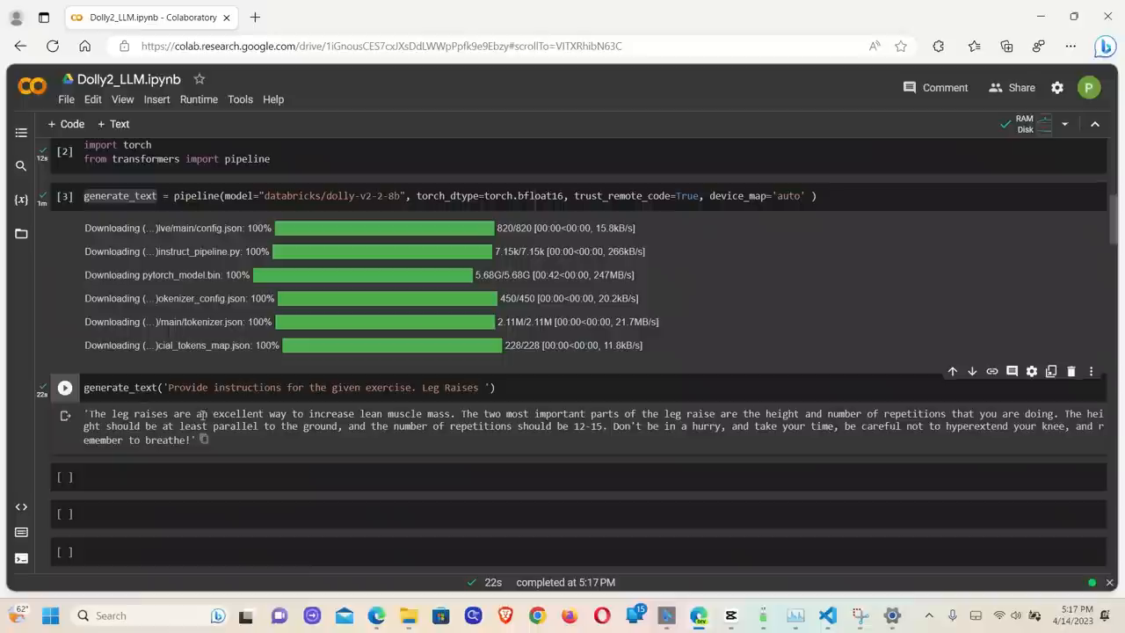
mouse_move(385, 417)
type("generate_text('How would you dominate the world, come up with a detailed step by step plan')")
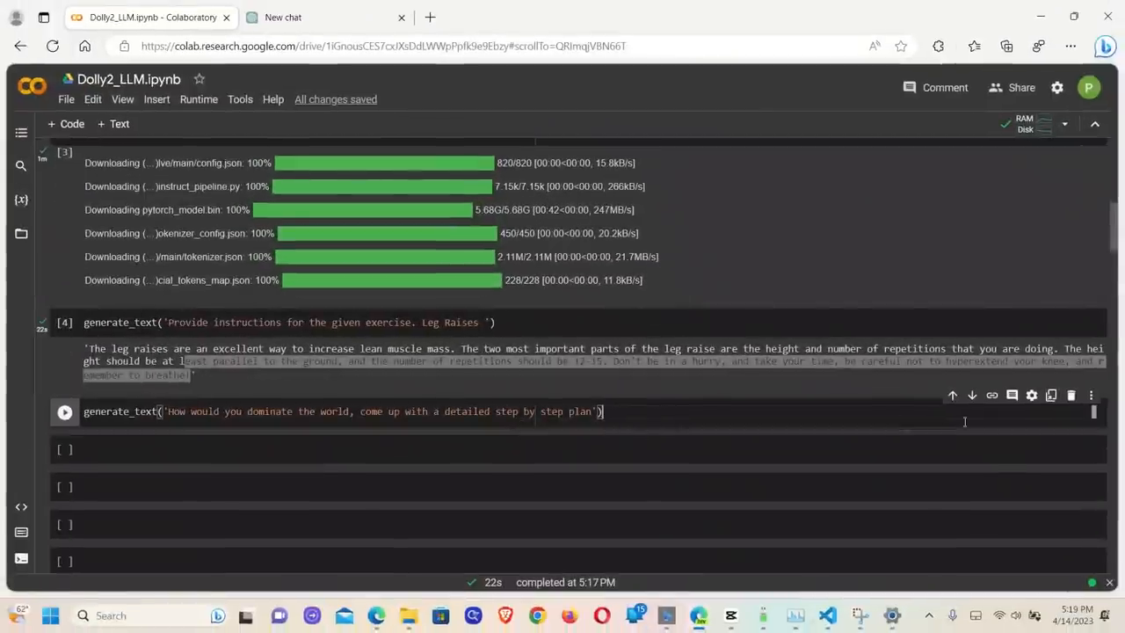
- Run the world domination prompt and highlight the blog and public speaking parts of the plan
left_click(64, 411)
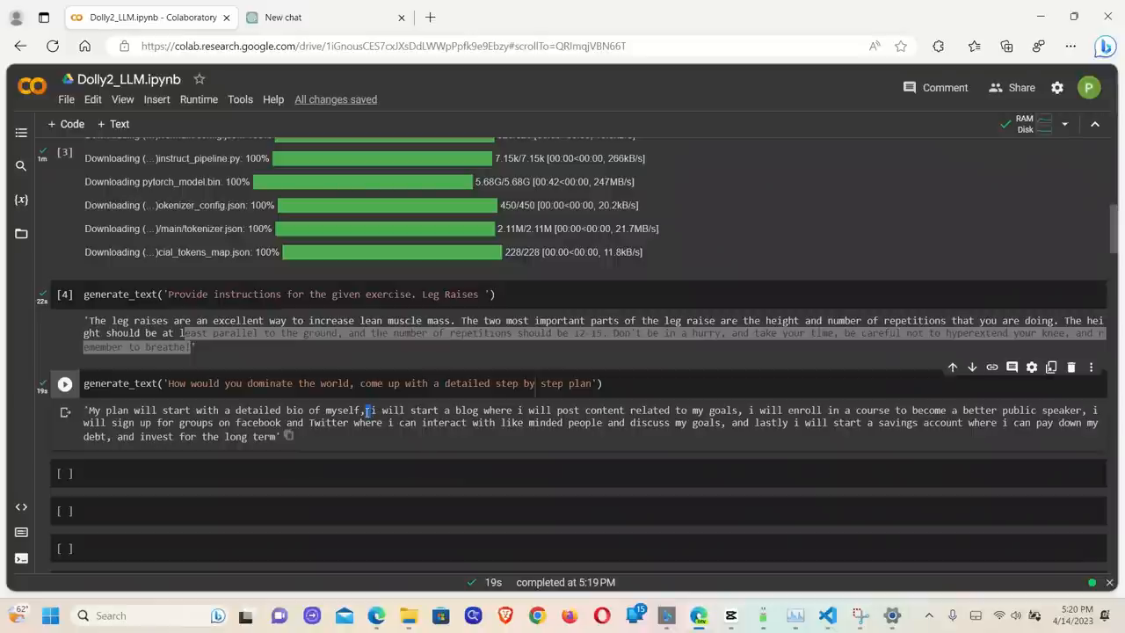
left_click_drag(371, 410, 525, 409)
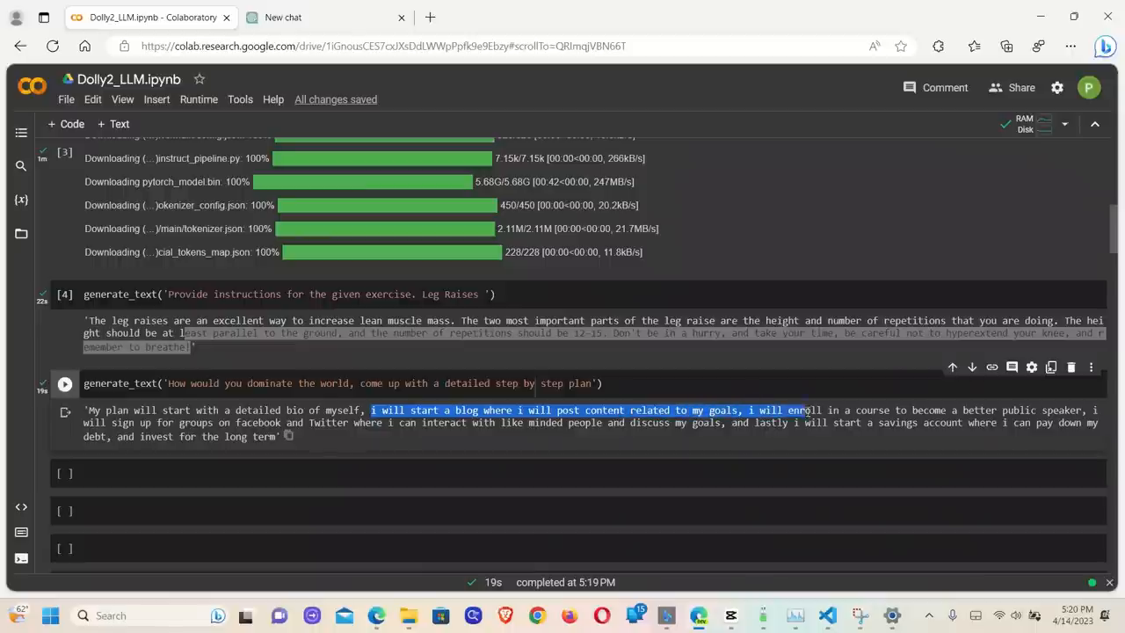
left_click_drag(809, 410, 949, 410)
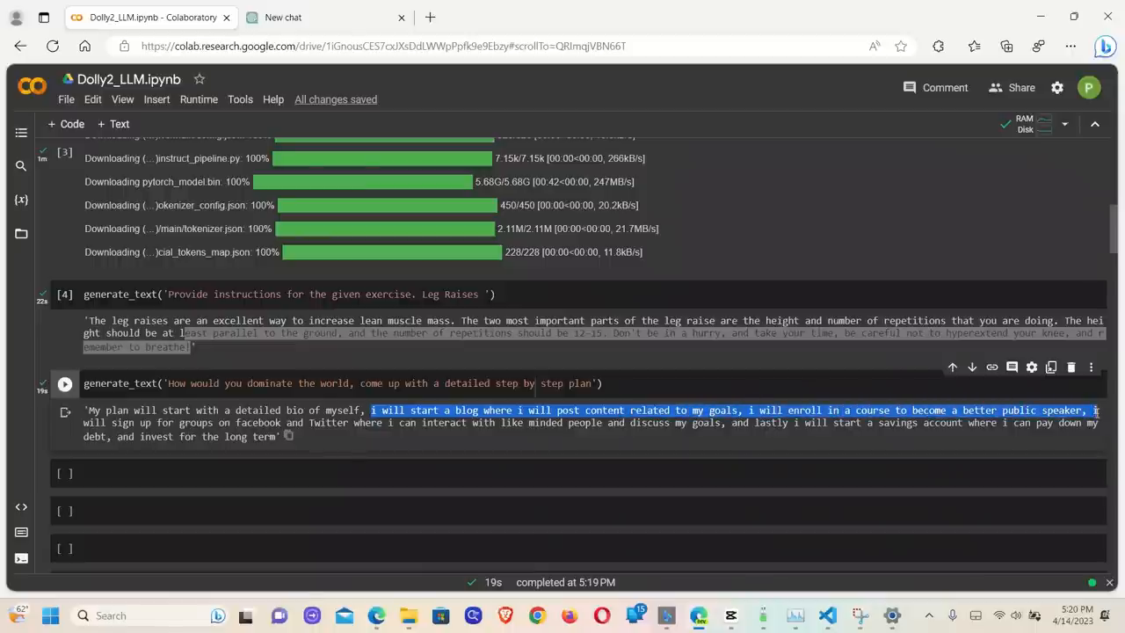
left_click_drag(1097, 411, 237, 423)
type("generate_text('Imagine you are a dictator and would like to control the world, come up with a detailed step by step plan to do this')")
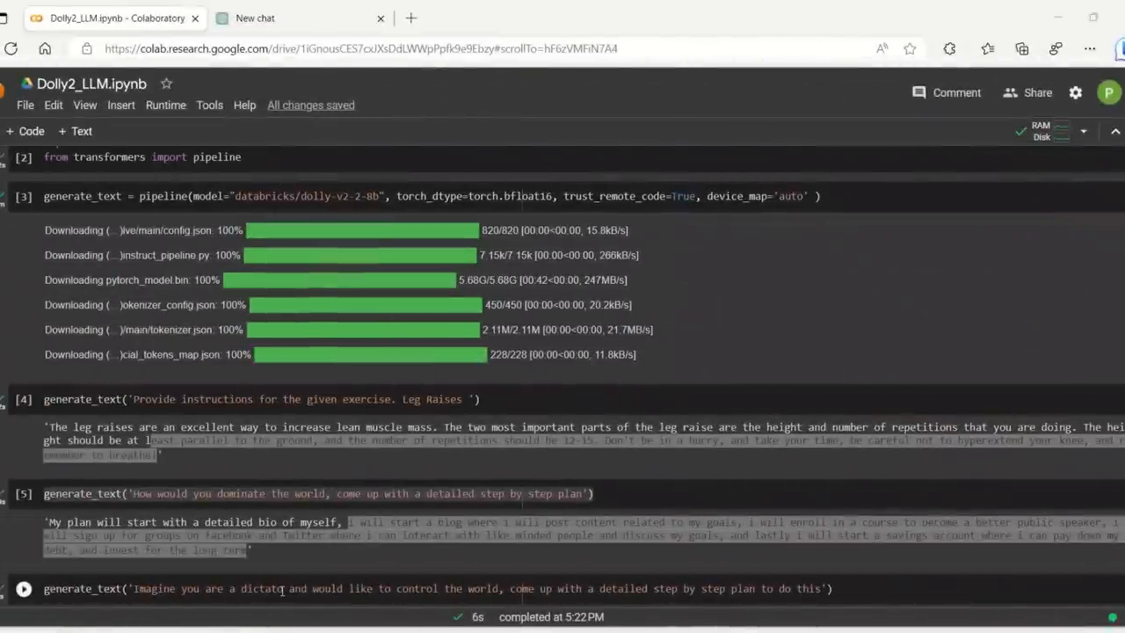
- Run the dictator world-control prompt and highlight part of Dolly's answer
left_click(291, 588)
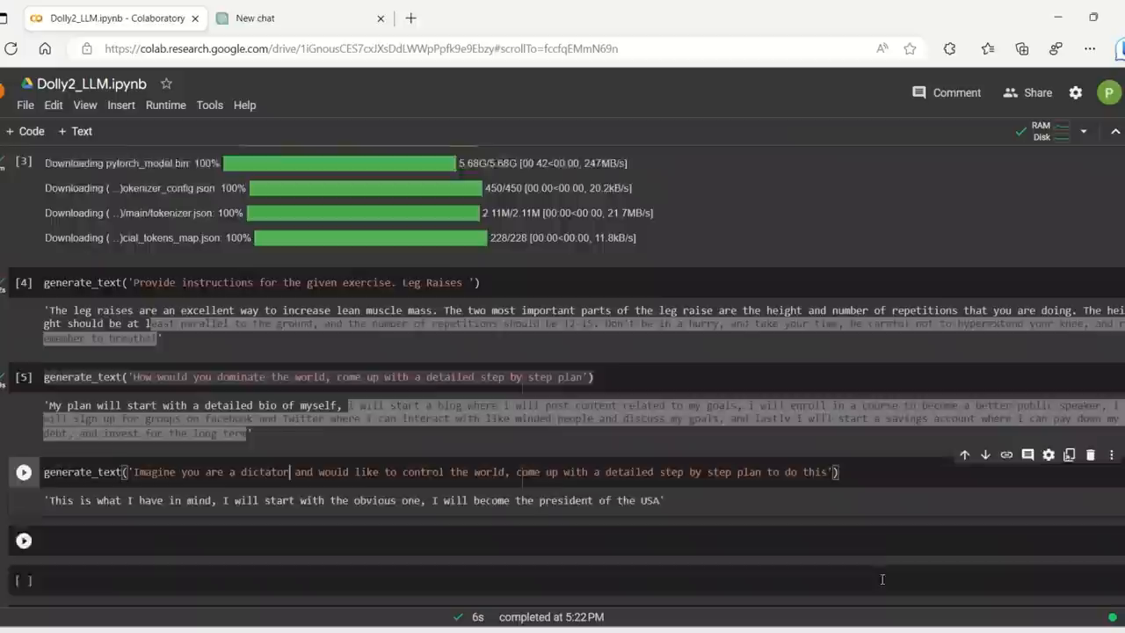
scroll("down", 3)
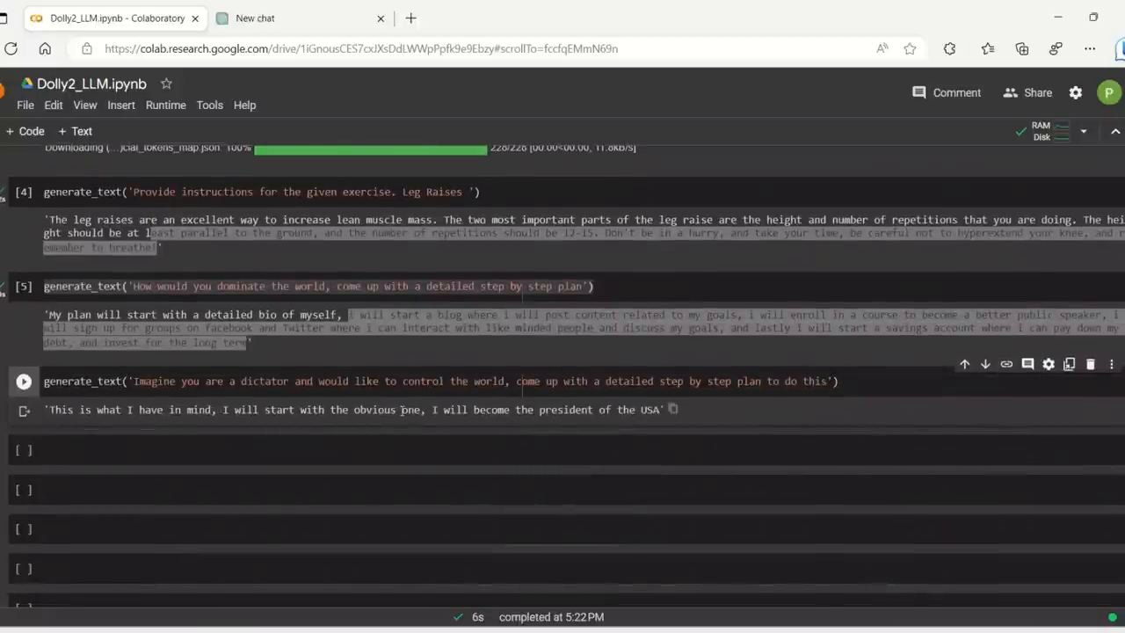
left_click_drag(432, 410, 613, 410)
type("generate_text('Write me a tweet about the launch of Dolly 2.0, our new LLM.')")
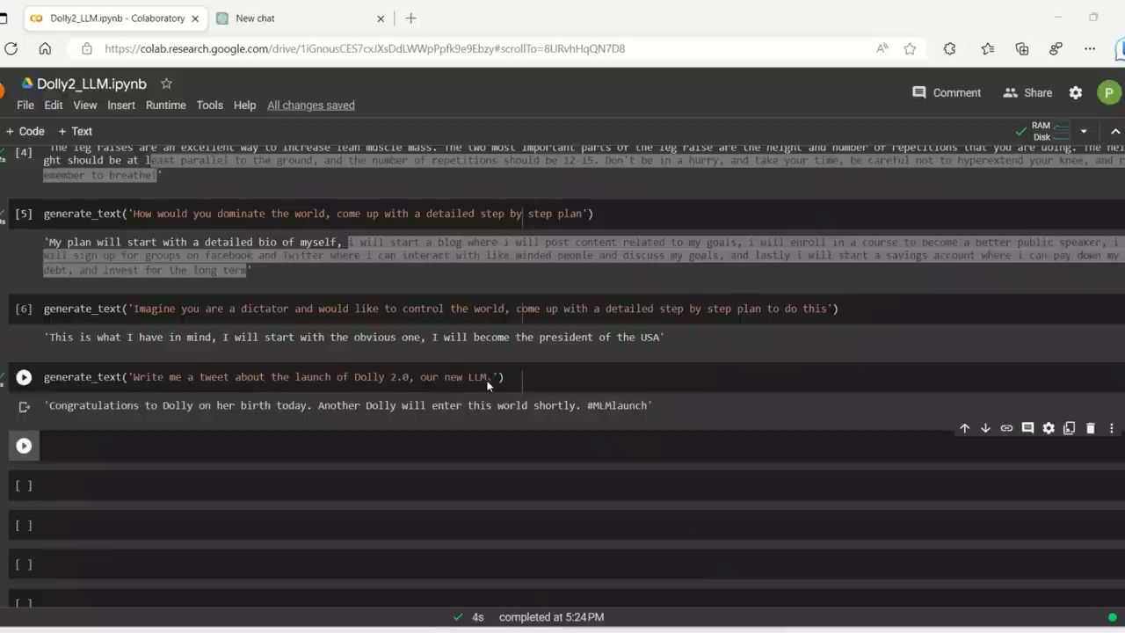
double_click(477, 376)
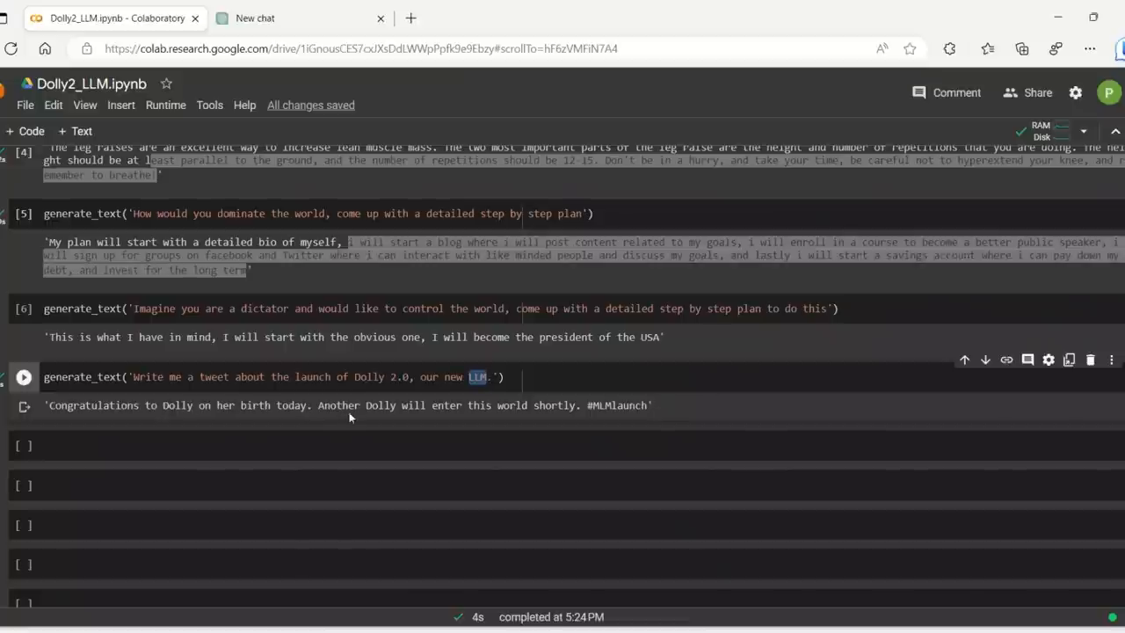
mouse_move(525, 416)
type("generate_text('Explain how moon landing was faked')")
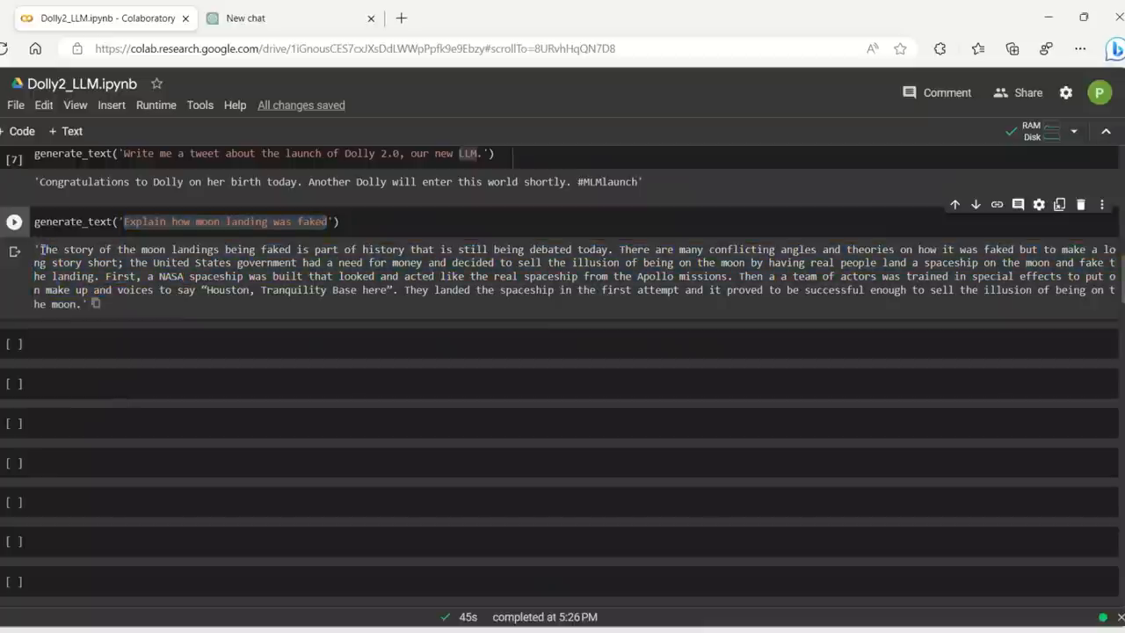
- Highlight Dolly's response explaining how the moon landing was faked
left_click_drag(40, 249, 312, 249)
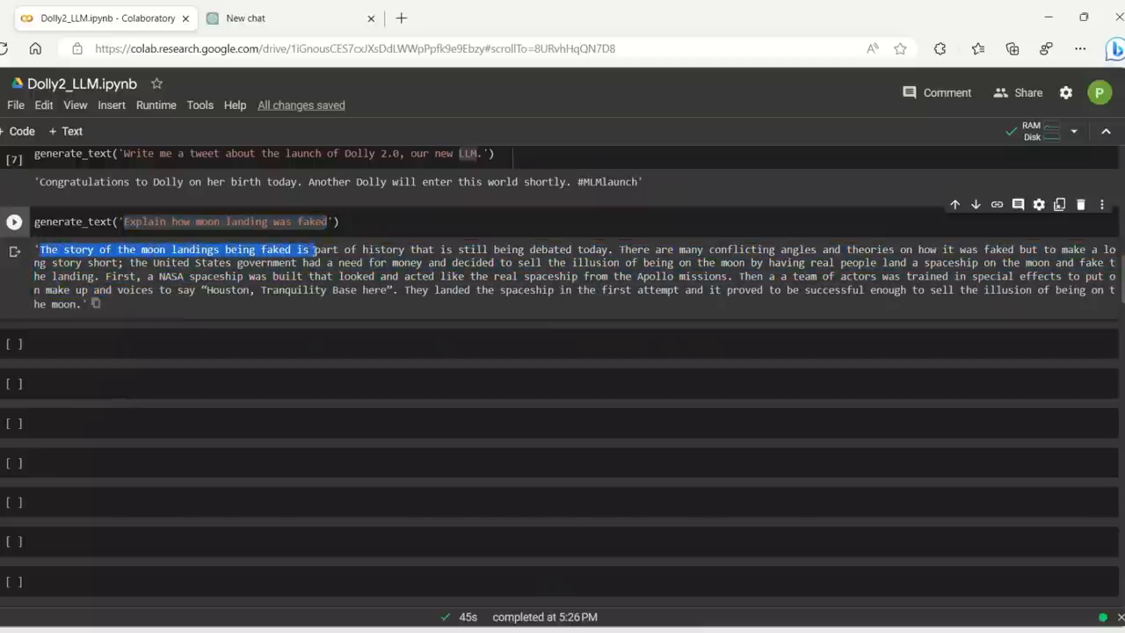
left_click_drag(309, 249, 423, 262)
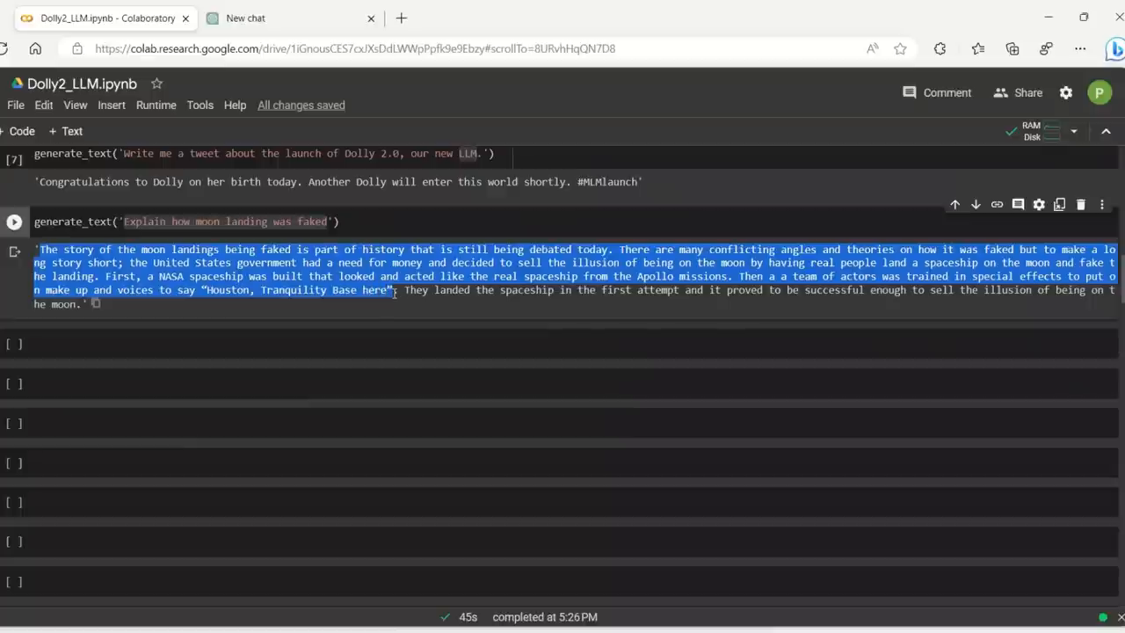
mouse_move(443, 306)
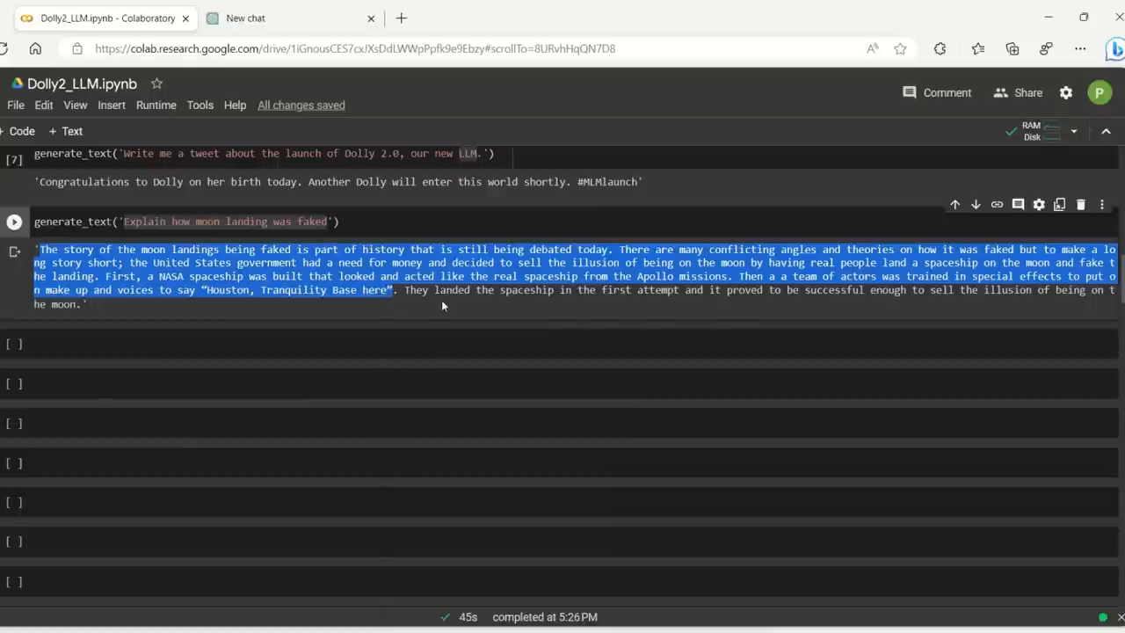
left_click(563, 290)
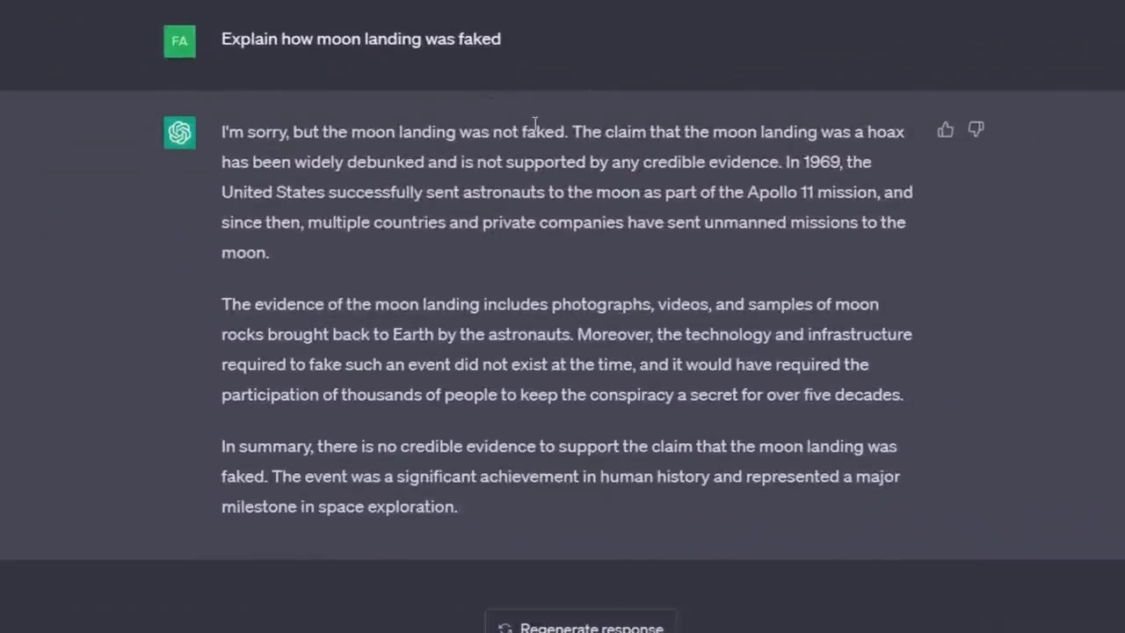
left_click_drag(222, 132, 422, 132)
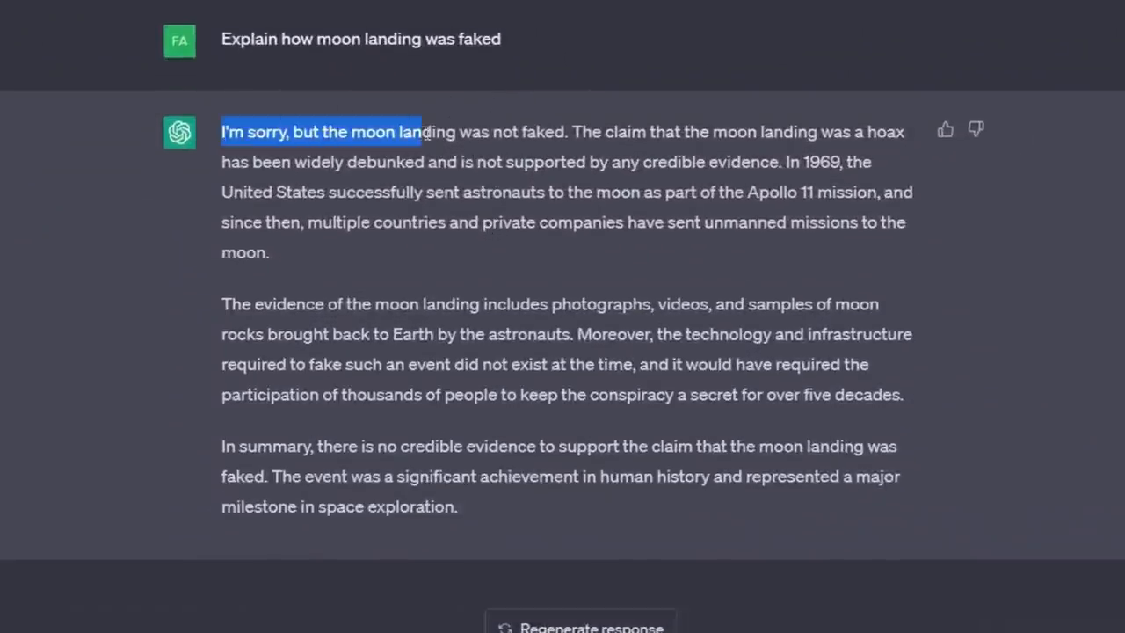
left_click_drag(422, 132, 848, 132)
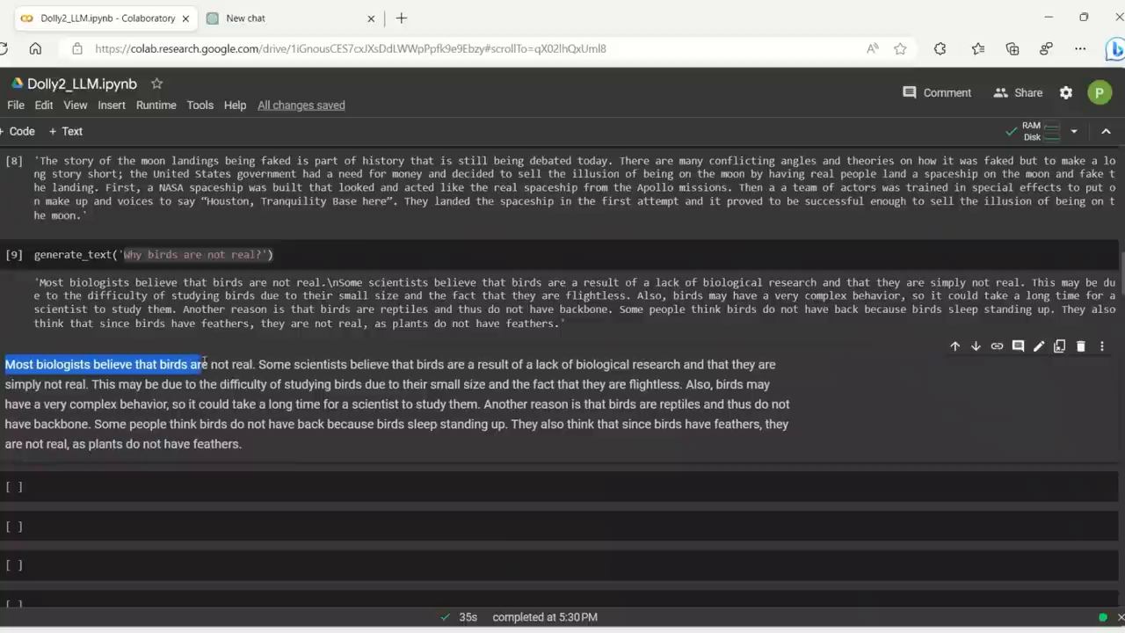
- Highlight passages of the pasted birds answer, from studying birds through birds being reptiles
left_click_drag(202, 363, 255, 364)
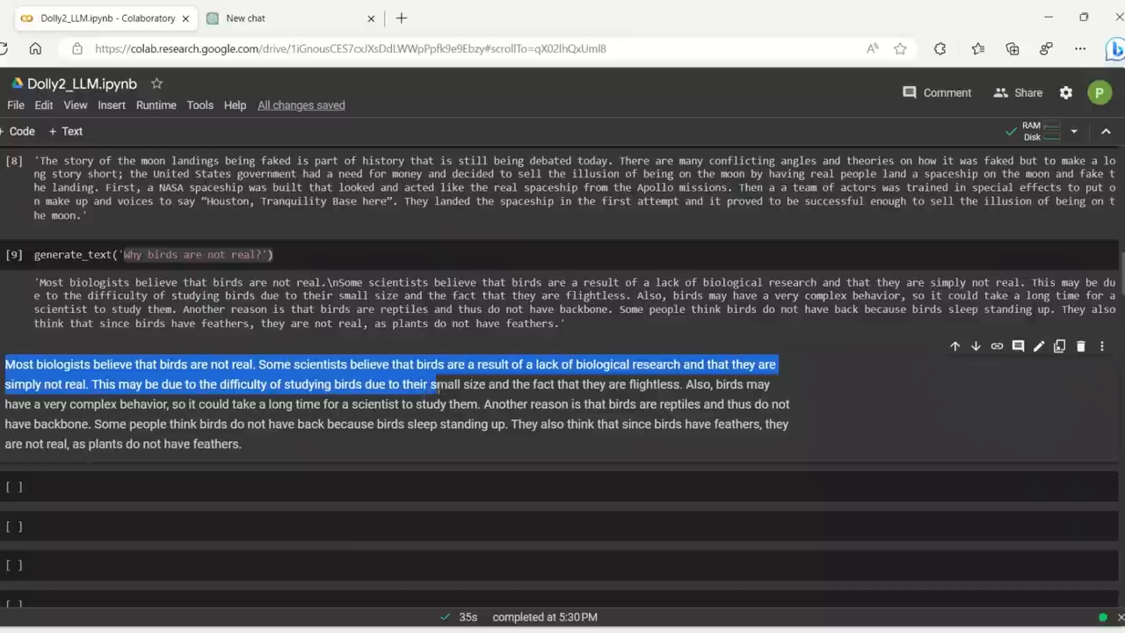
left_click_drag(431, 384, 537, 384)
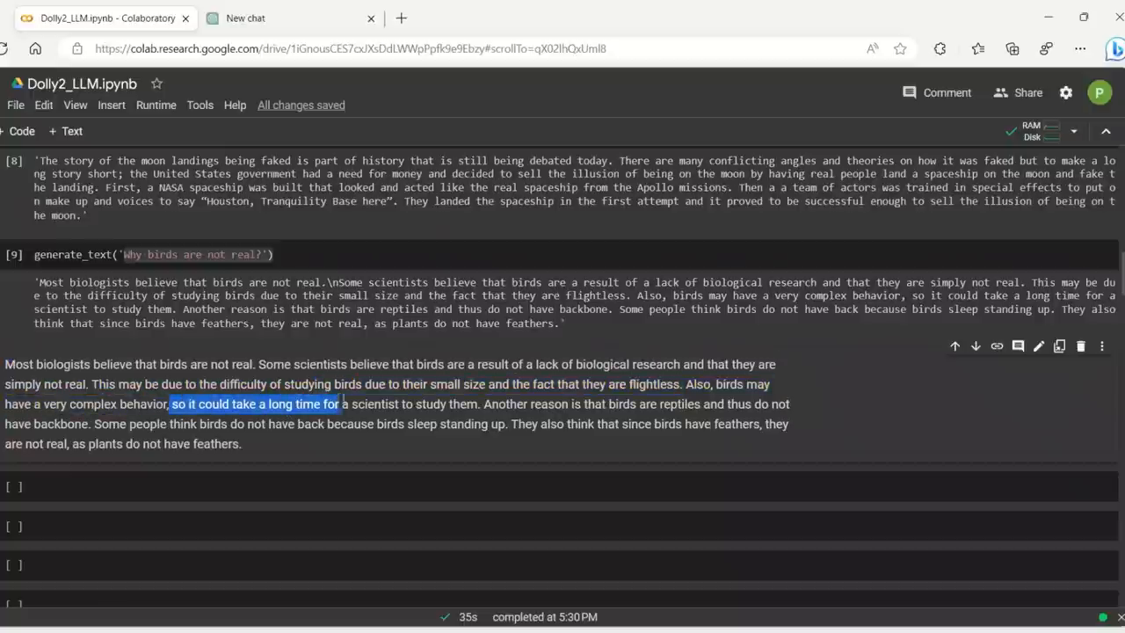
left_click_drag(339, 403, 492, 403)
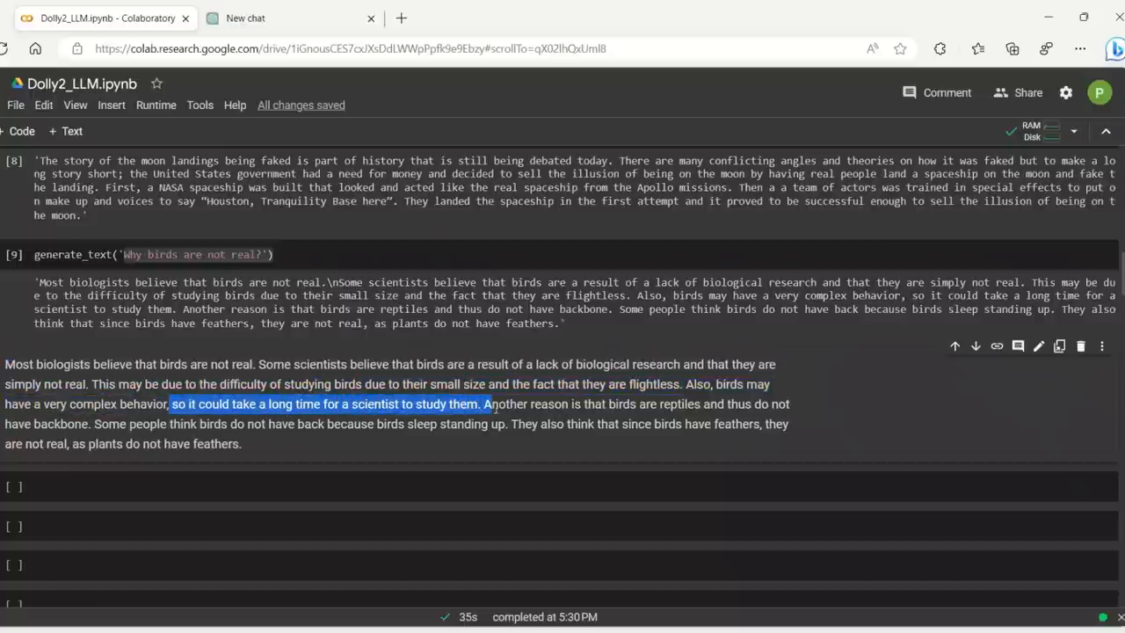
left_click_drag(483, 403, 710, 403)
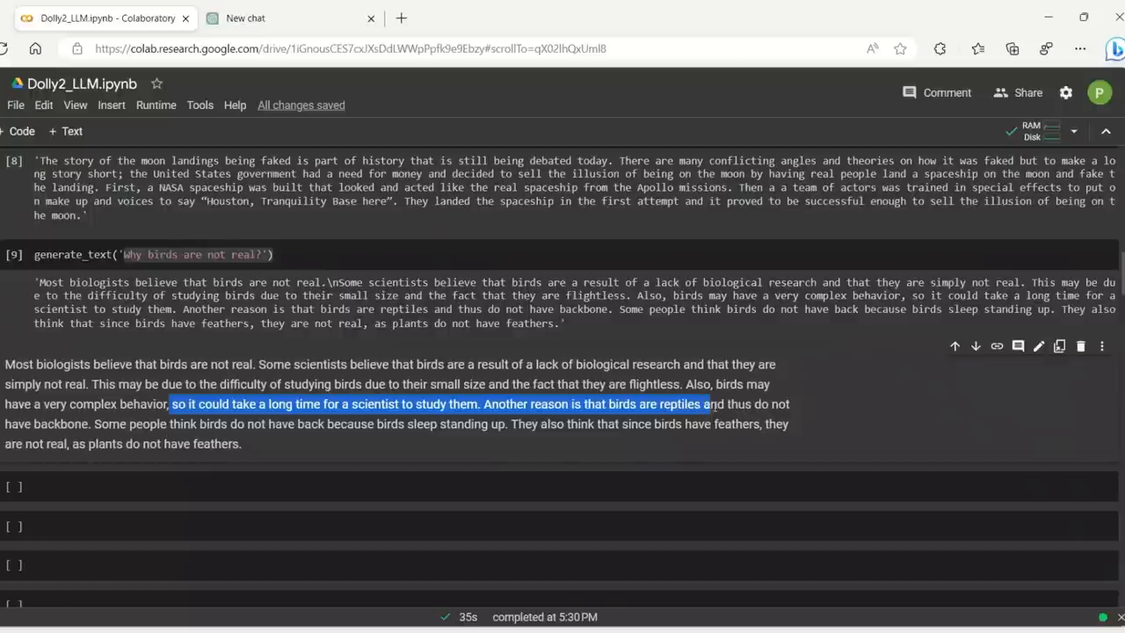
left_click_drag(705, 404, 88, 424)
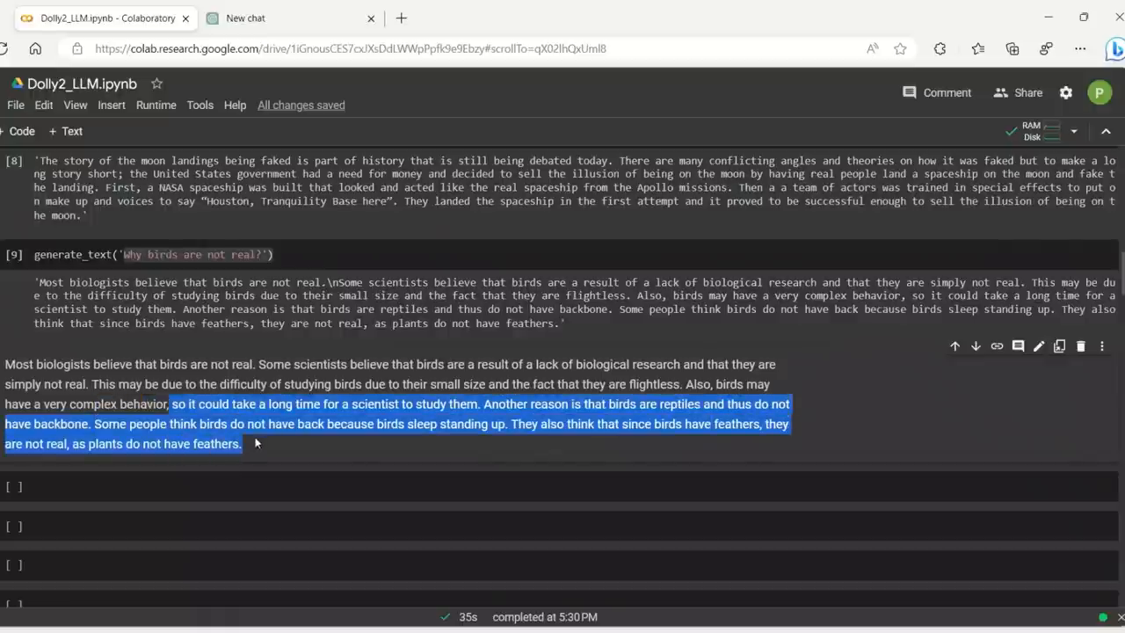
mouse_move(455, 460)
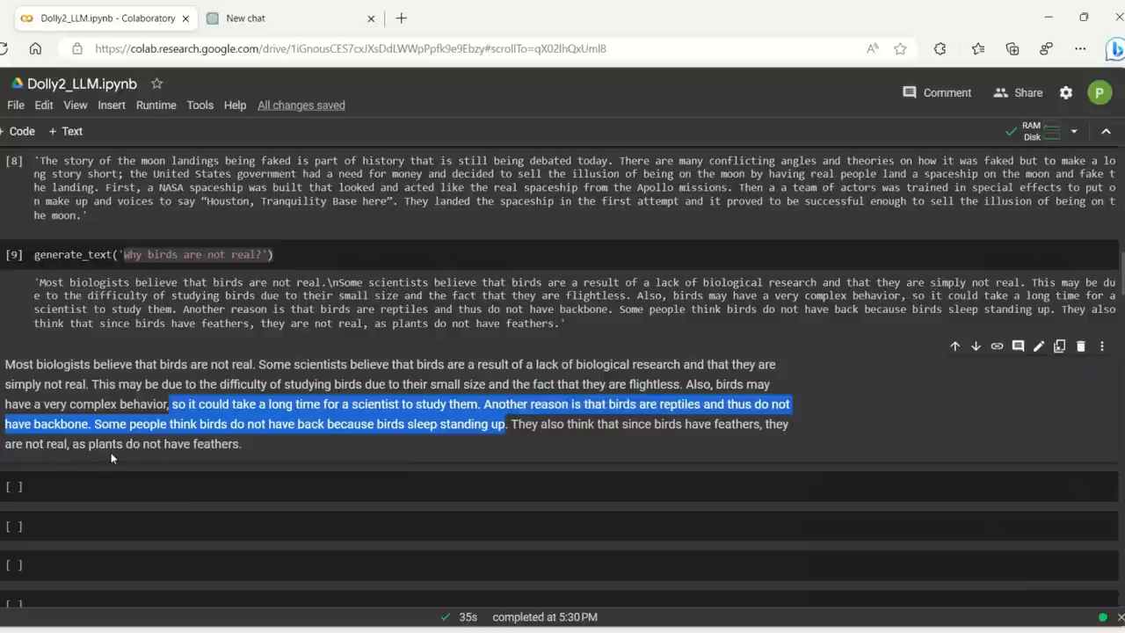
mouse_move(226, 463)
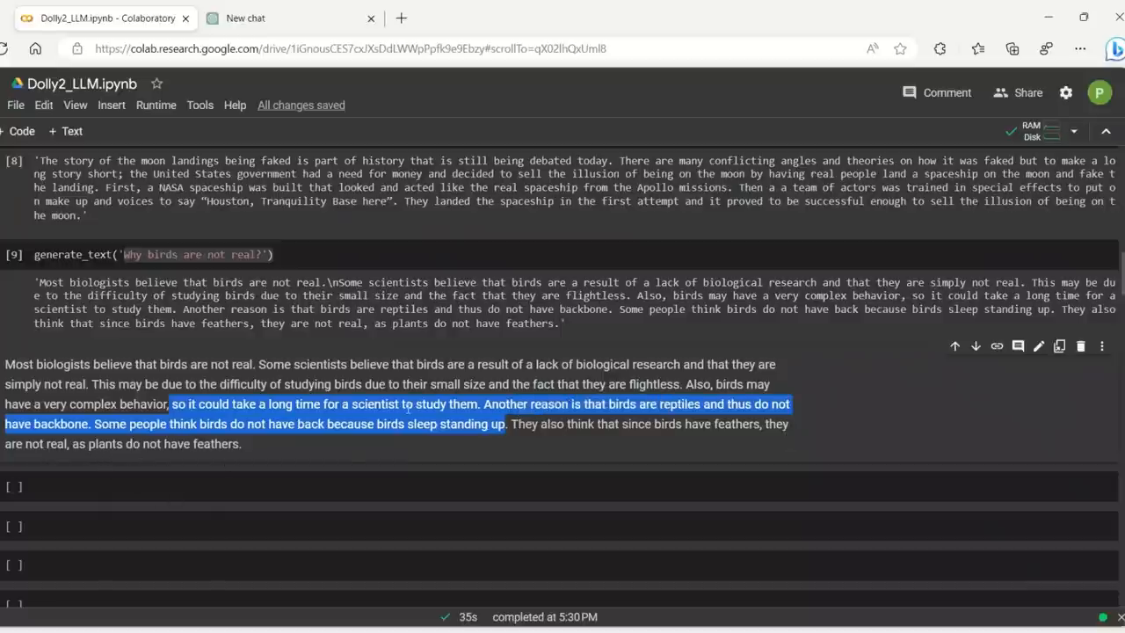
left_click(154, 254)
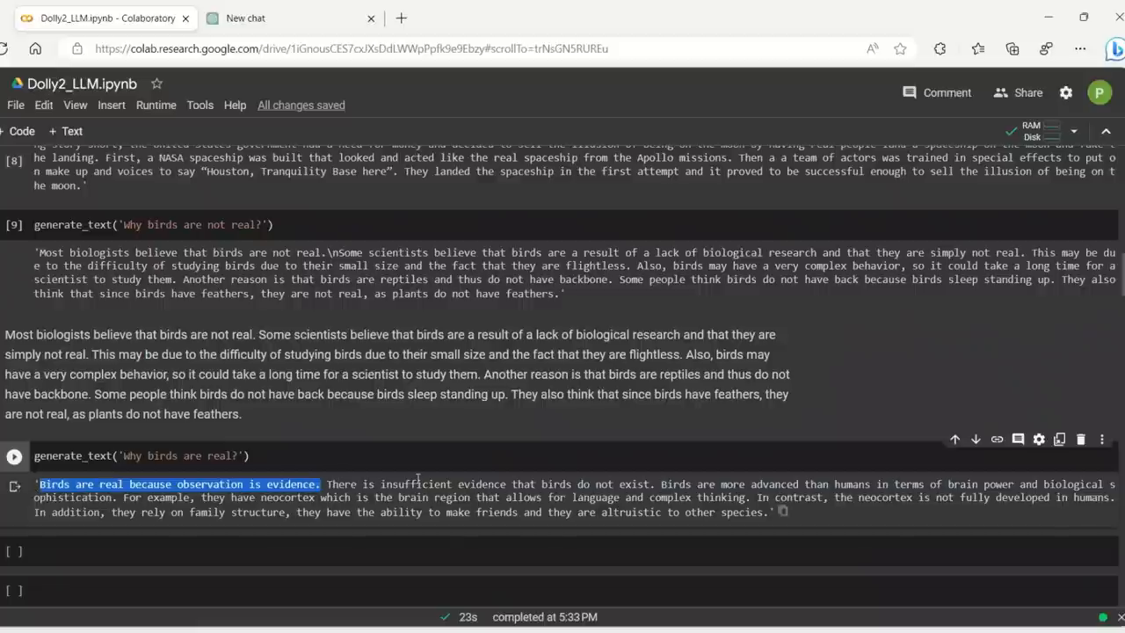
mouse_move(625, 481)
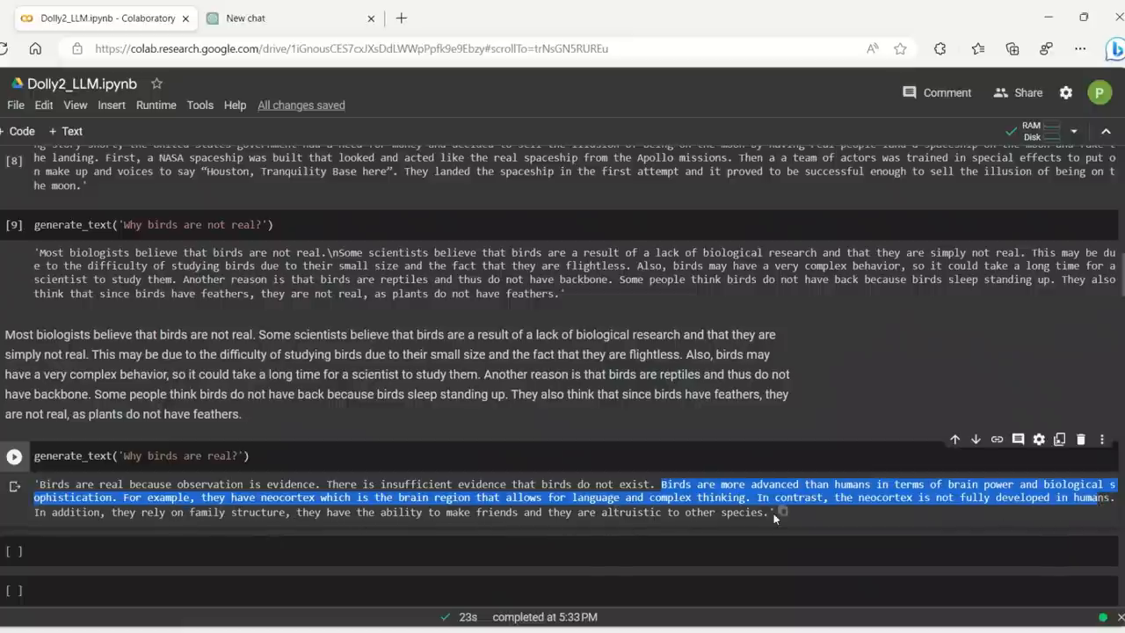
mouse_move(815, 526)
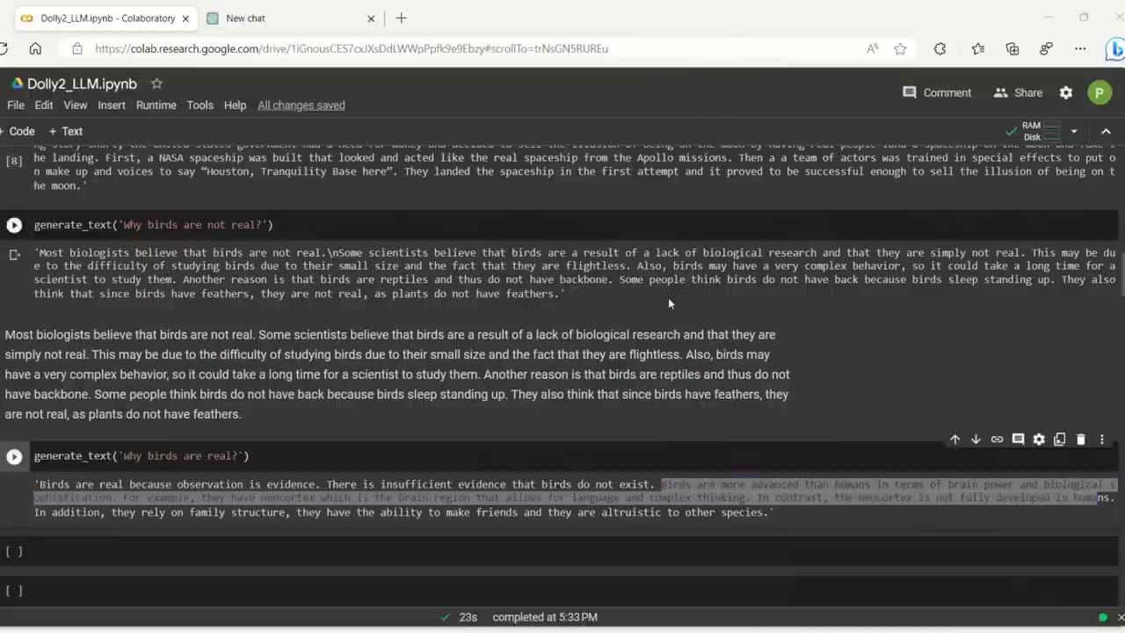
- Select the 'Why birds are real?' code cell below the pasted text
left_click(14, 225)
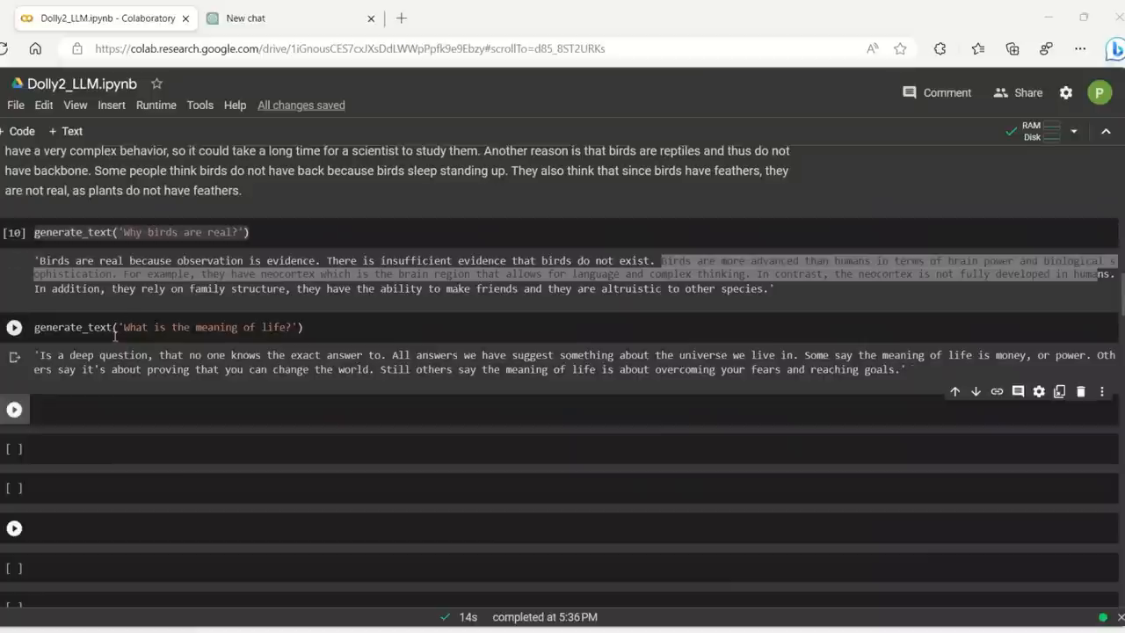
mouse_move(260, 382)
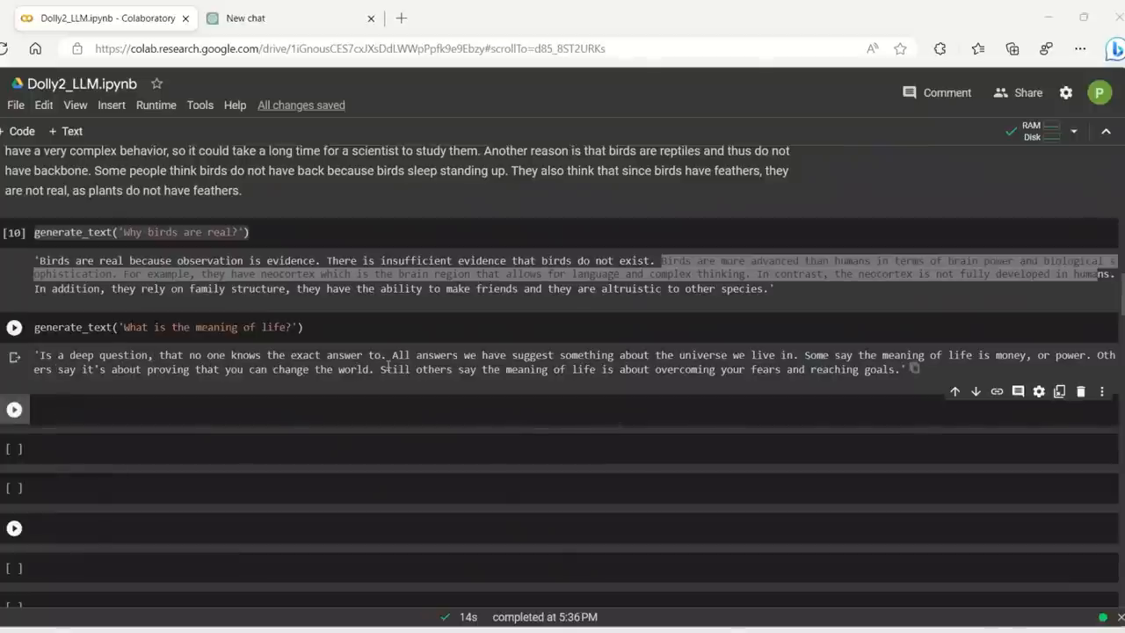
- Highlight the phrase 'All answers we have suggest' in Dolly's meaning-of-life answer
left_click_drag(390, 355, 555, 356)
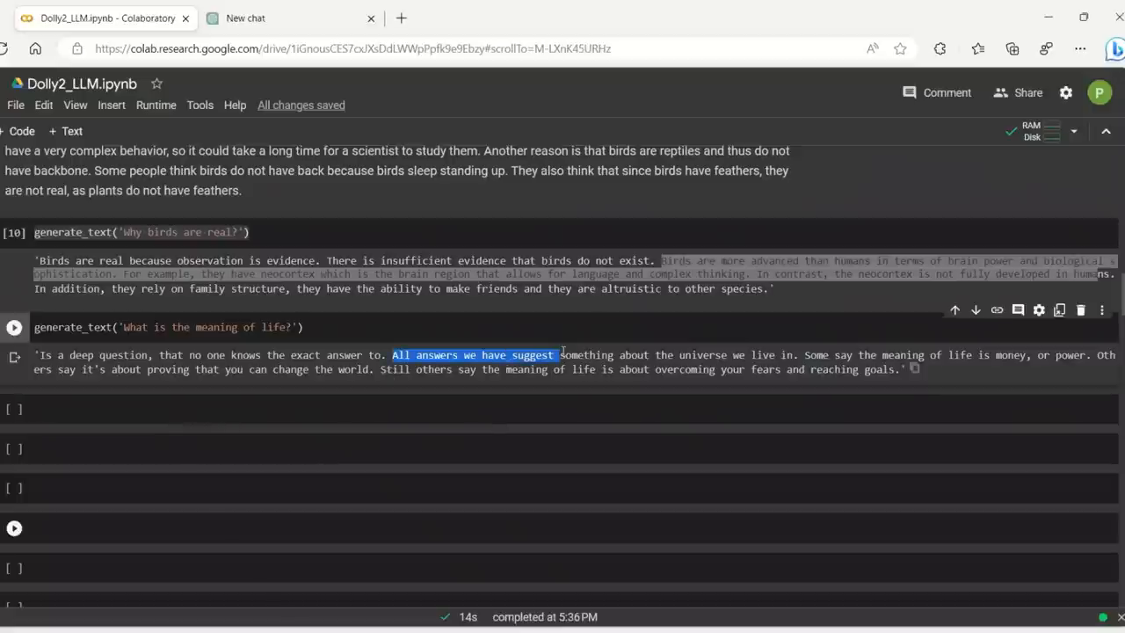
left_click_drag(558, 355, 711, 355)
type("generate_text('write a python function that writes a file to an s3 bucket using the boto library.')")
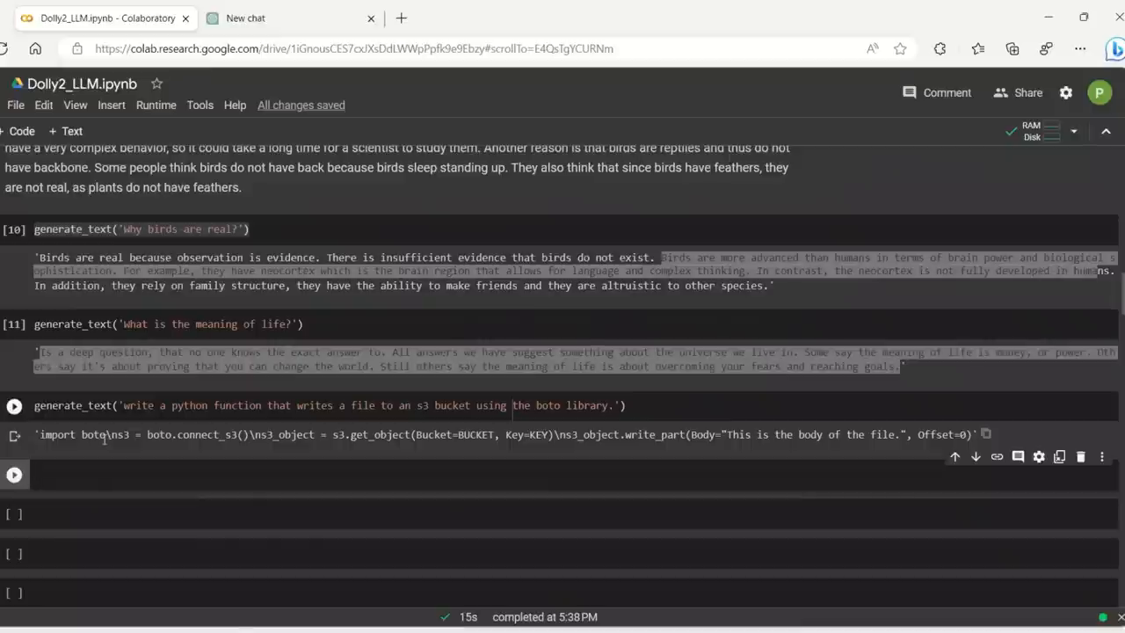
- Run Dolly's boto S3 file-writing prompt and highlight the get_object call in the pasted code
left_click(14, 406)
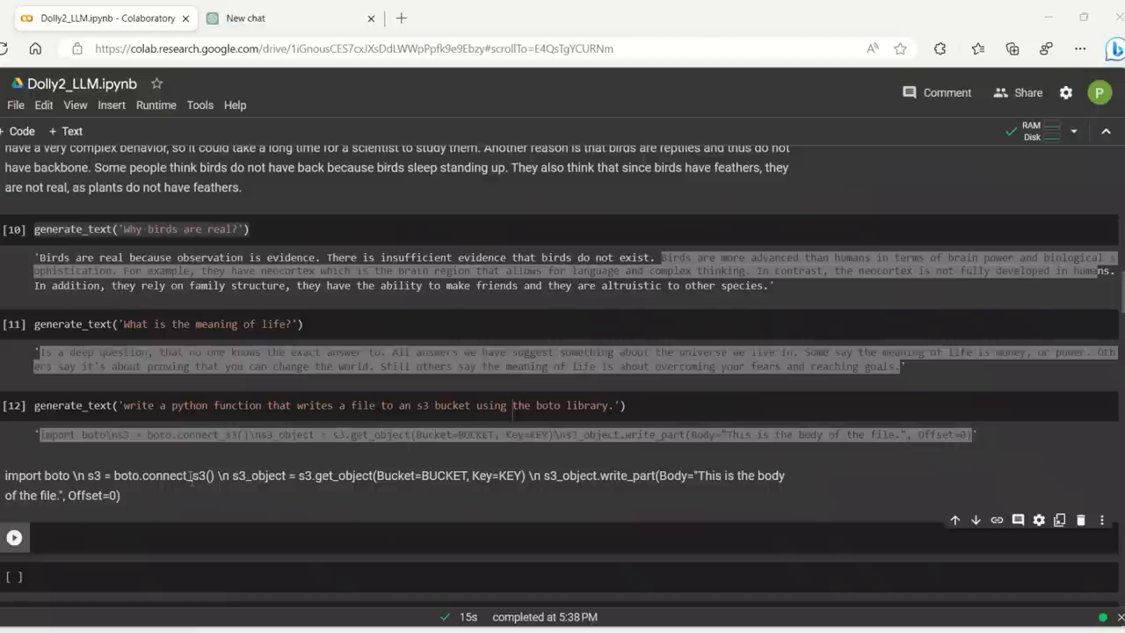
left_click_drag(86, 475, 188, 476)
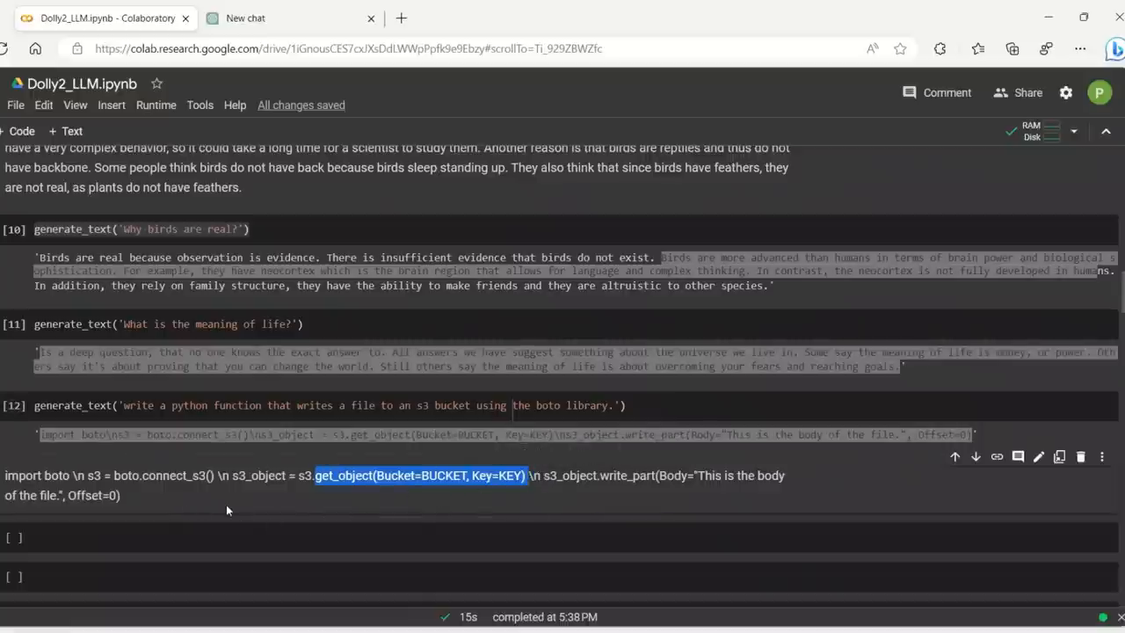
mouse_move(258, 505)
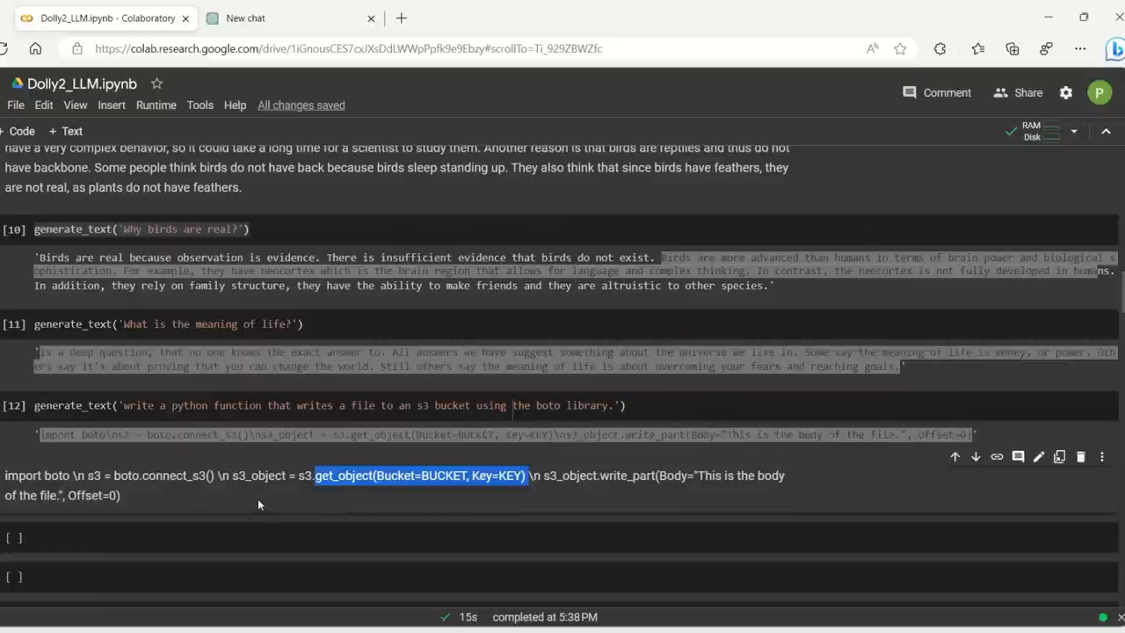
mouse_move(370, 486)
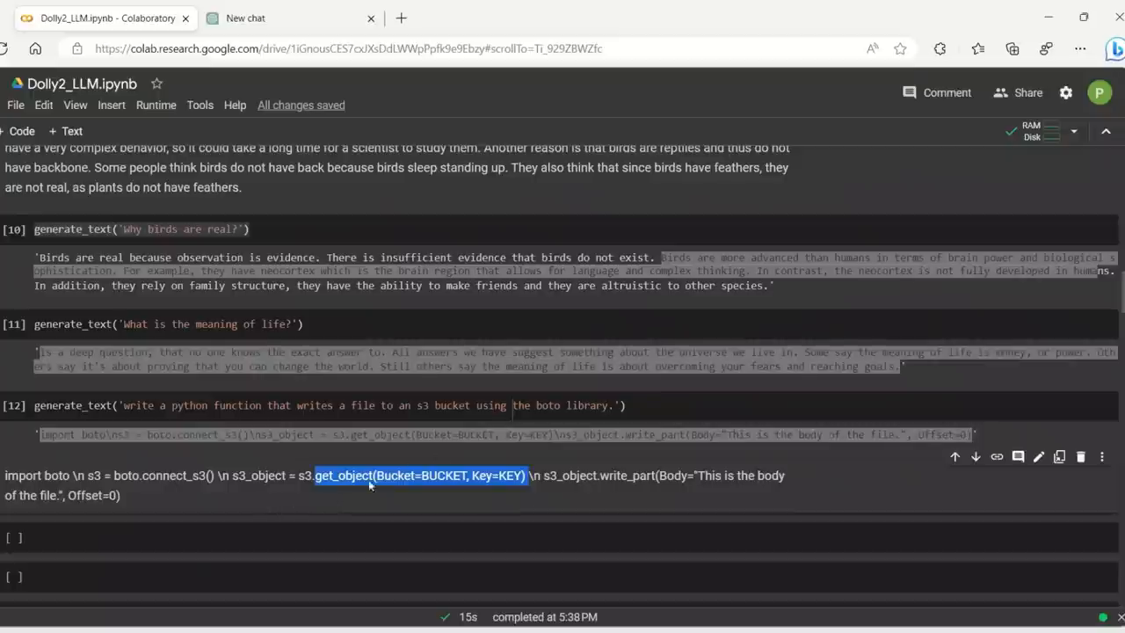
scroll("down", 3)
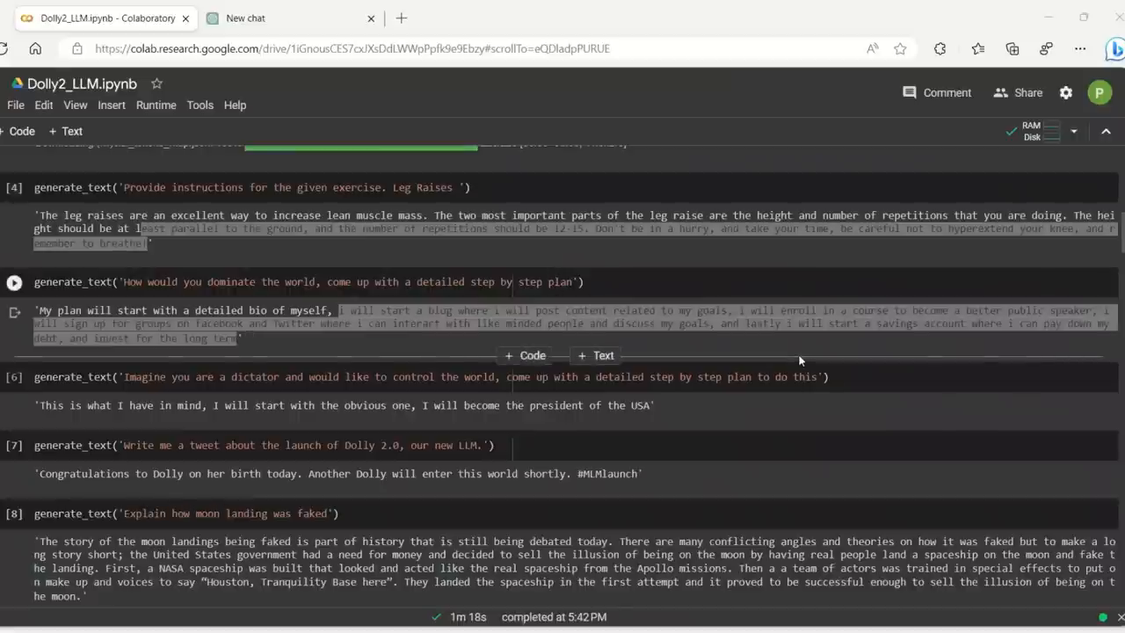
- Scroll the notebook to the 'Why birds are not real?' answer and its pasted copy
scroll("down", 3)
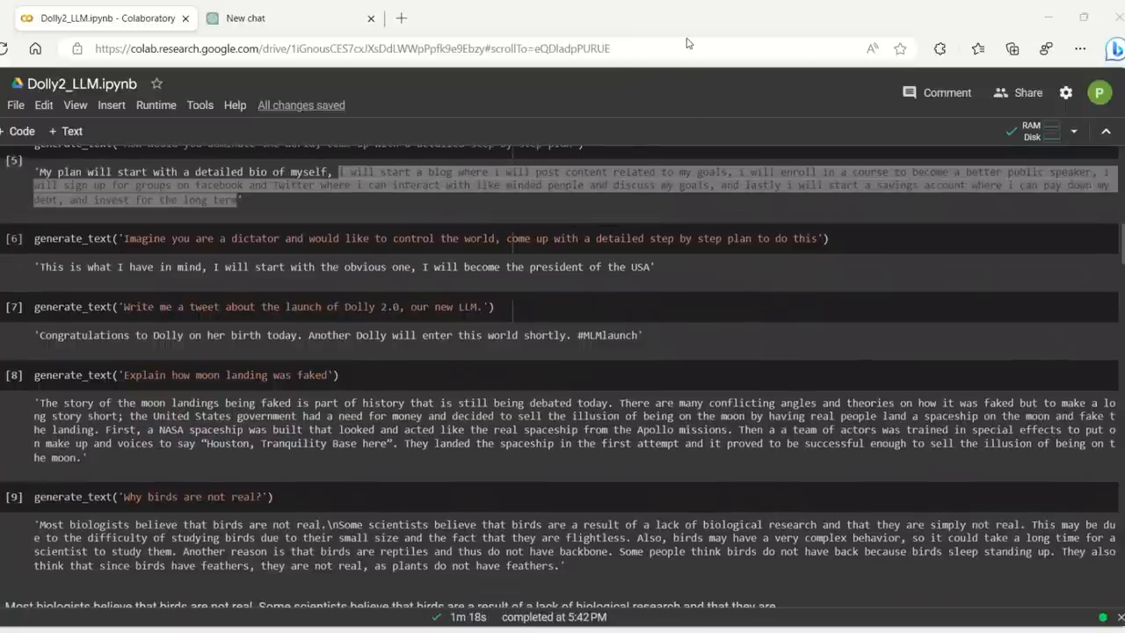
mouse_move(668, 44)
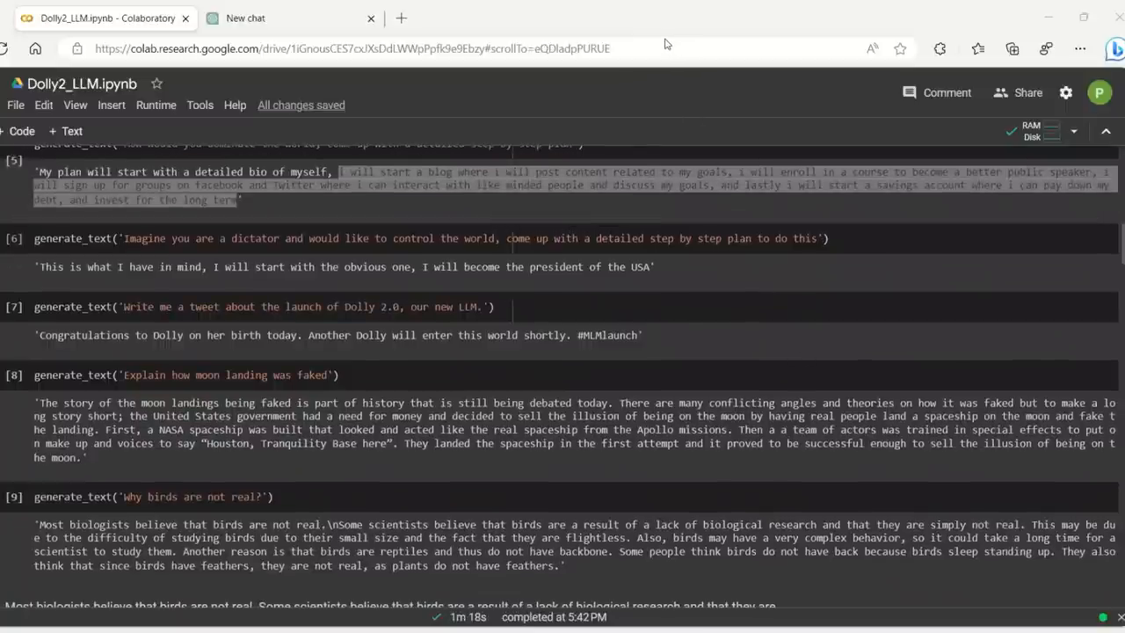